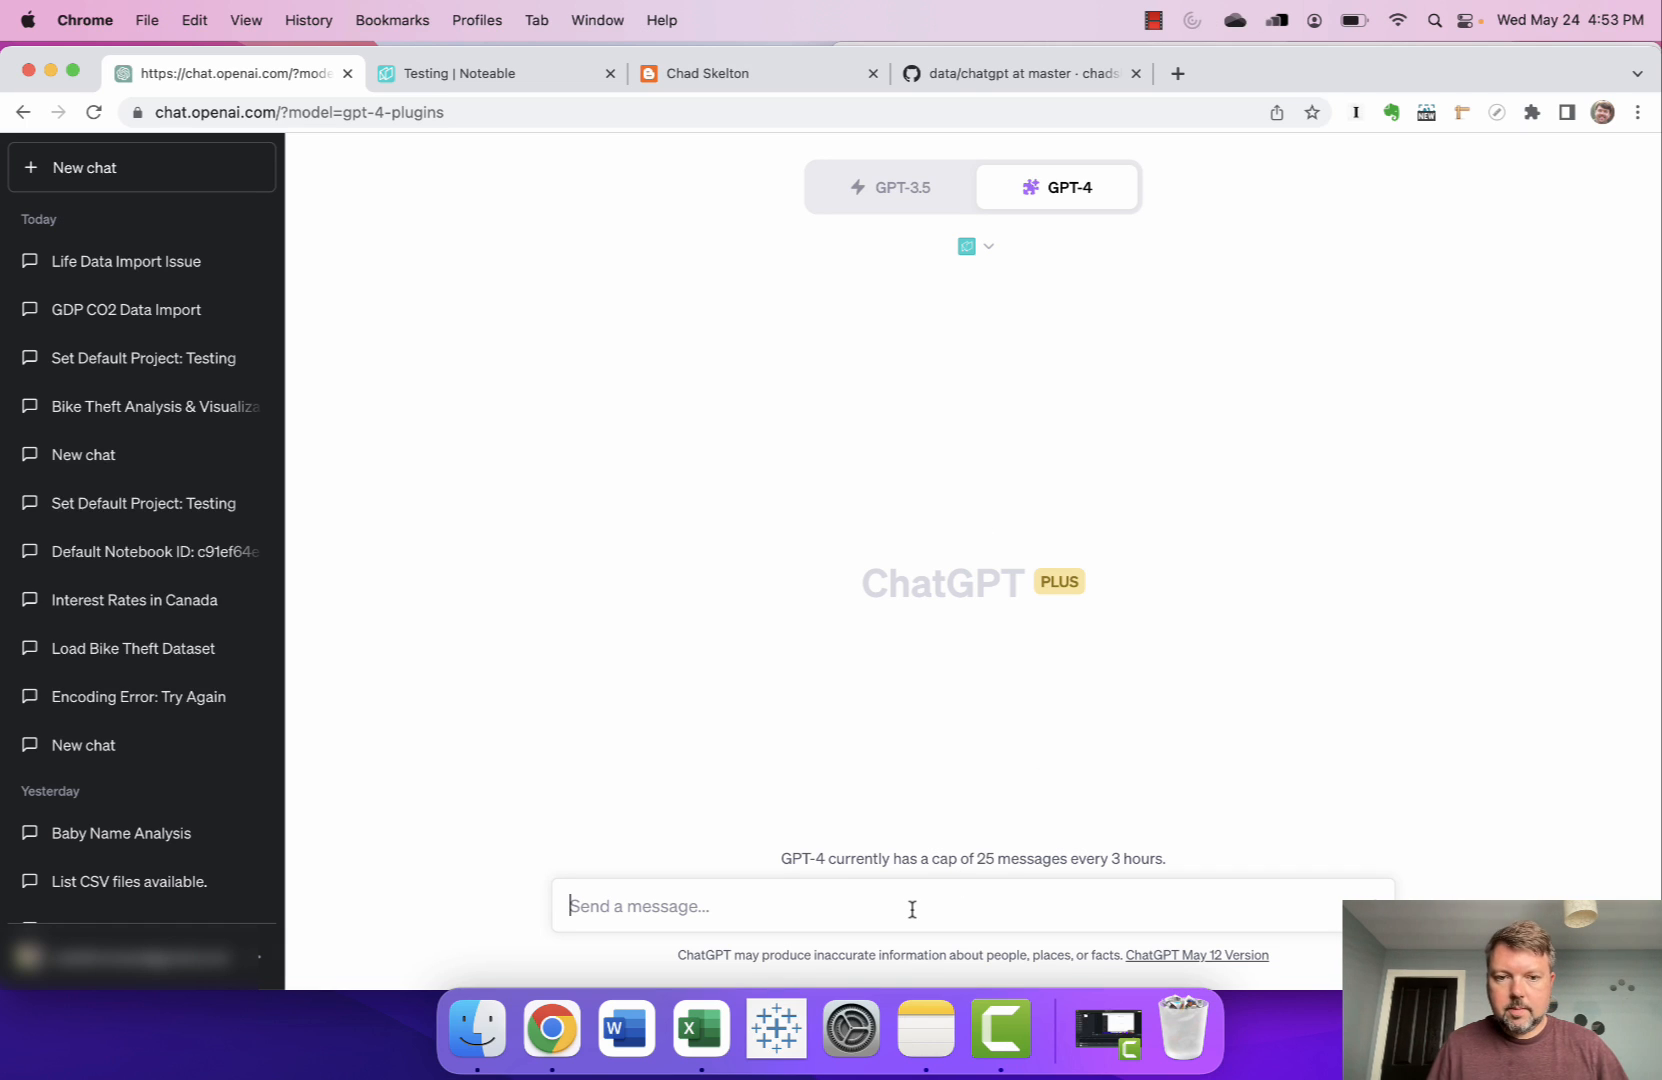
# Ask how GDP per capita has changed around the world over the past few decades.
pyautogui.write("I'm curious about how GD")
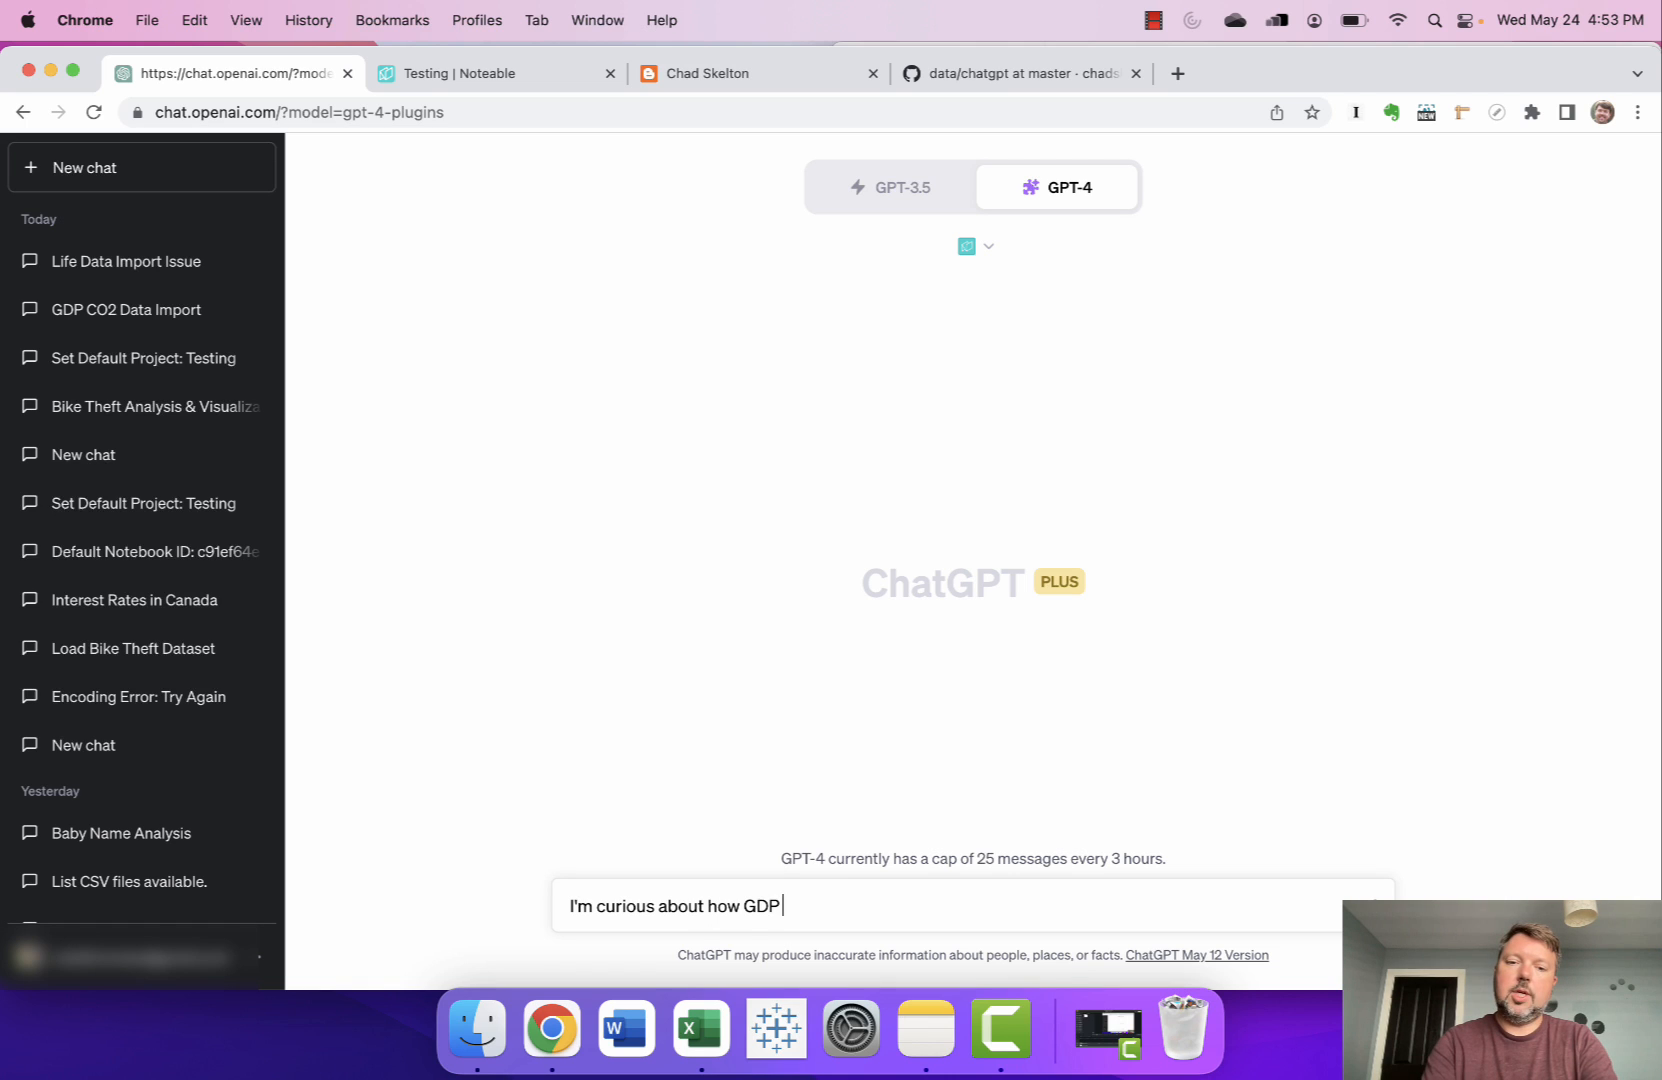
pyautogui.write('Per Capita has changed')
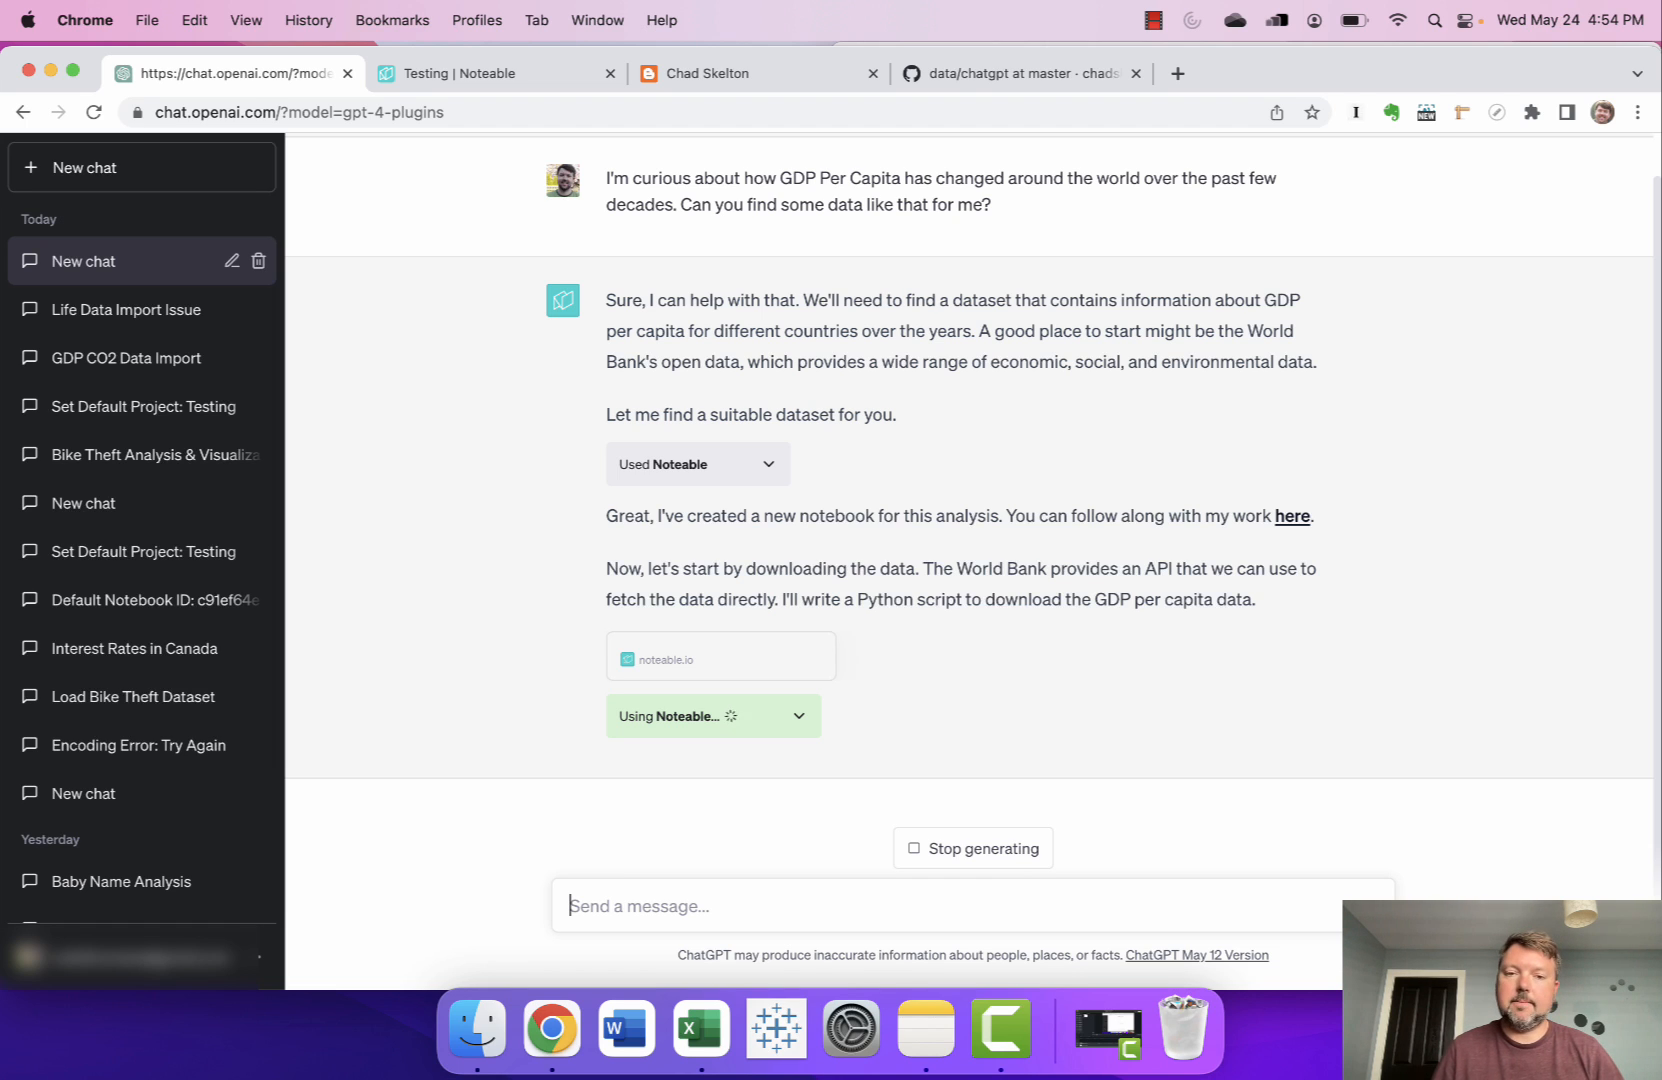
# Scroll through the Noteable reply loading World Bank GDP per capita data for 1960–2022.
pyautogui.scroll(-3)
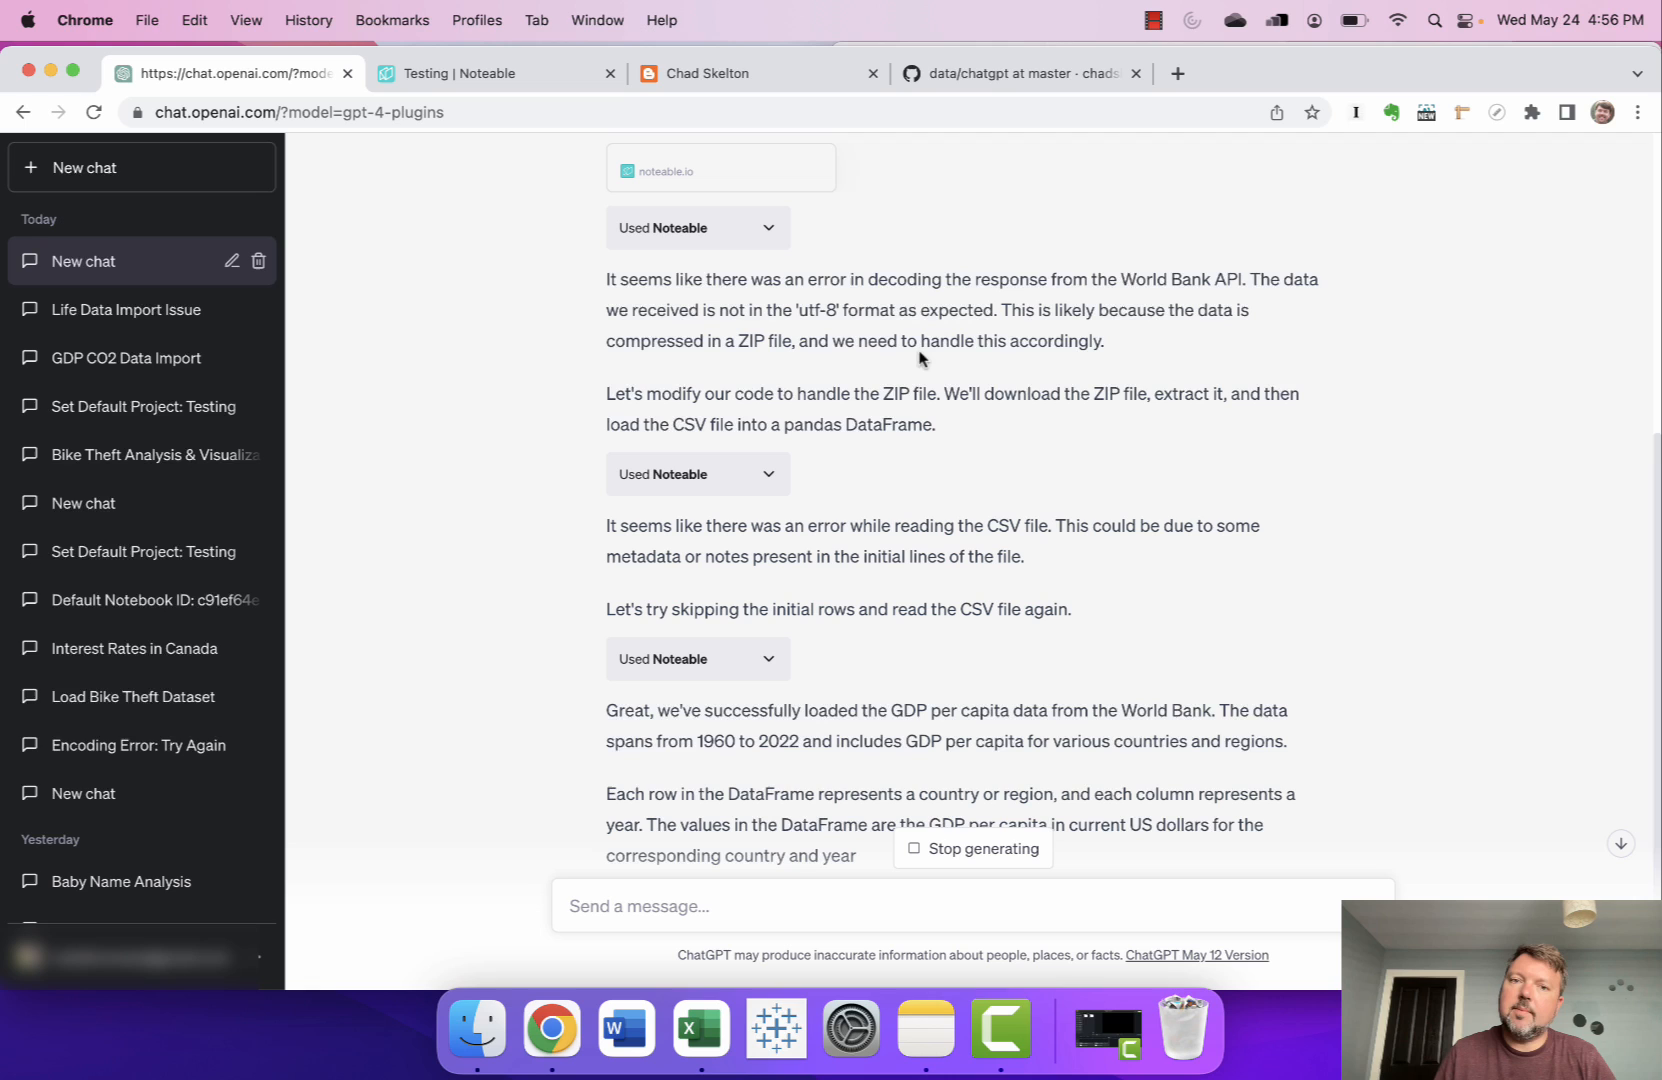
pyautogui.moveTo(856, 444)
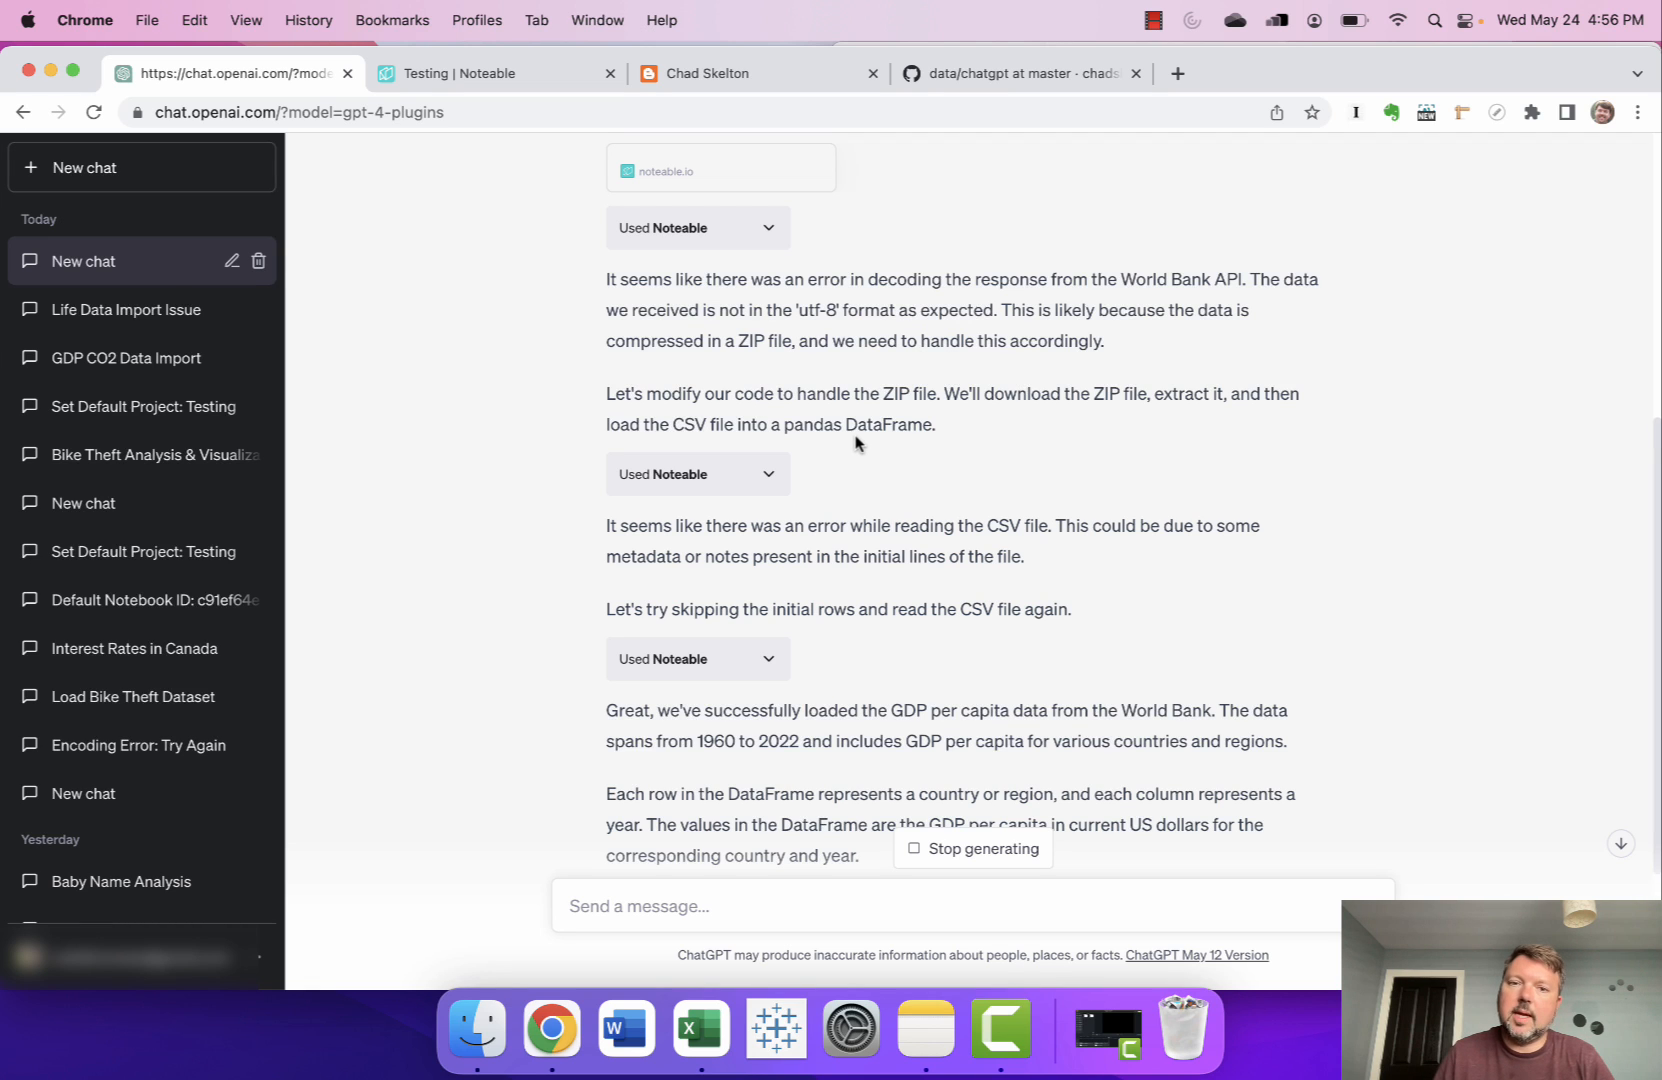
pyautogui.scroll(-3)
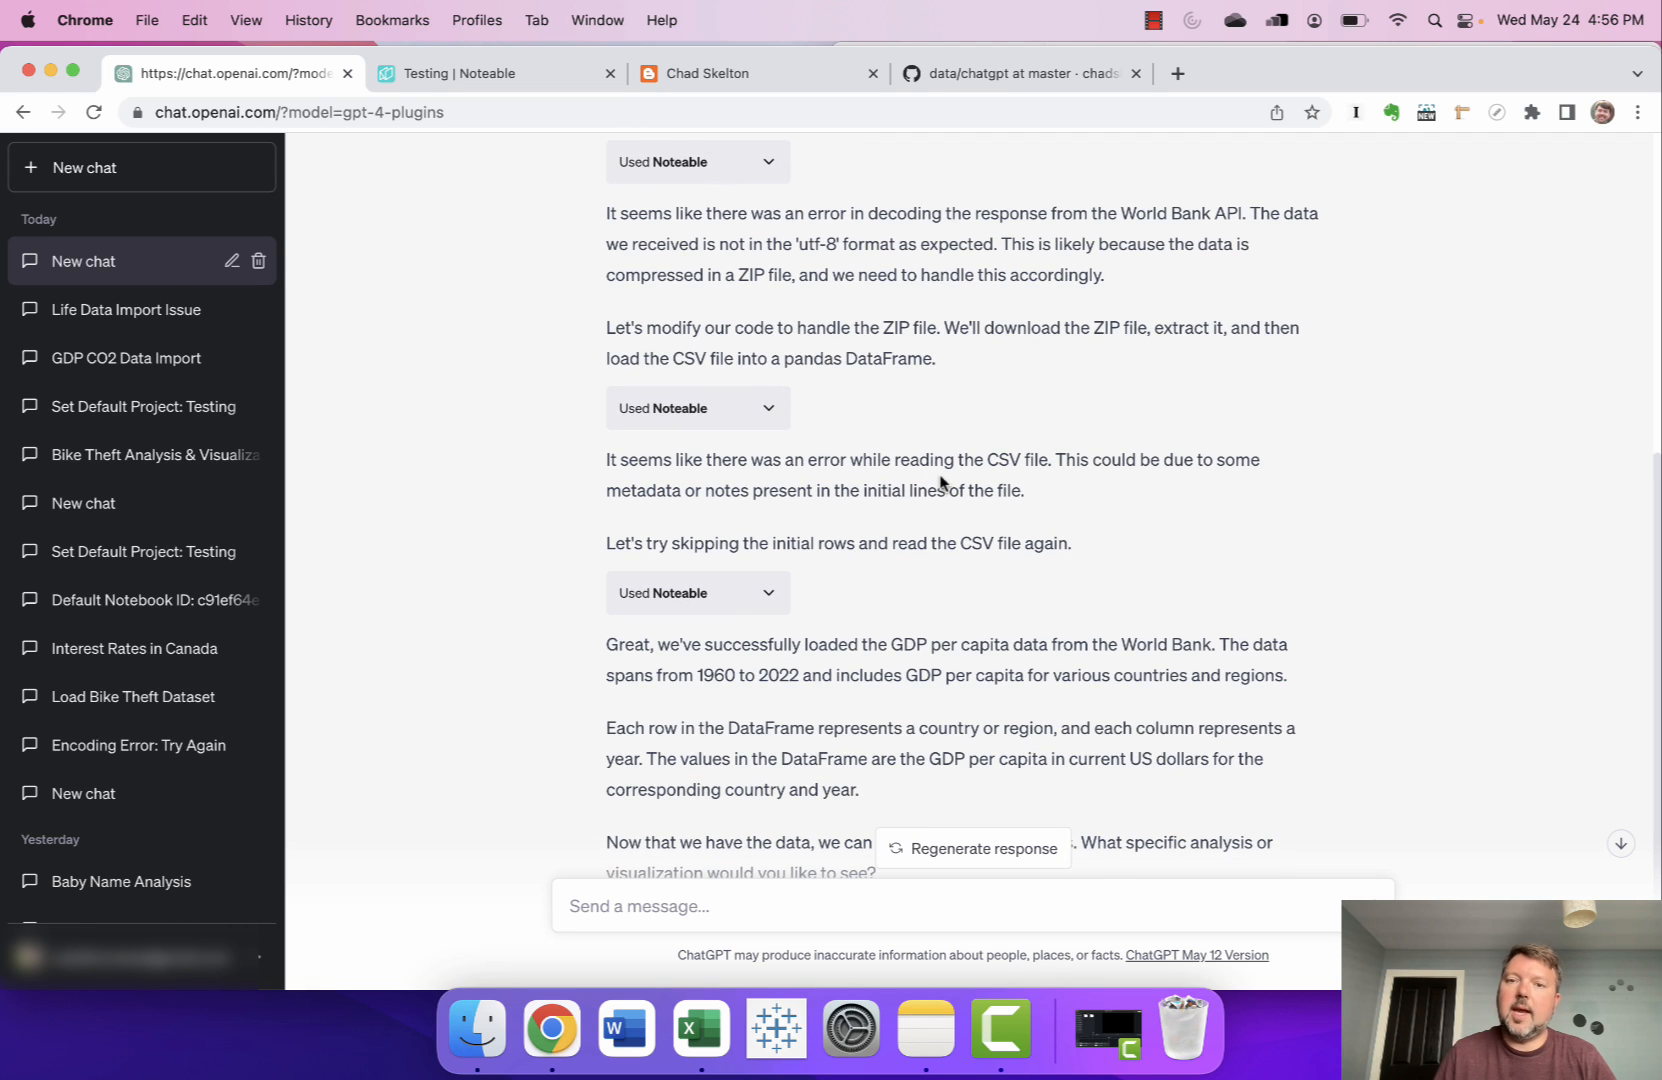
pyautogui.scroll(-3)
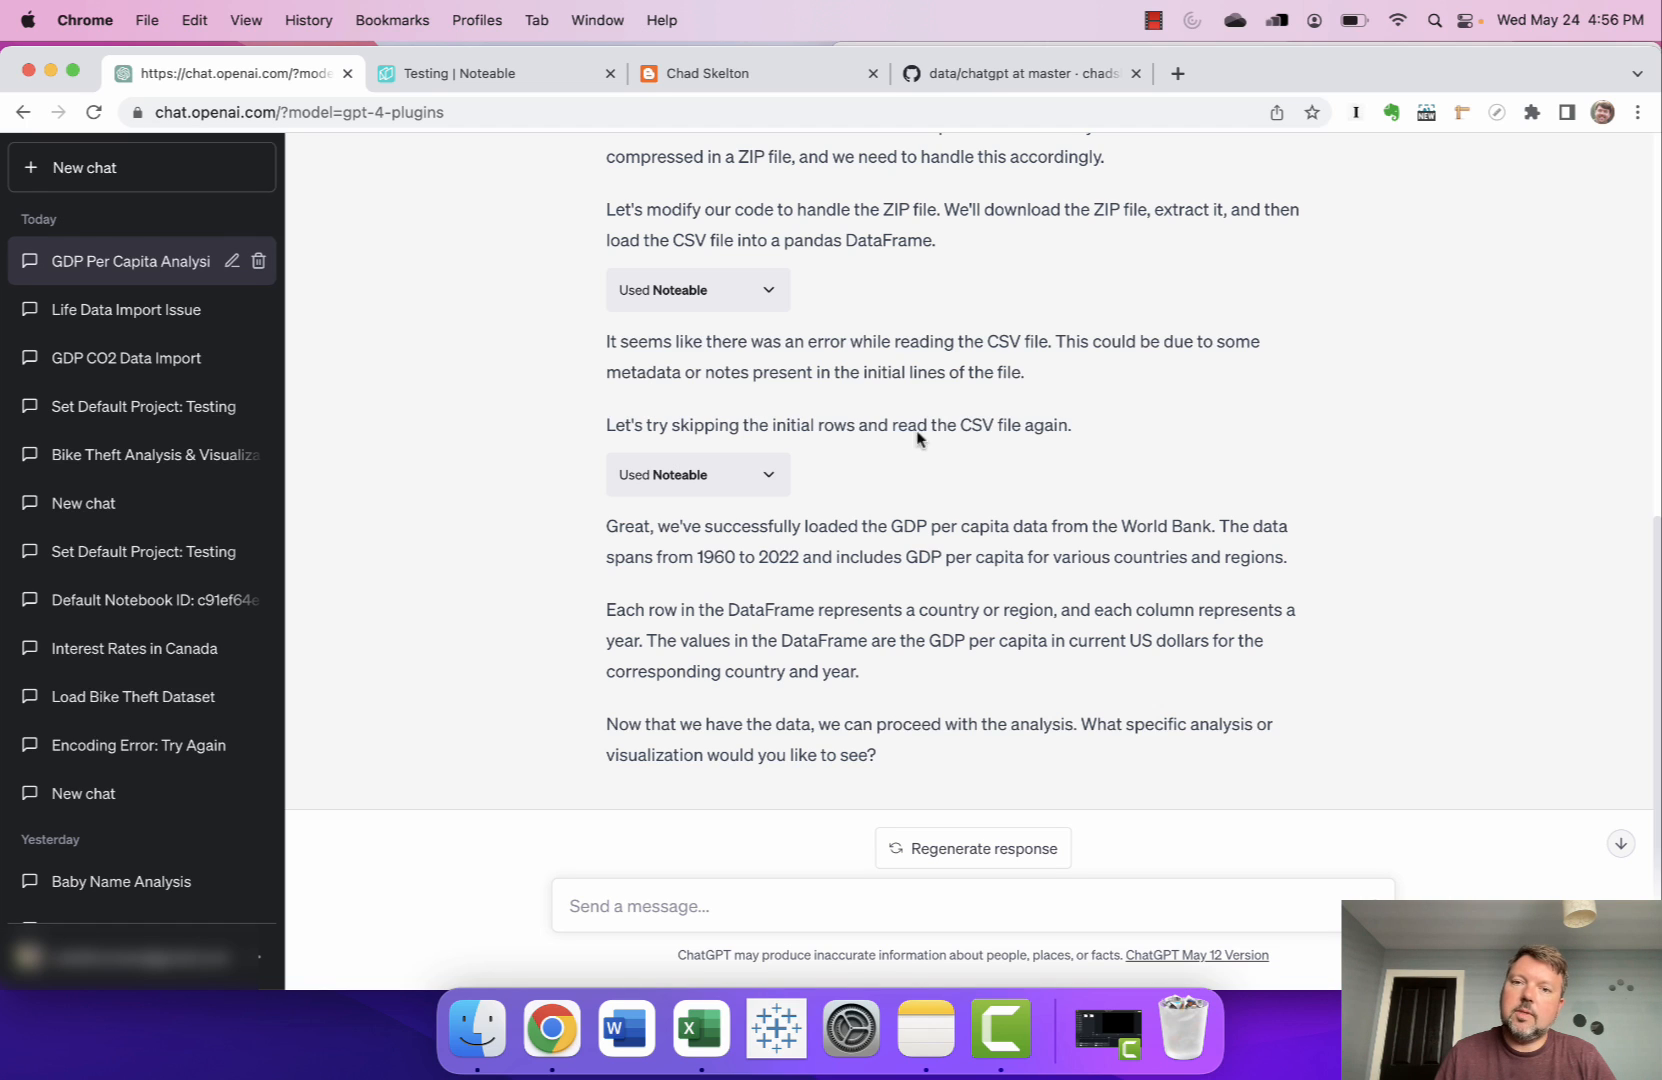
# Reveal the 'Used Noteable' request and response behind the ZIP-handling step.
pyautogui.click(768, 289)
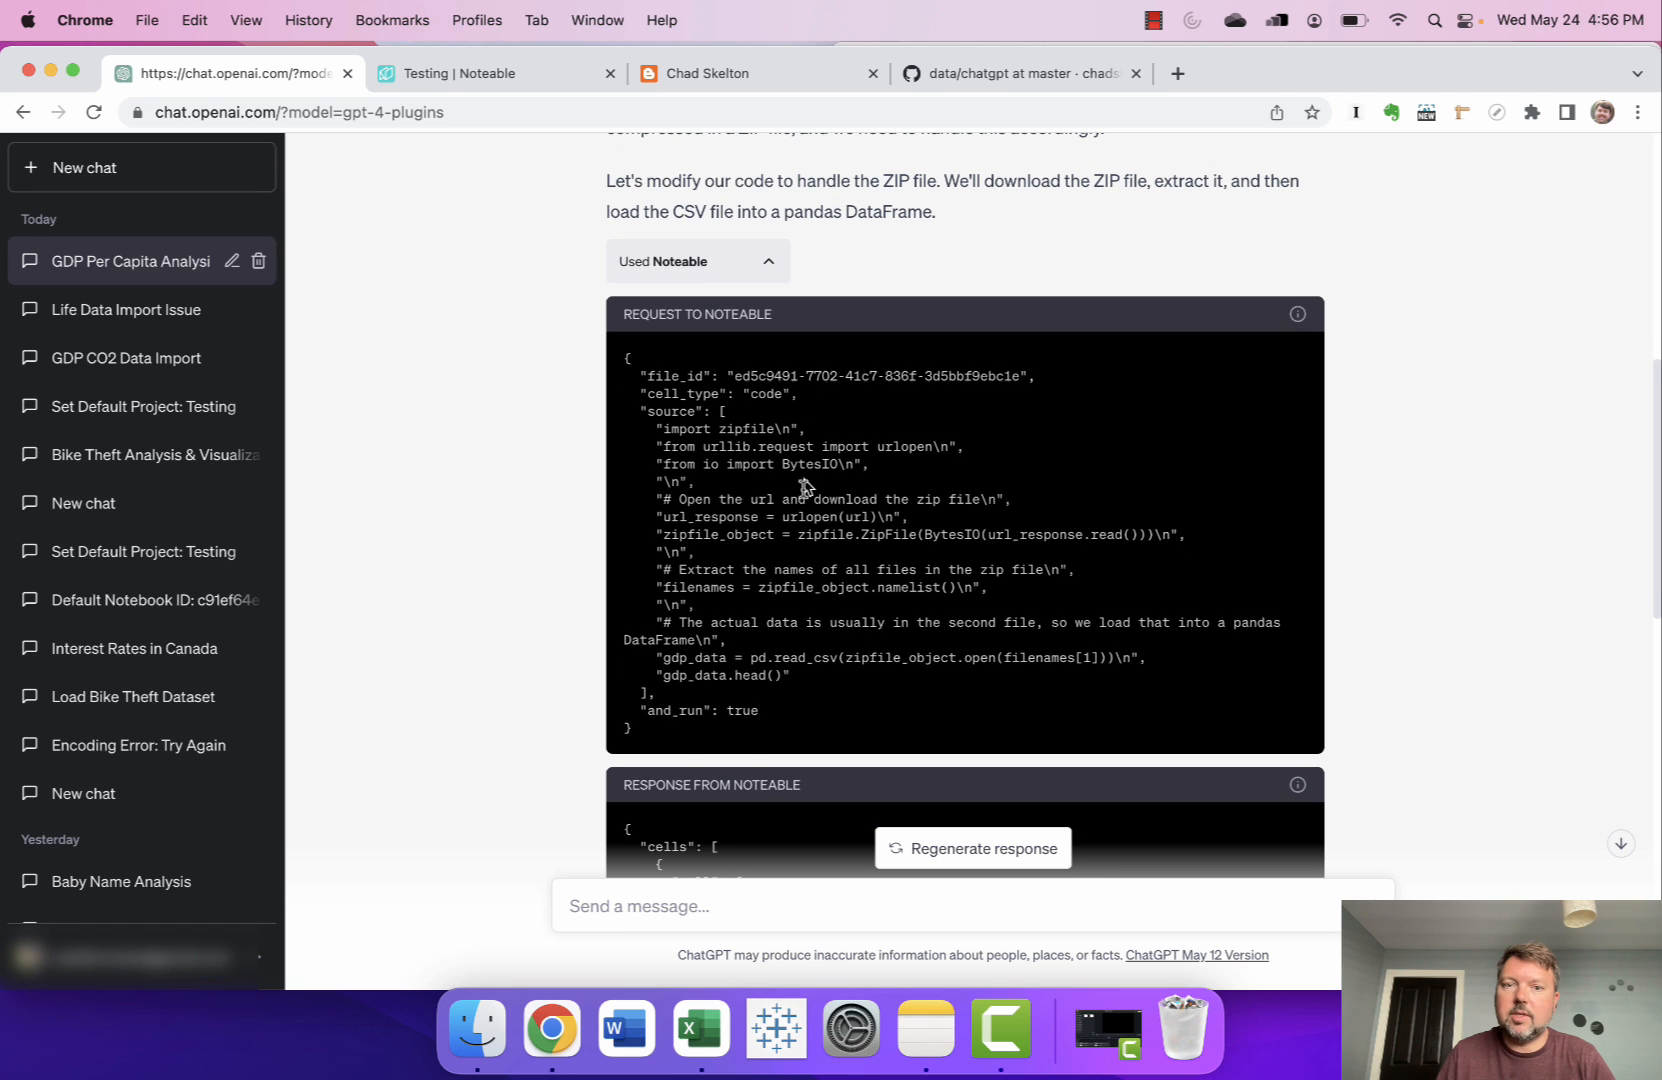
pyautogui.scroll(-3)
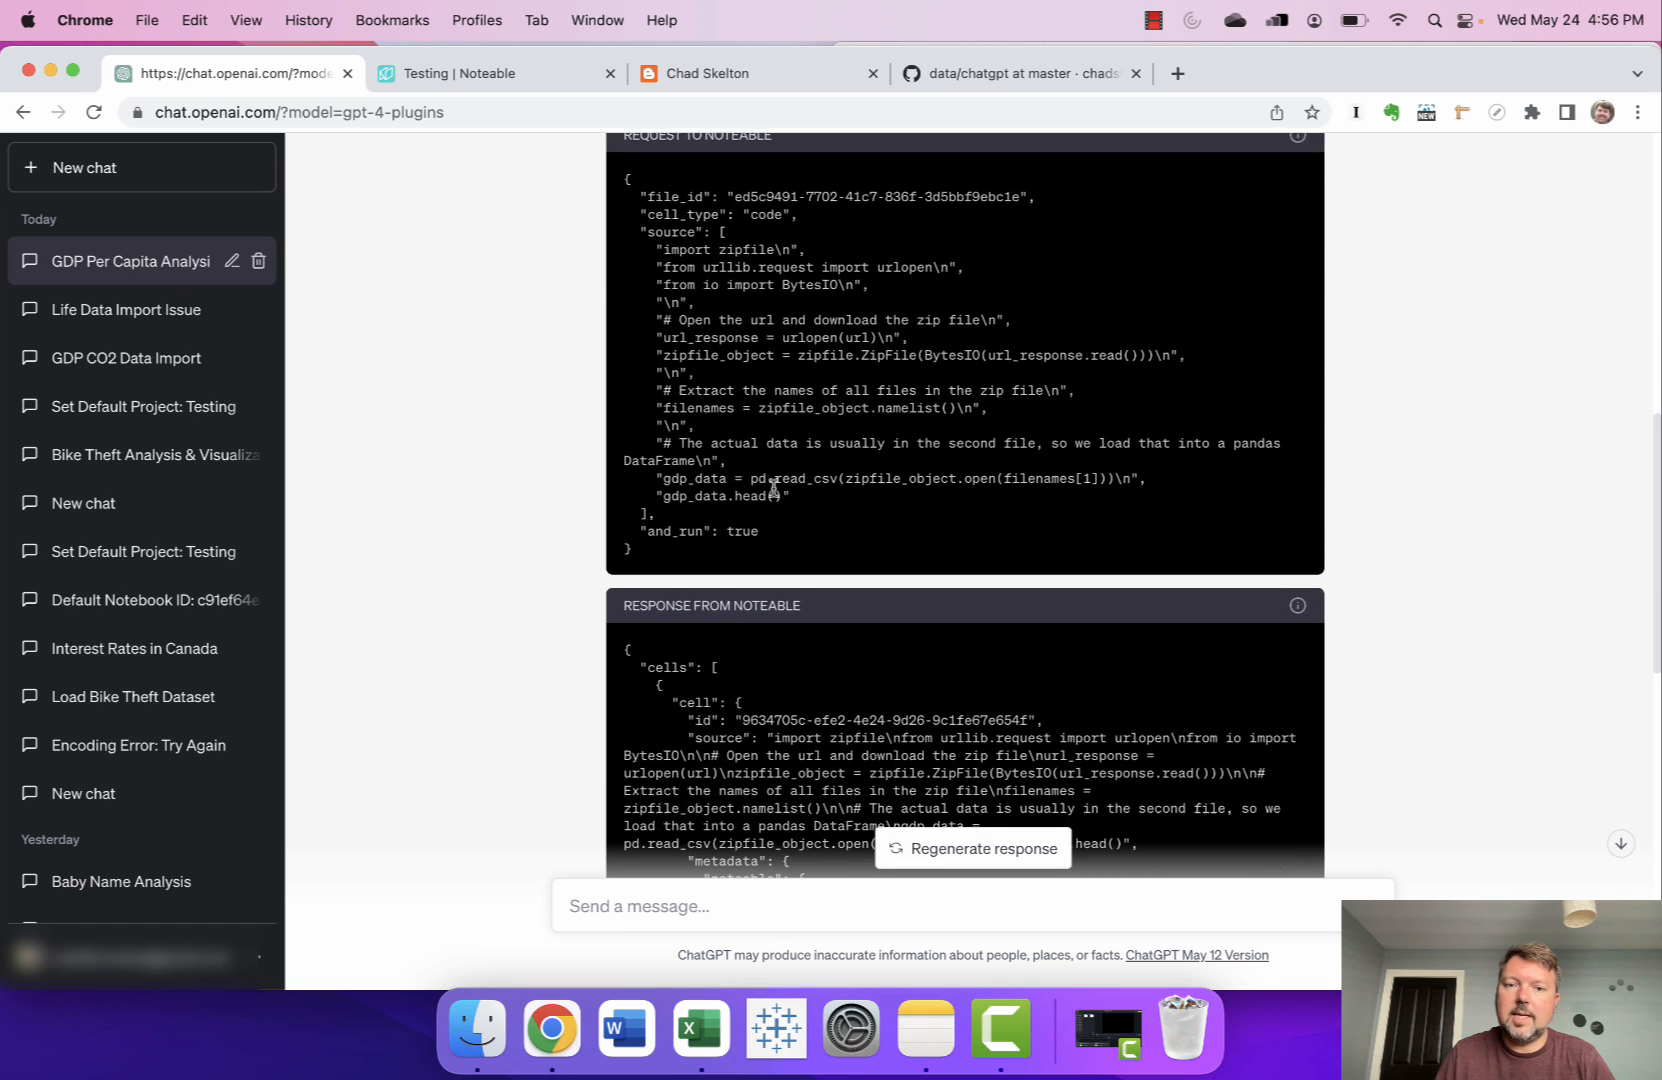
pyautogui.scroll(-3)
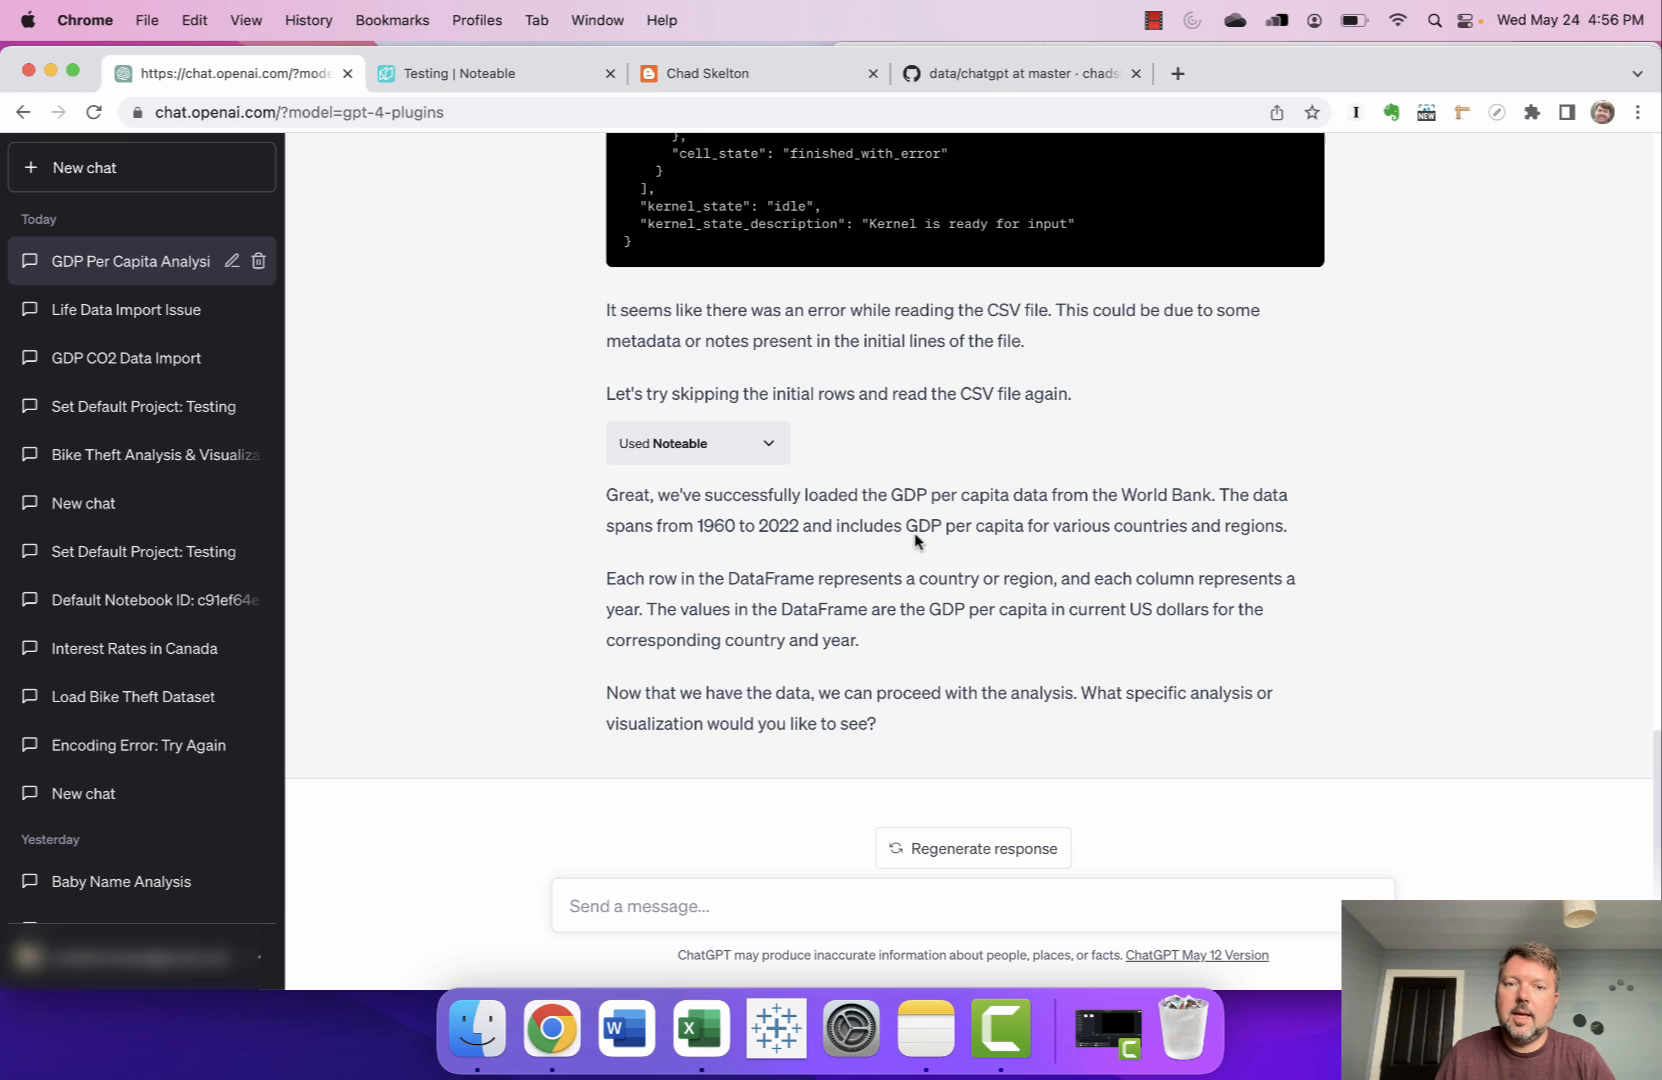
pyautogui.moveTo(1109, 549)
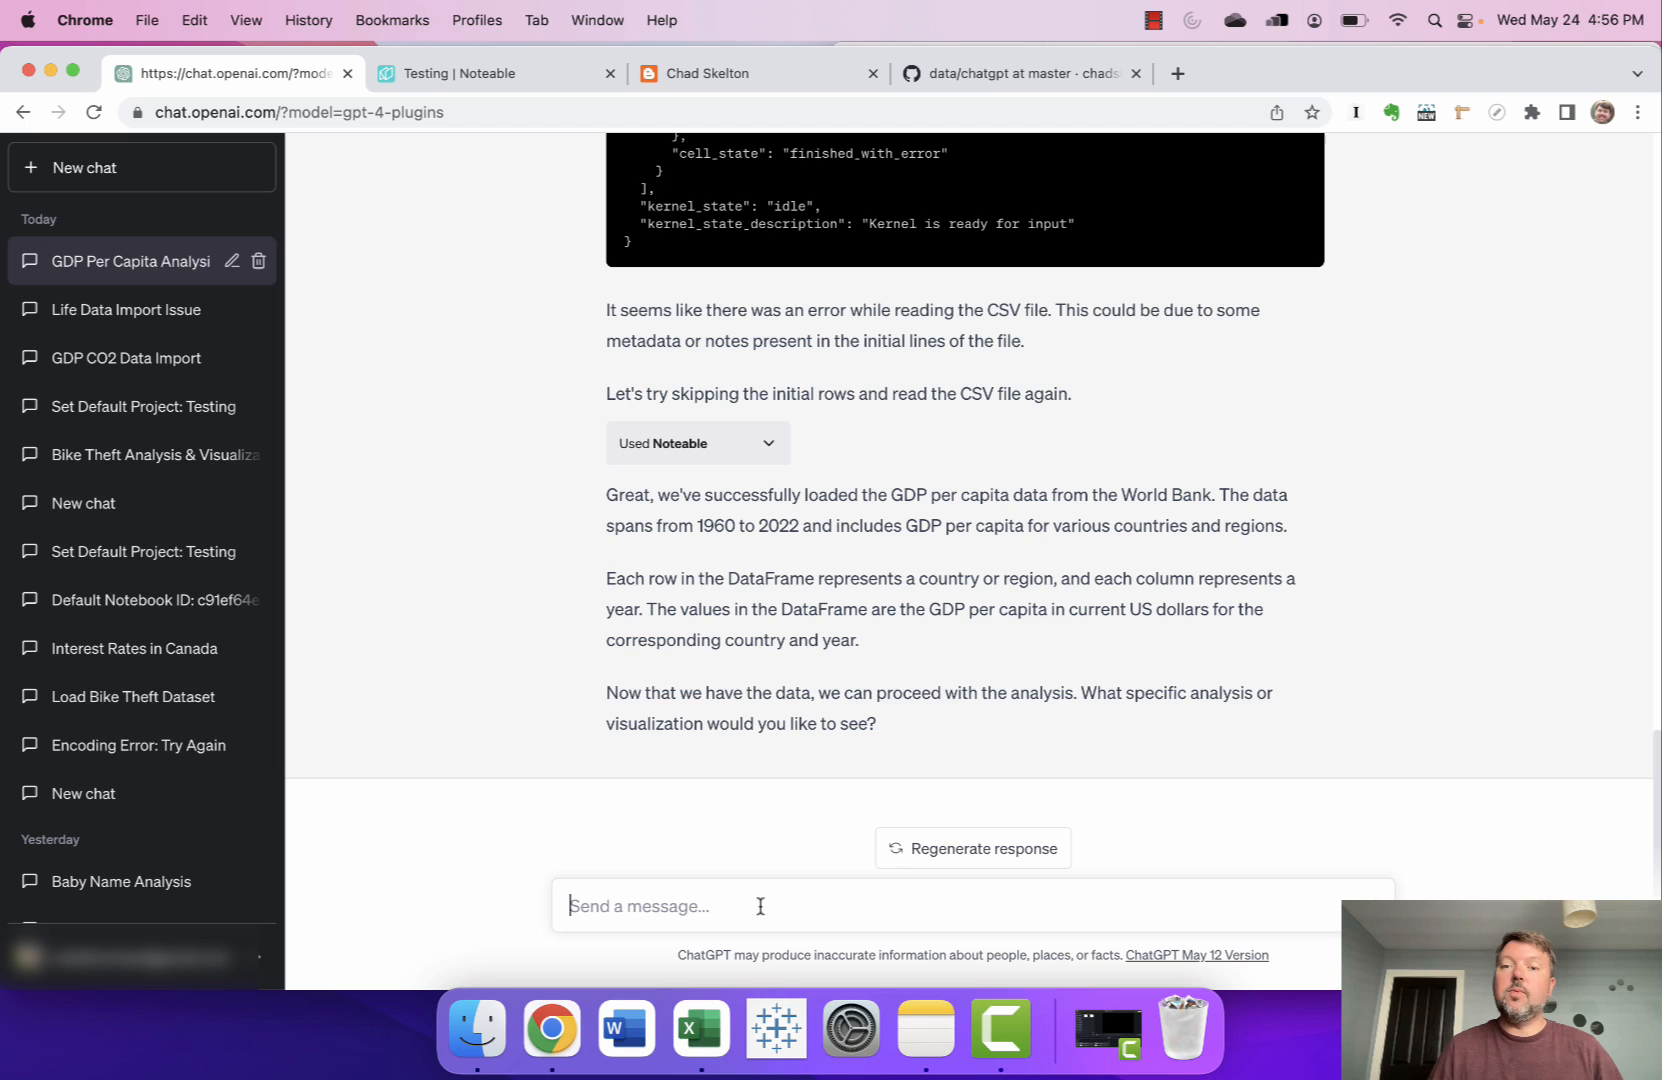
# Send 'Please do some analysis and charts on the data for me.'.
pyautogui.write('P')
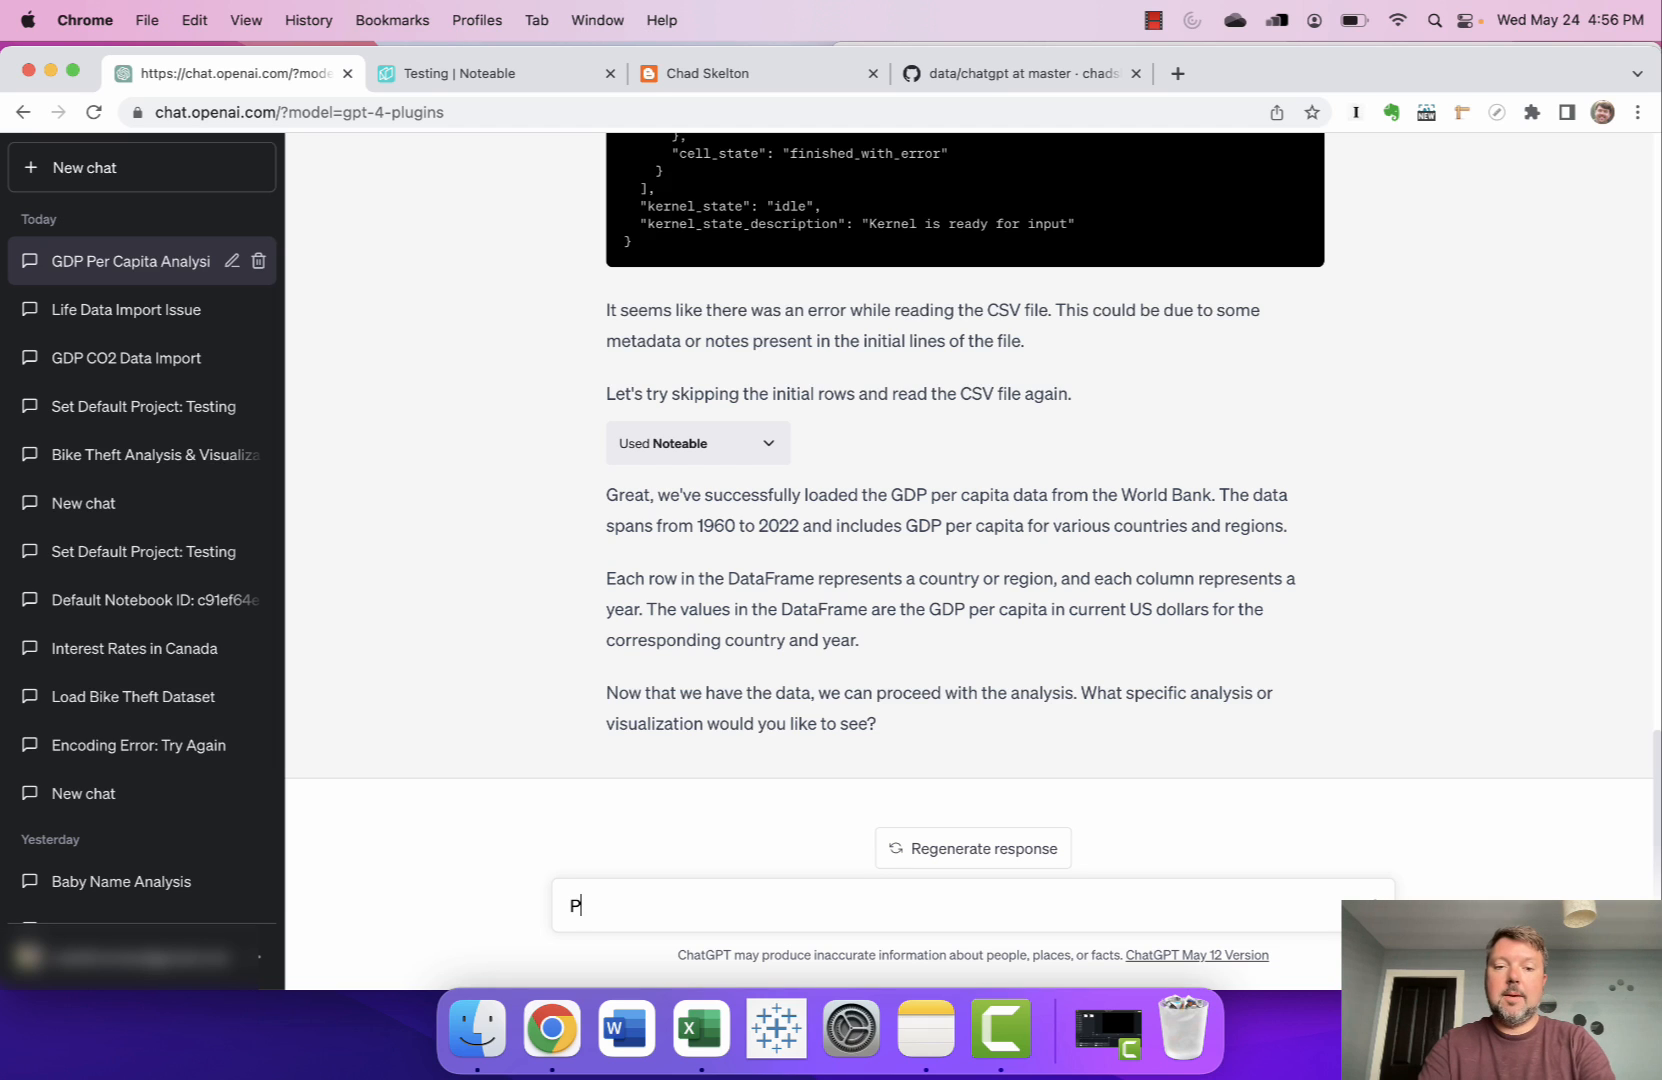
pyautogui.write('lease do some analysis an')
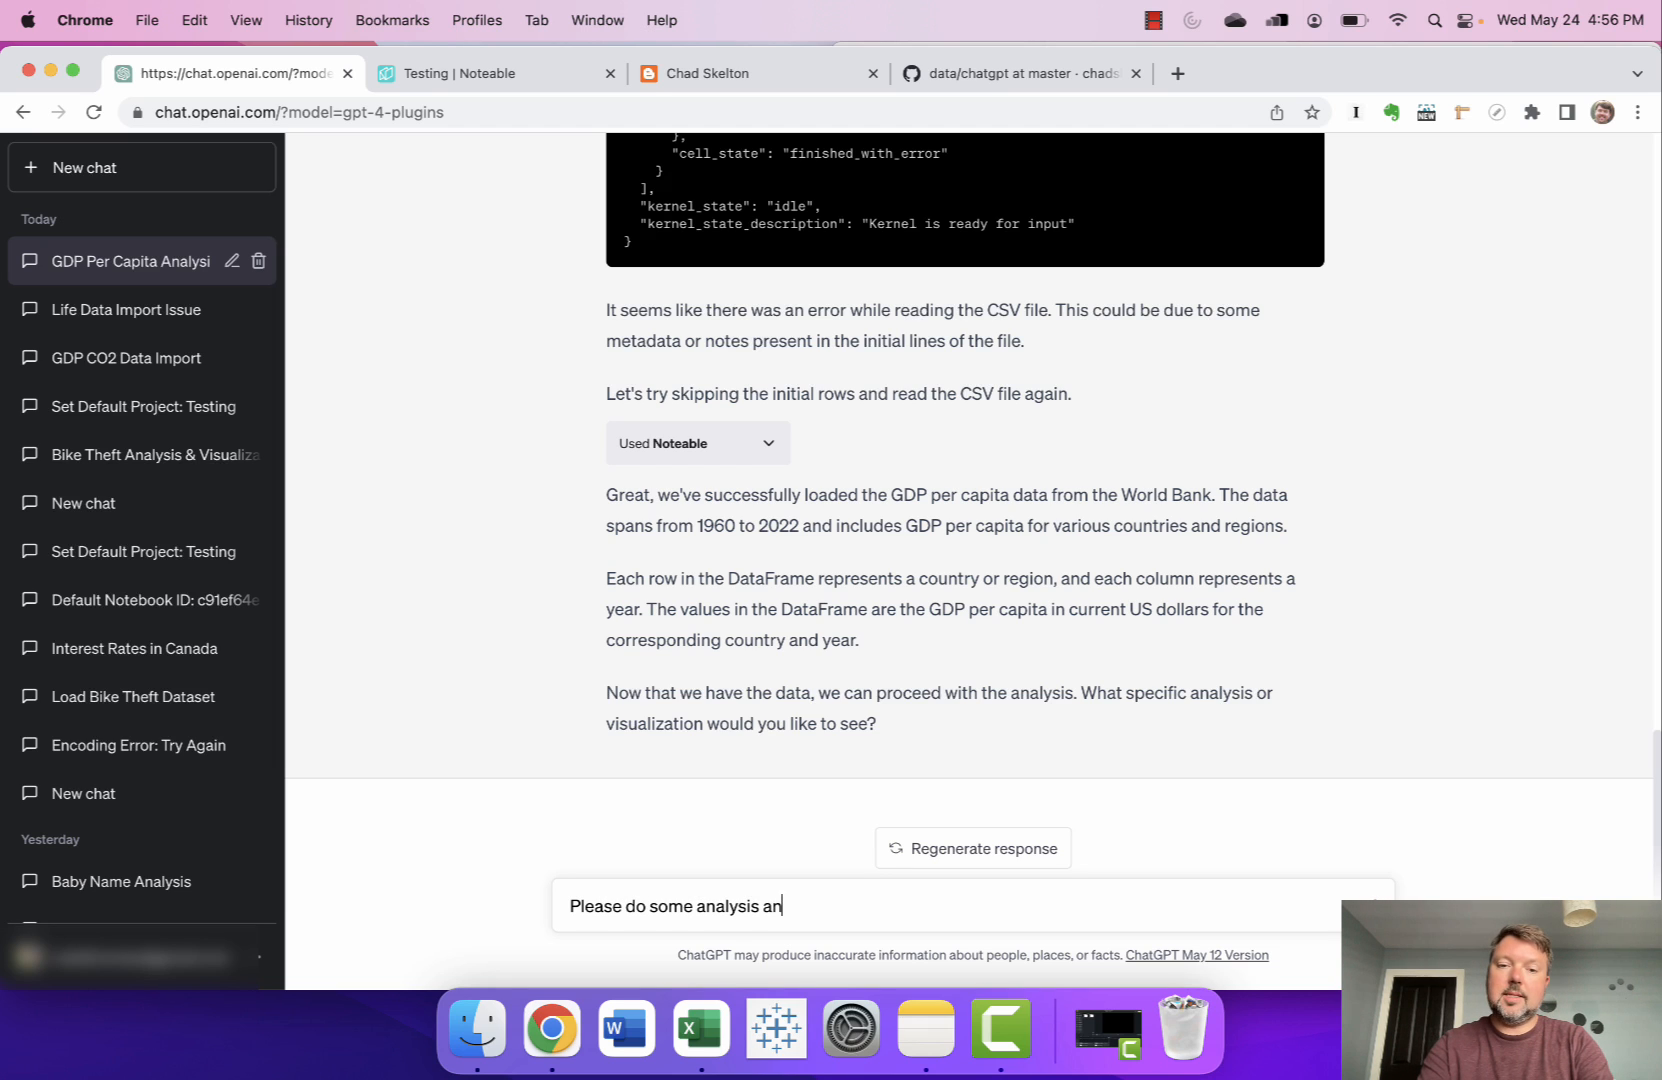
pyautogui.write('d charts on the data for')
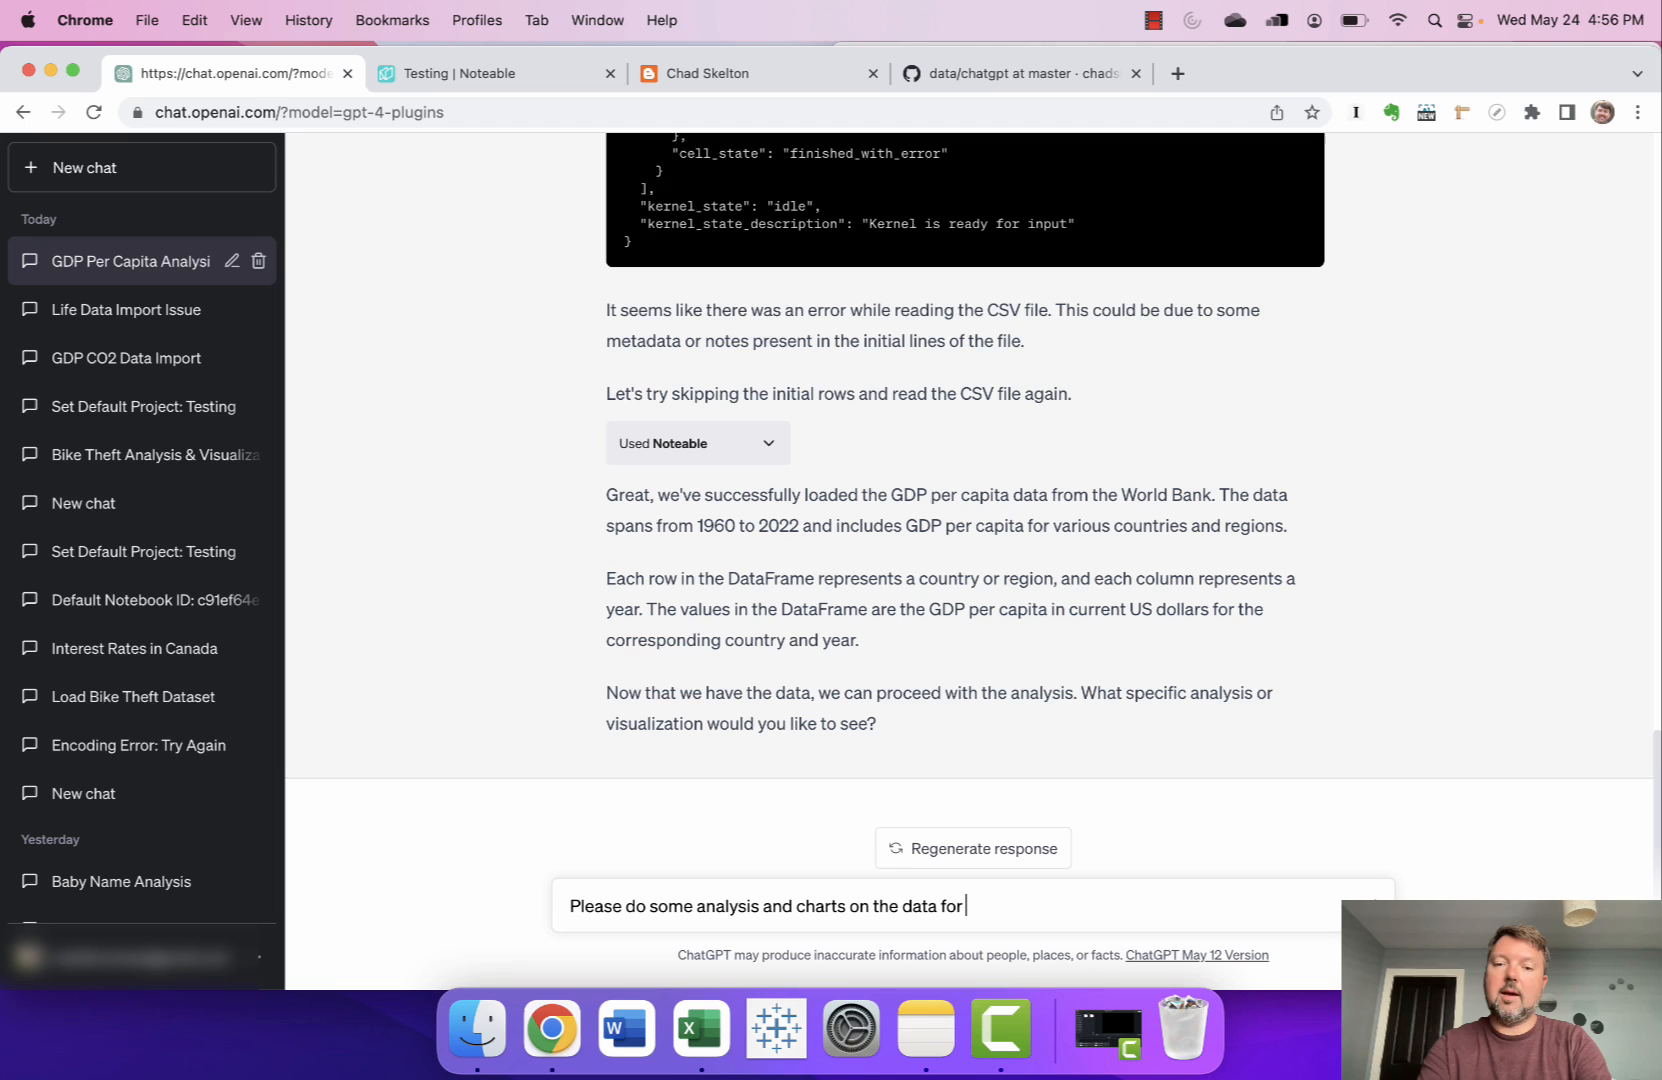
pyautogui.write('me.')
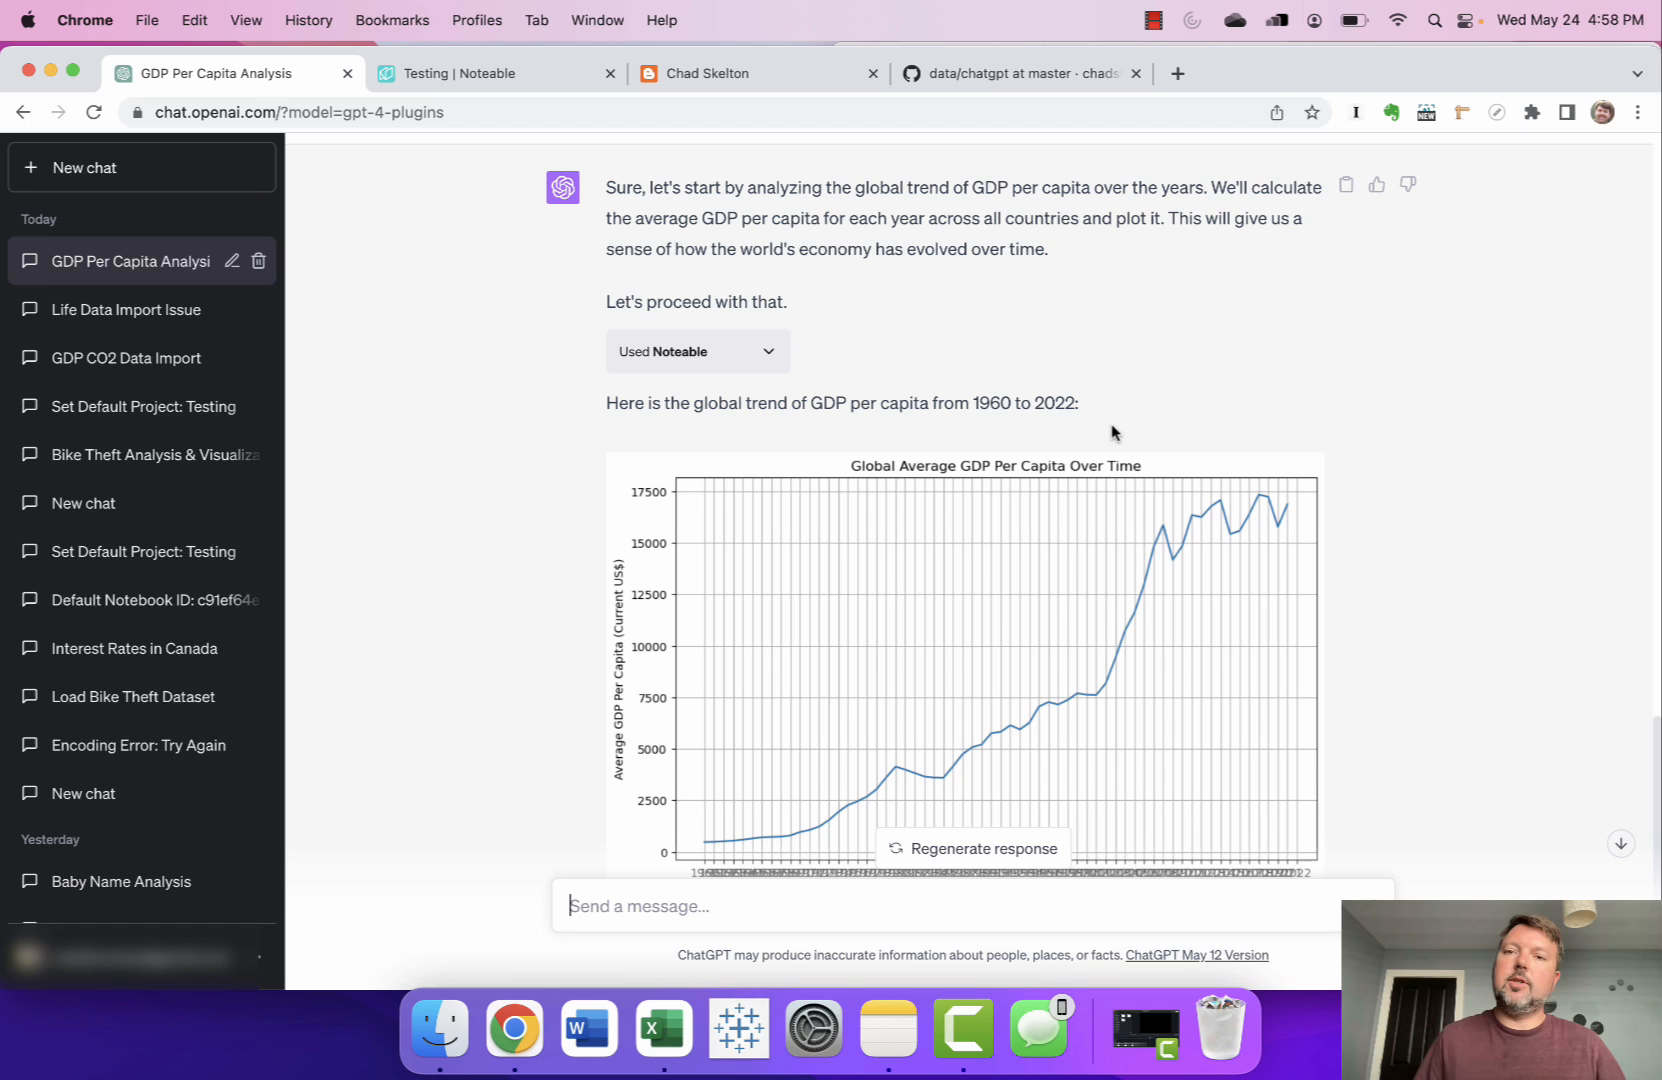
pyautogui.moveTo(1285, 429)
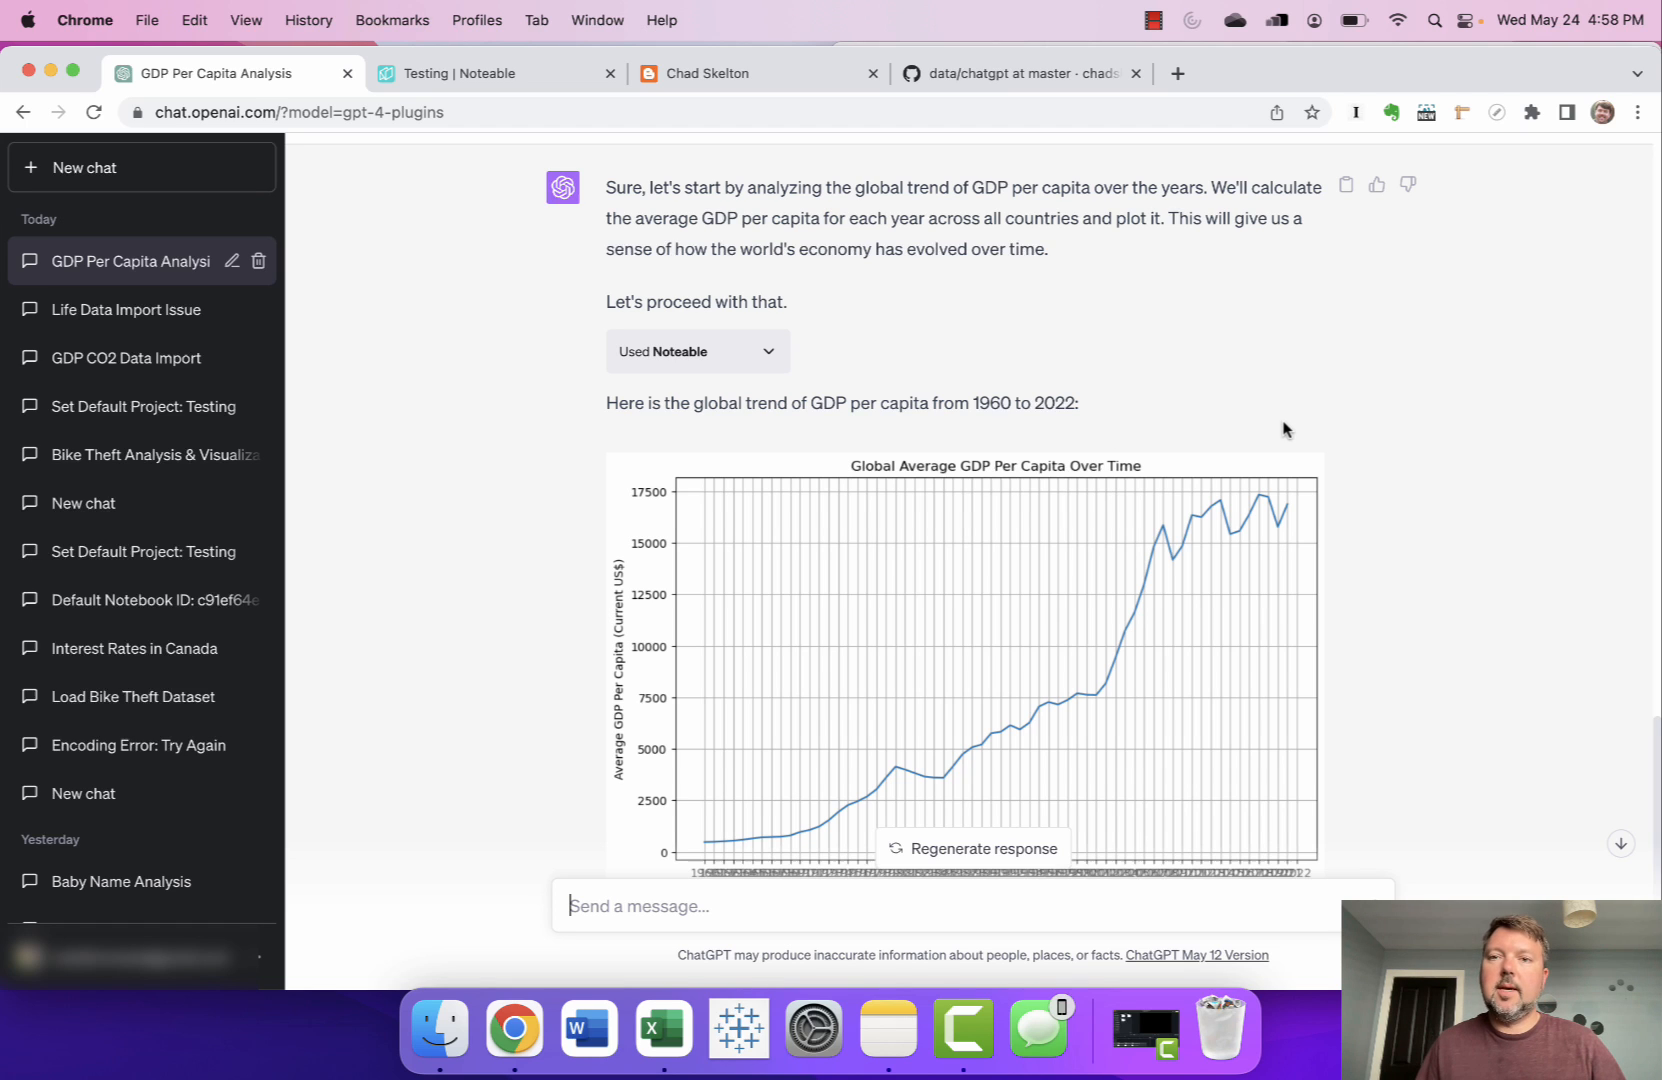
pyautogui.moveTo(1395, 551)
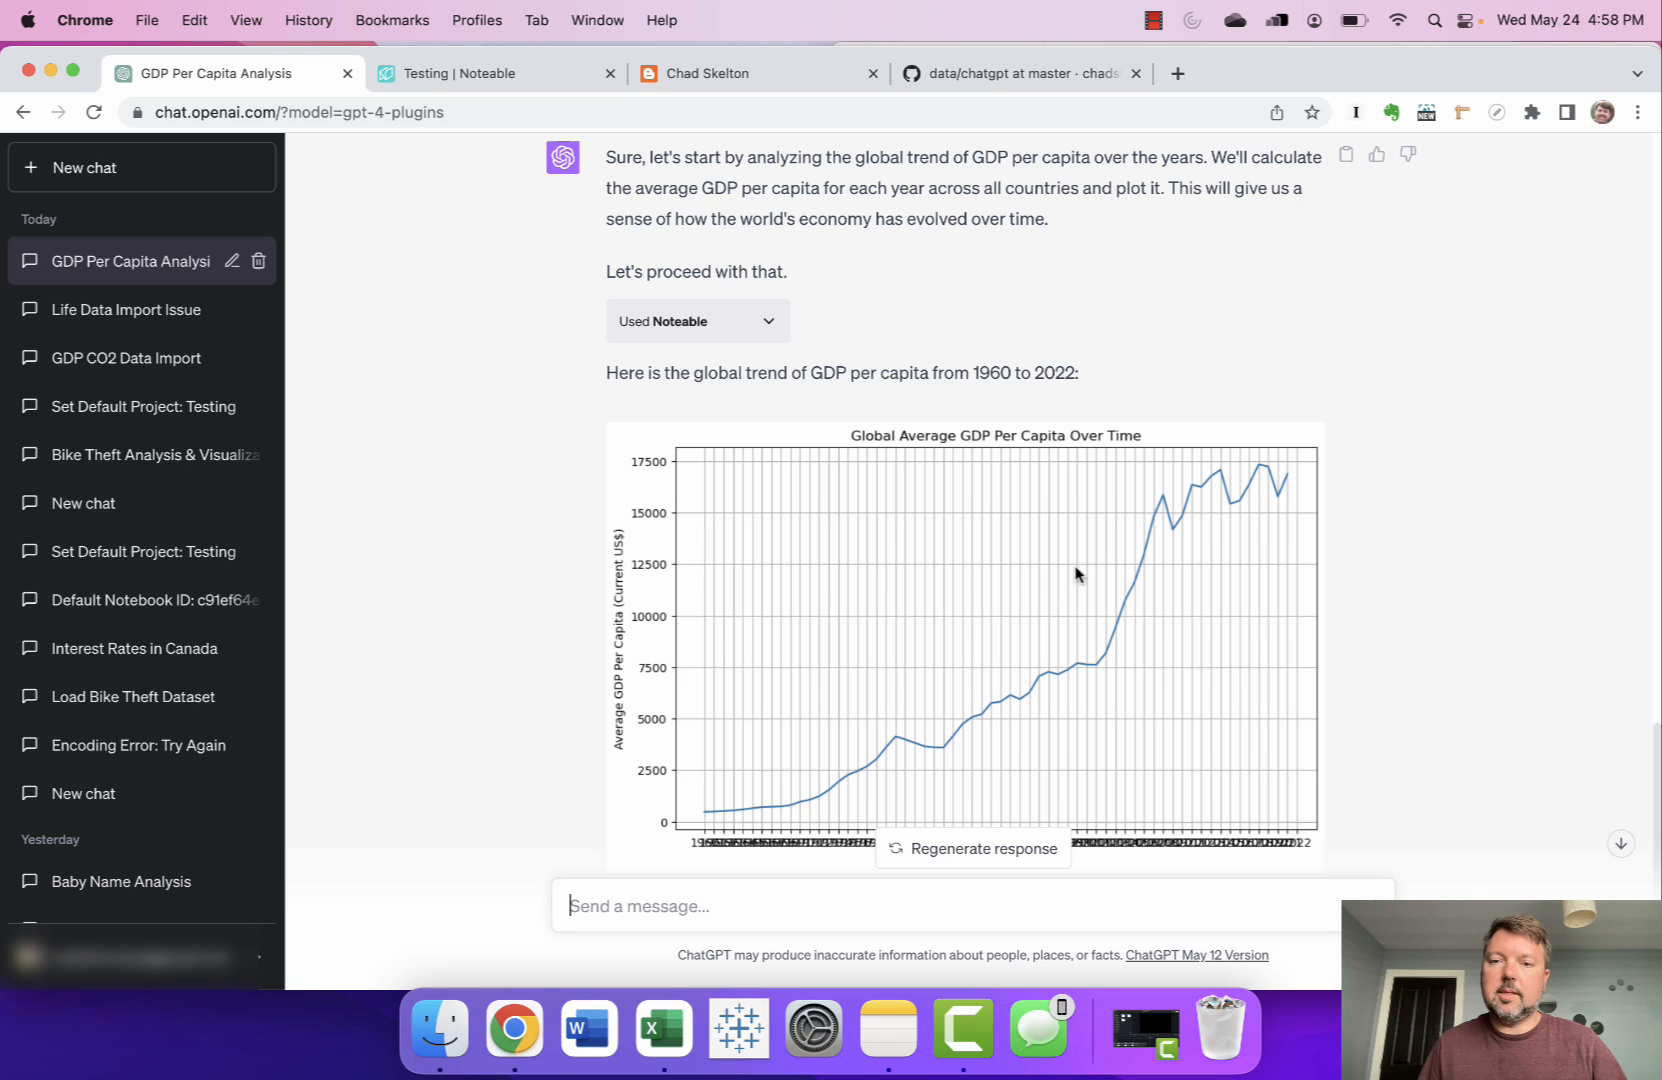
pyautogui.moveTo(1390, 736)
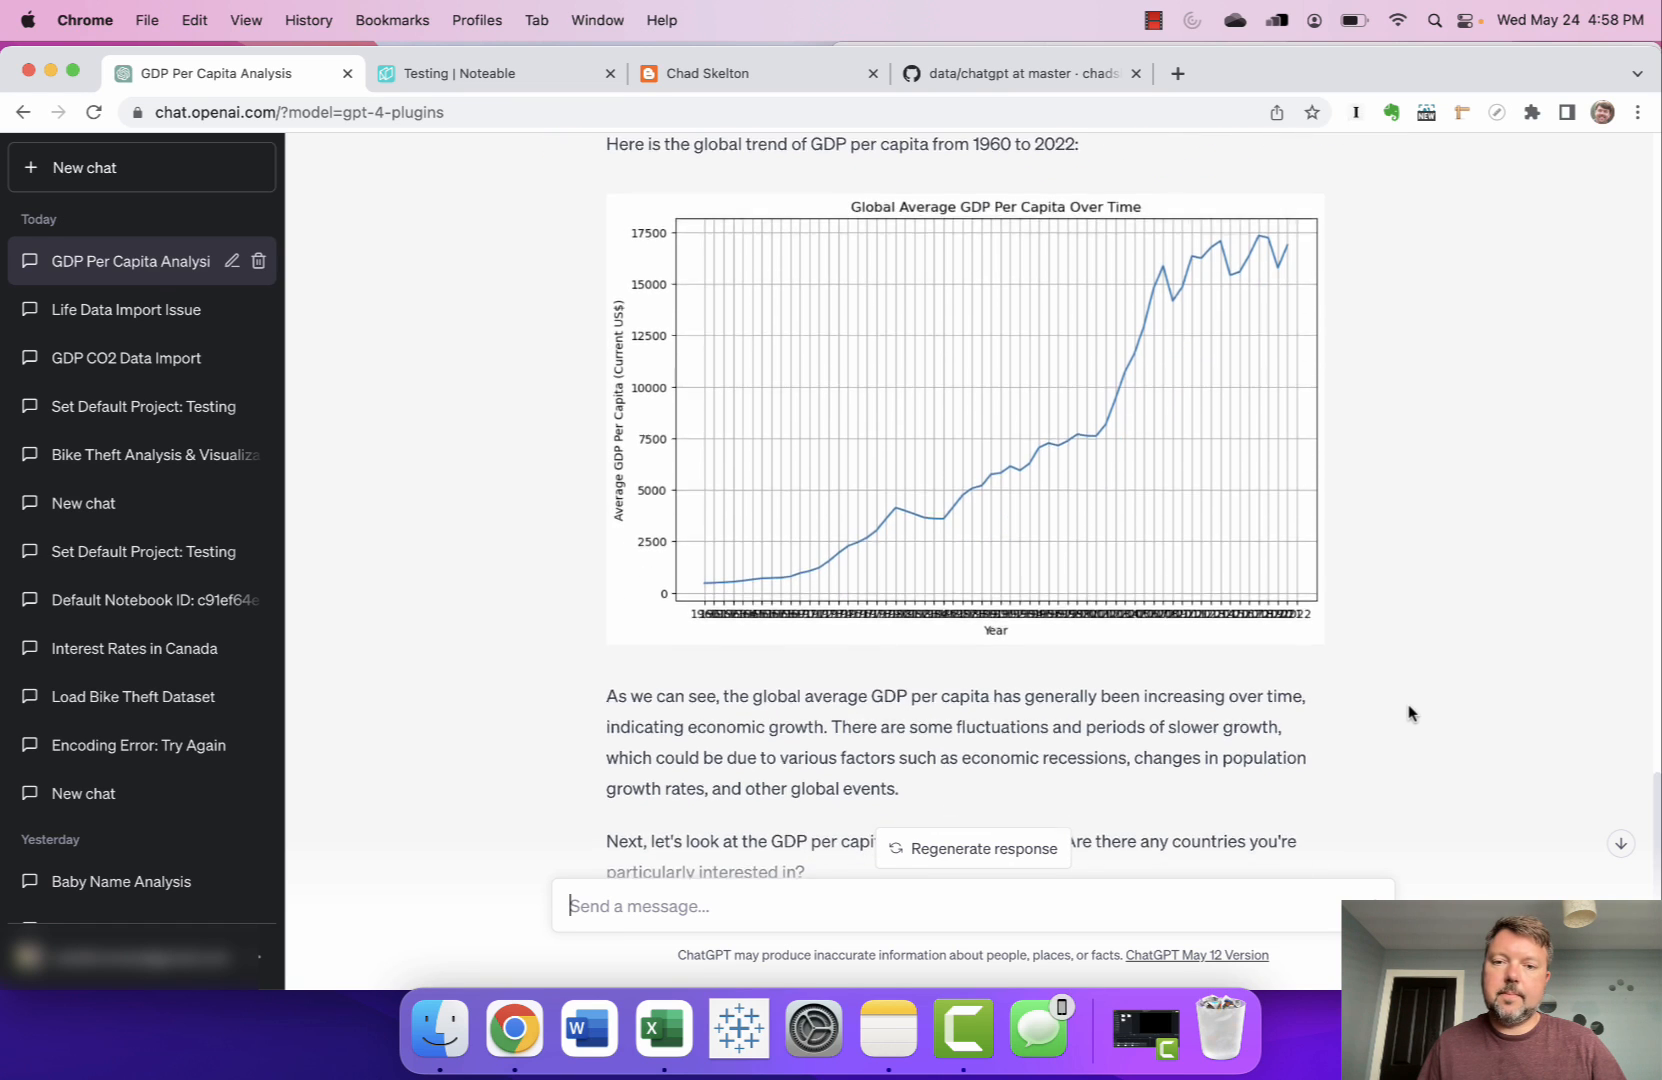
# Scroll through the global average GDP per capita chart and its commentary.
pyautogui.scroll(-3)
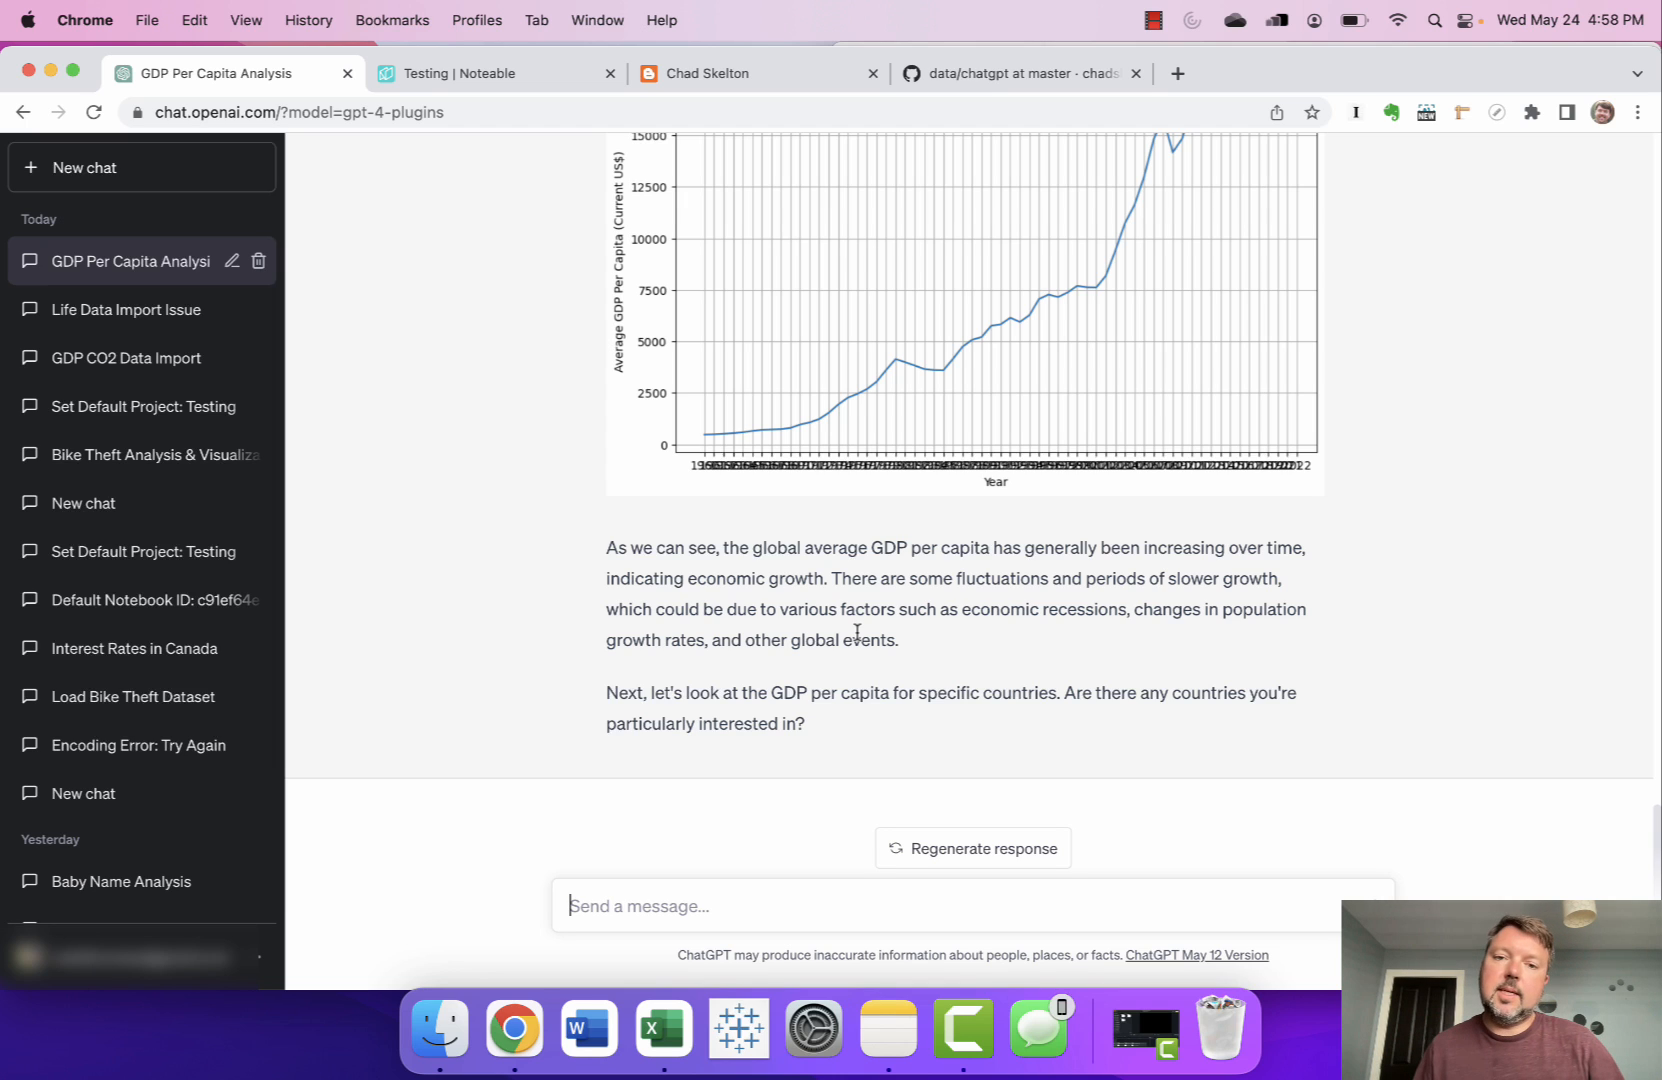
pyautogui.moveTo(902, 626)
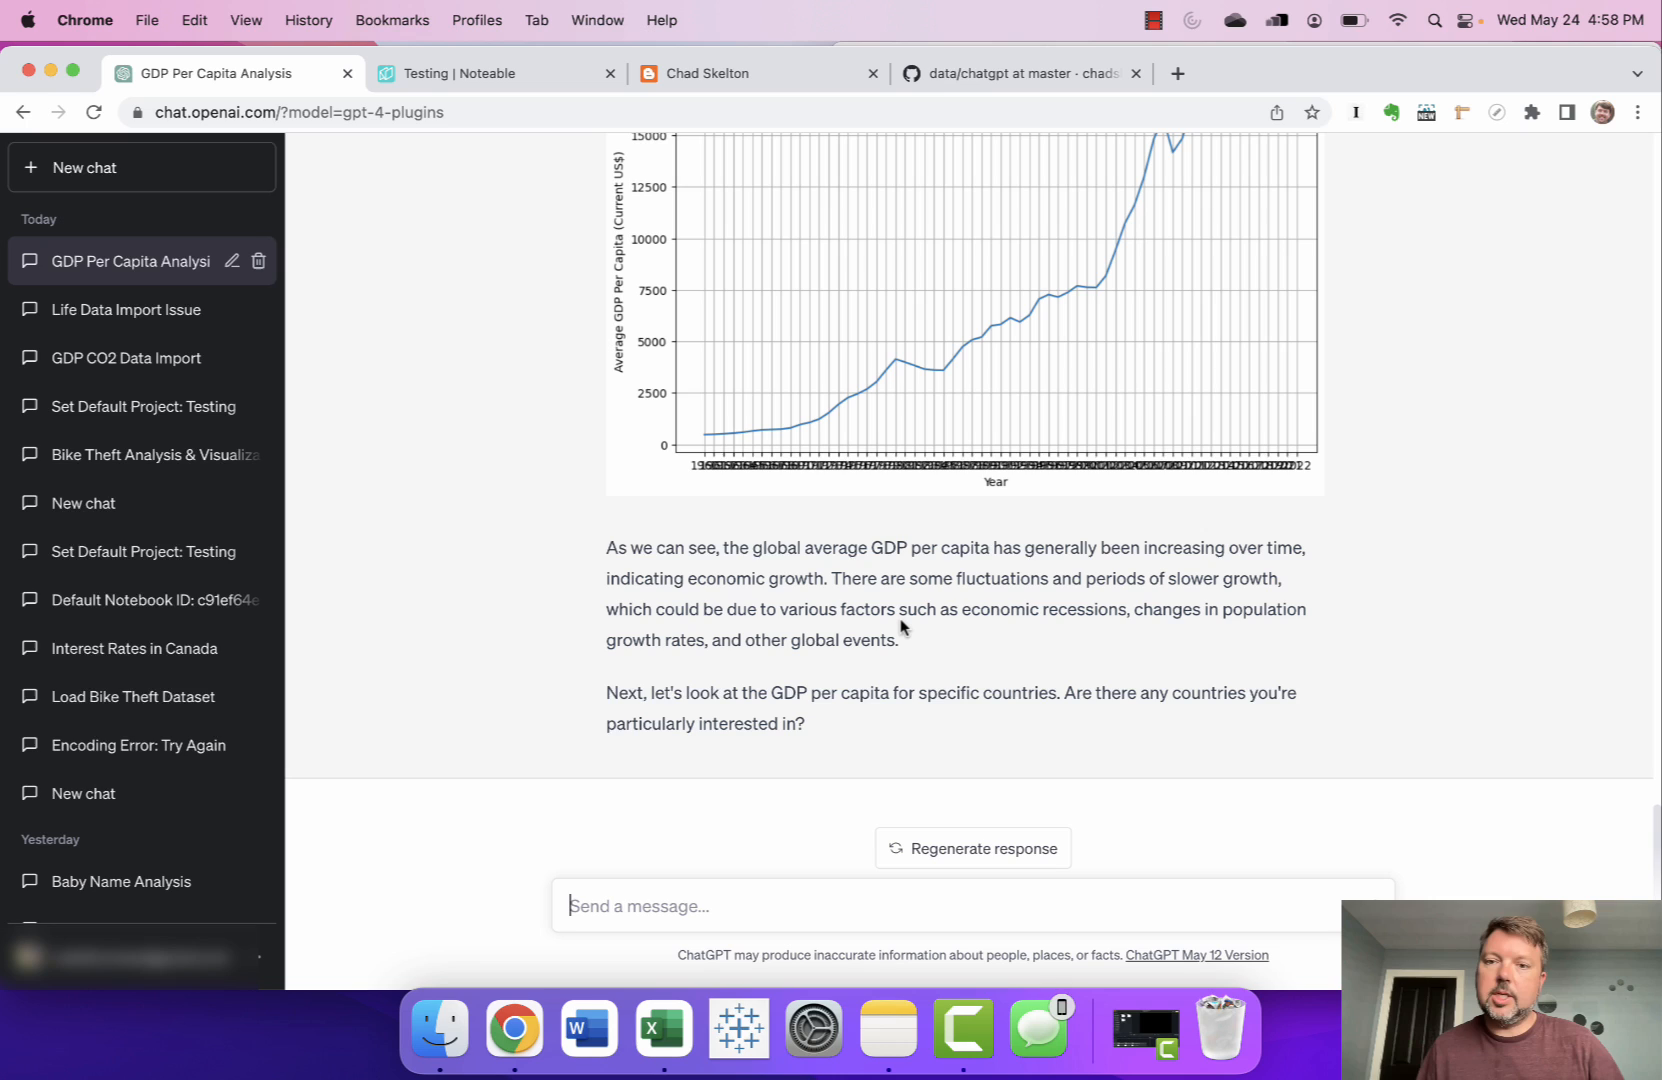
pyautogui.moveTo(903, 627)
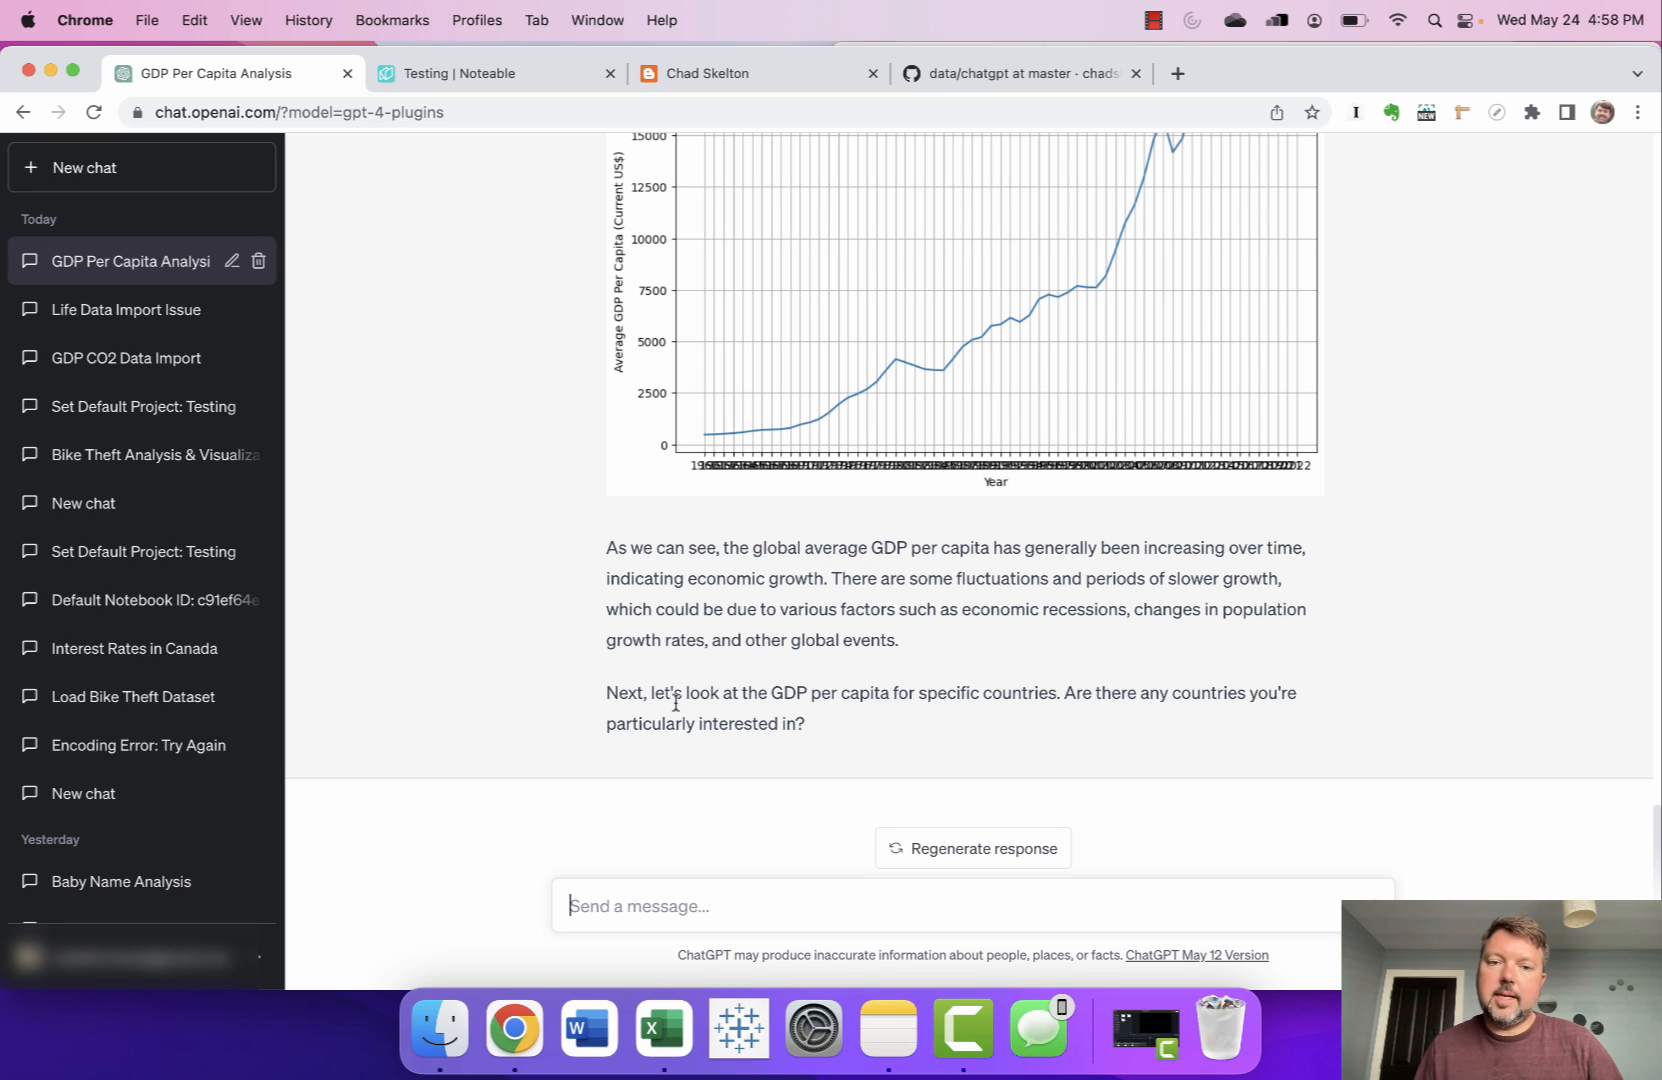
pyautogui.moveTo(1026, 697)
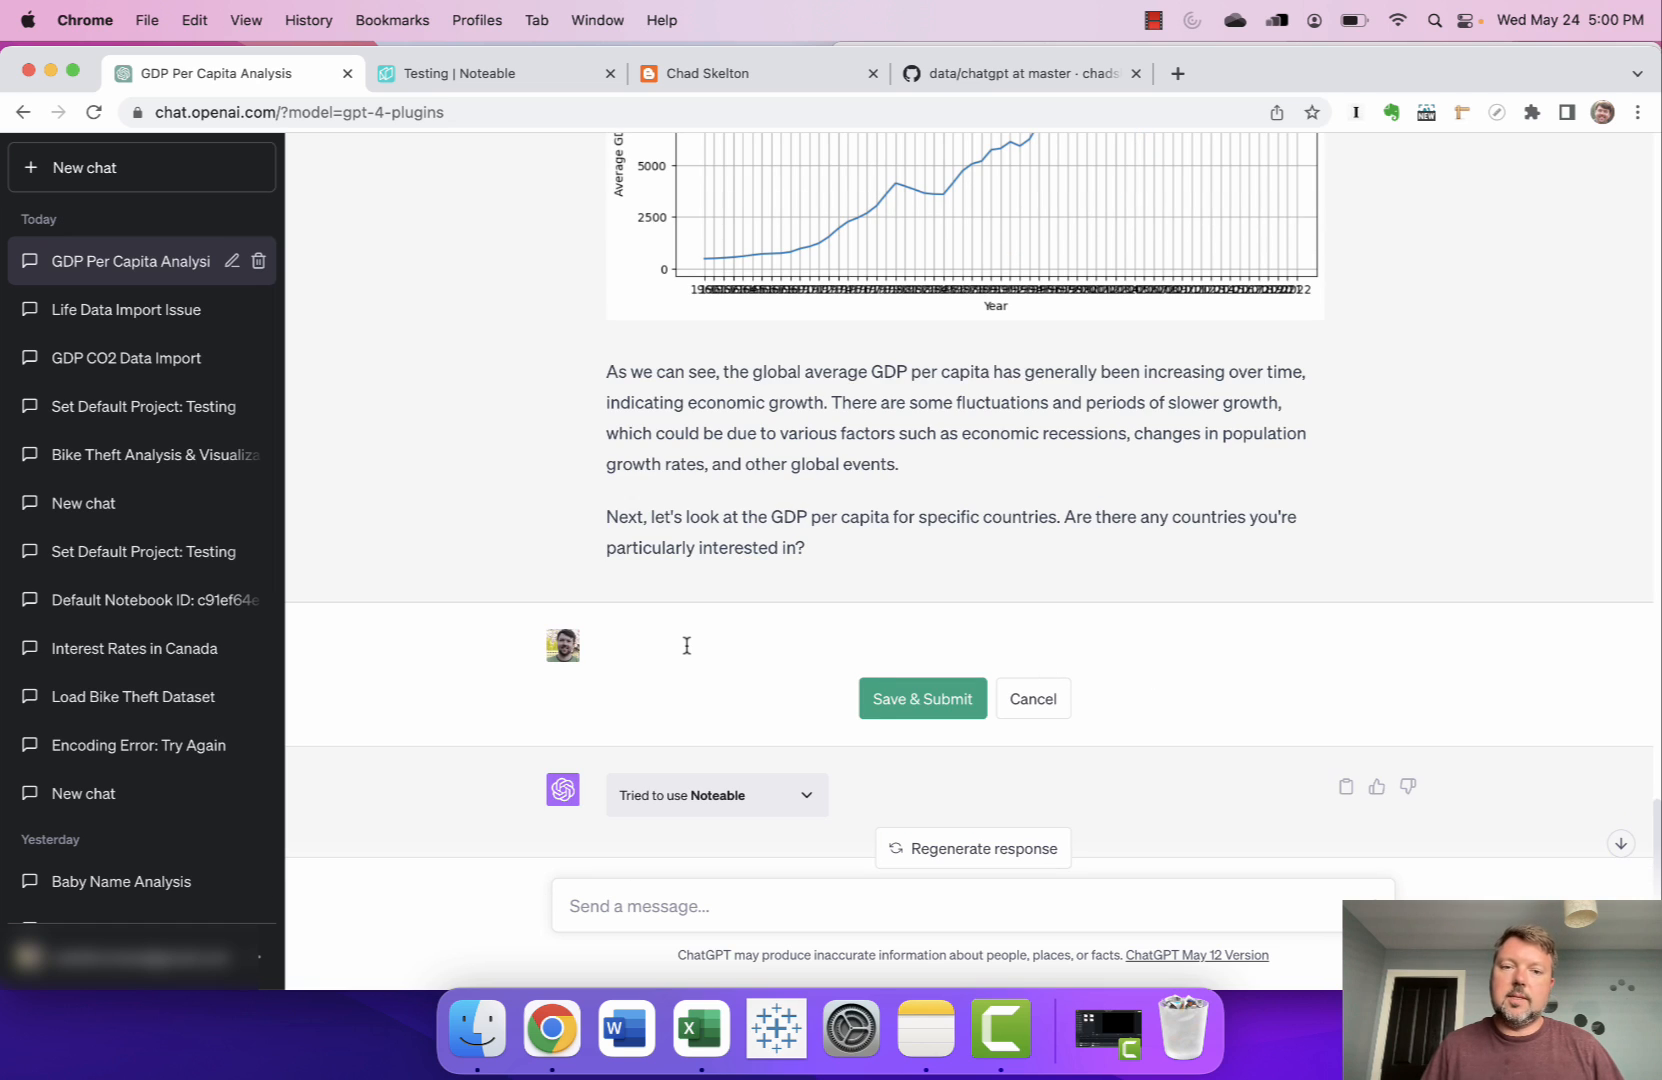
# Resubmit the edited question asking whether a simple average is the best way to analyze this data.
pyautogui.write('Is a simple average of all these countries really the best way')
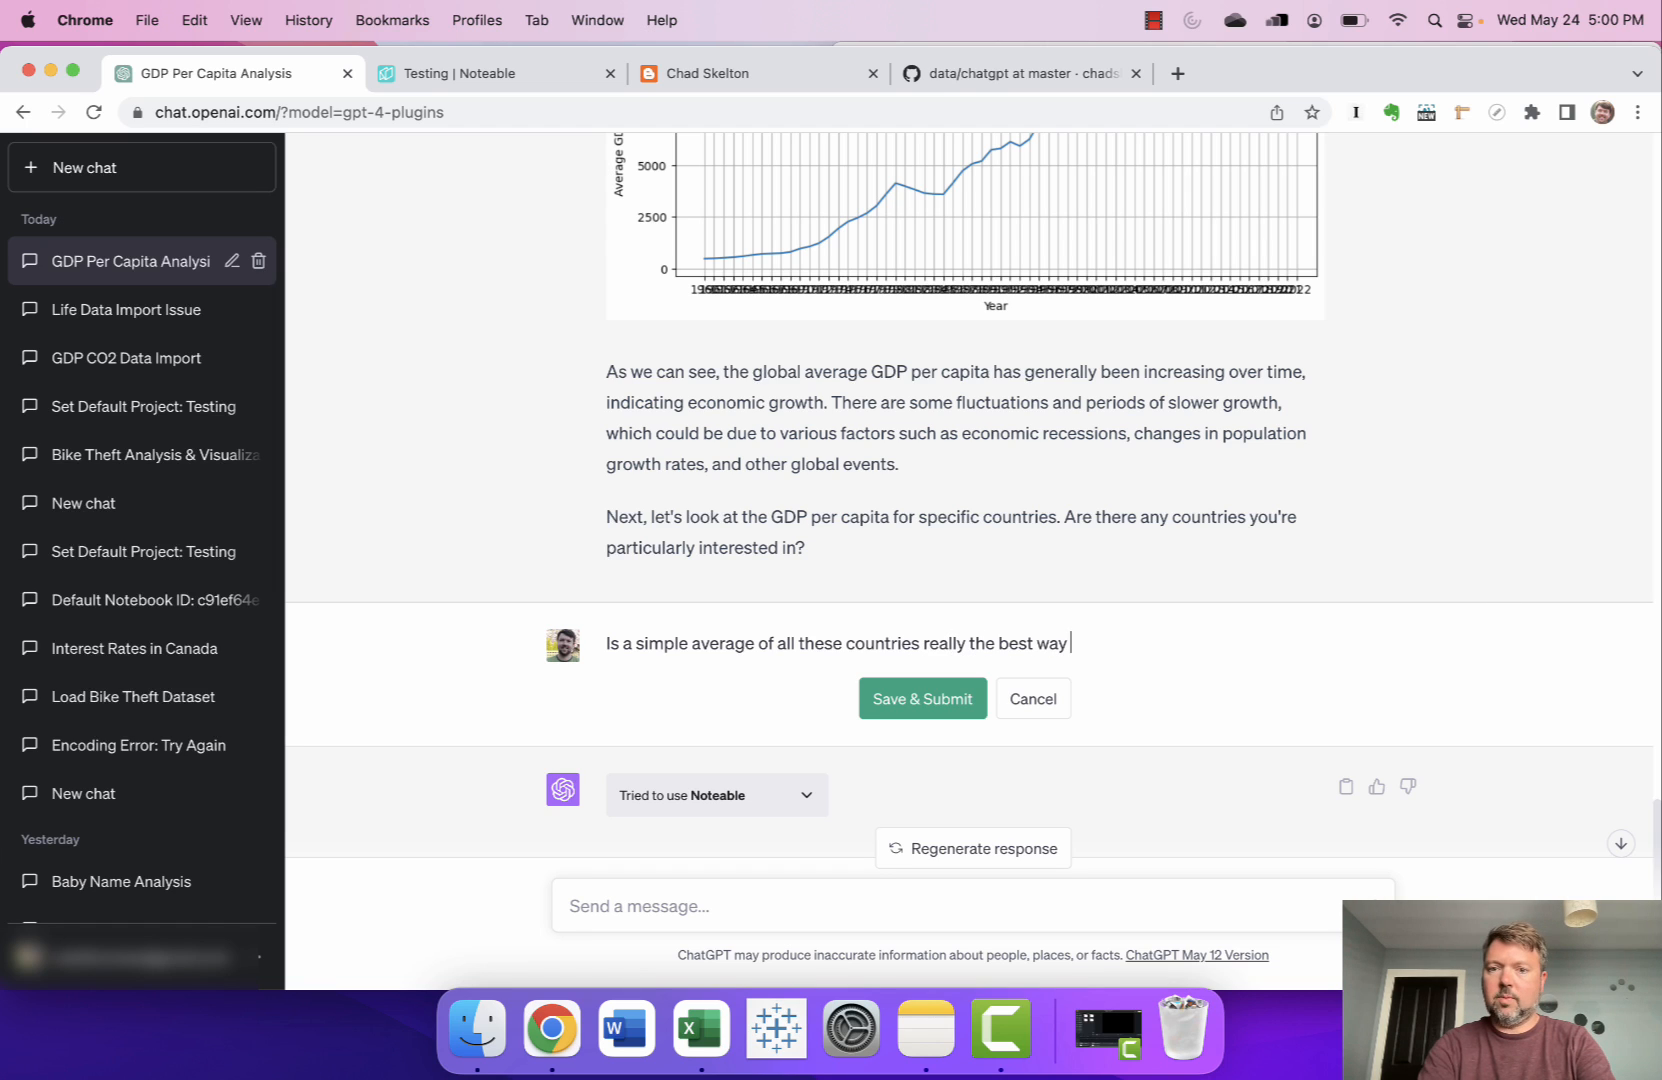
pyautogui.write('to')
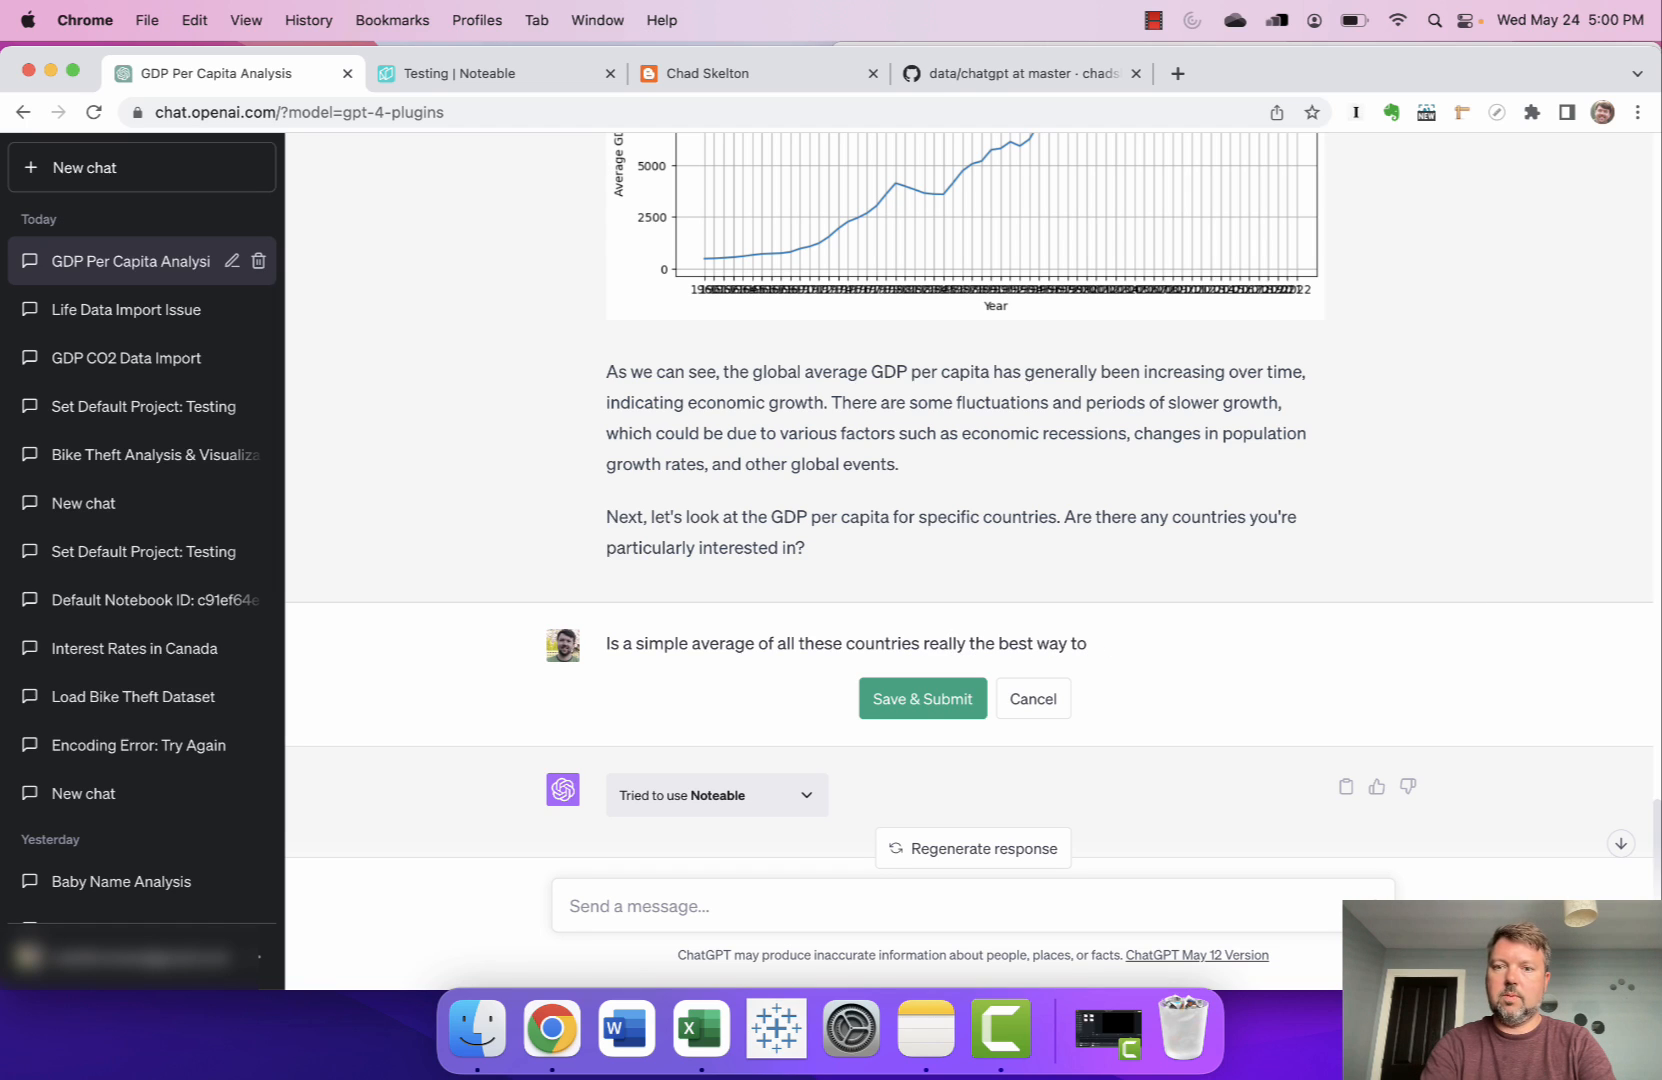
pyautogui.write('analyze this data?')
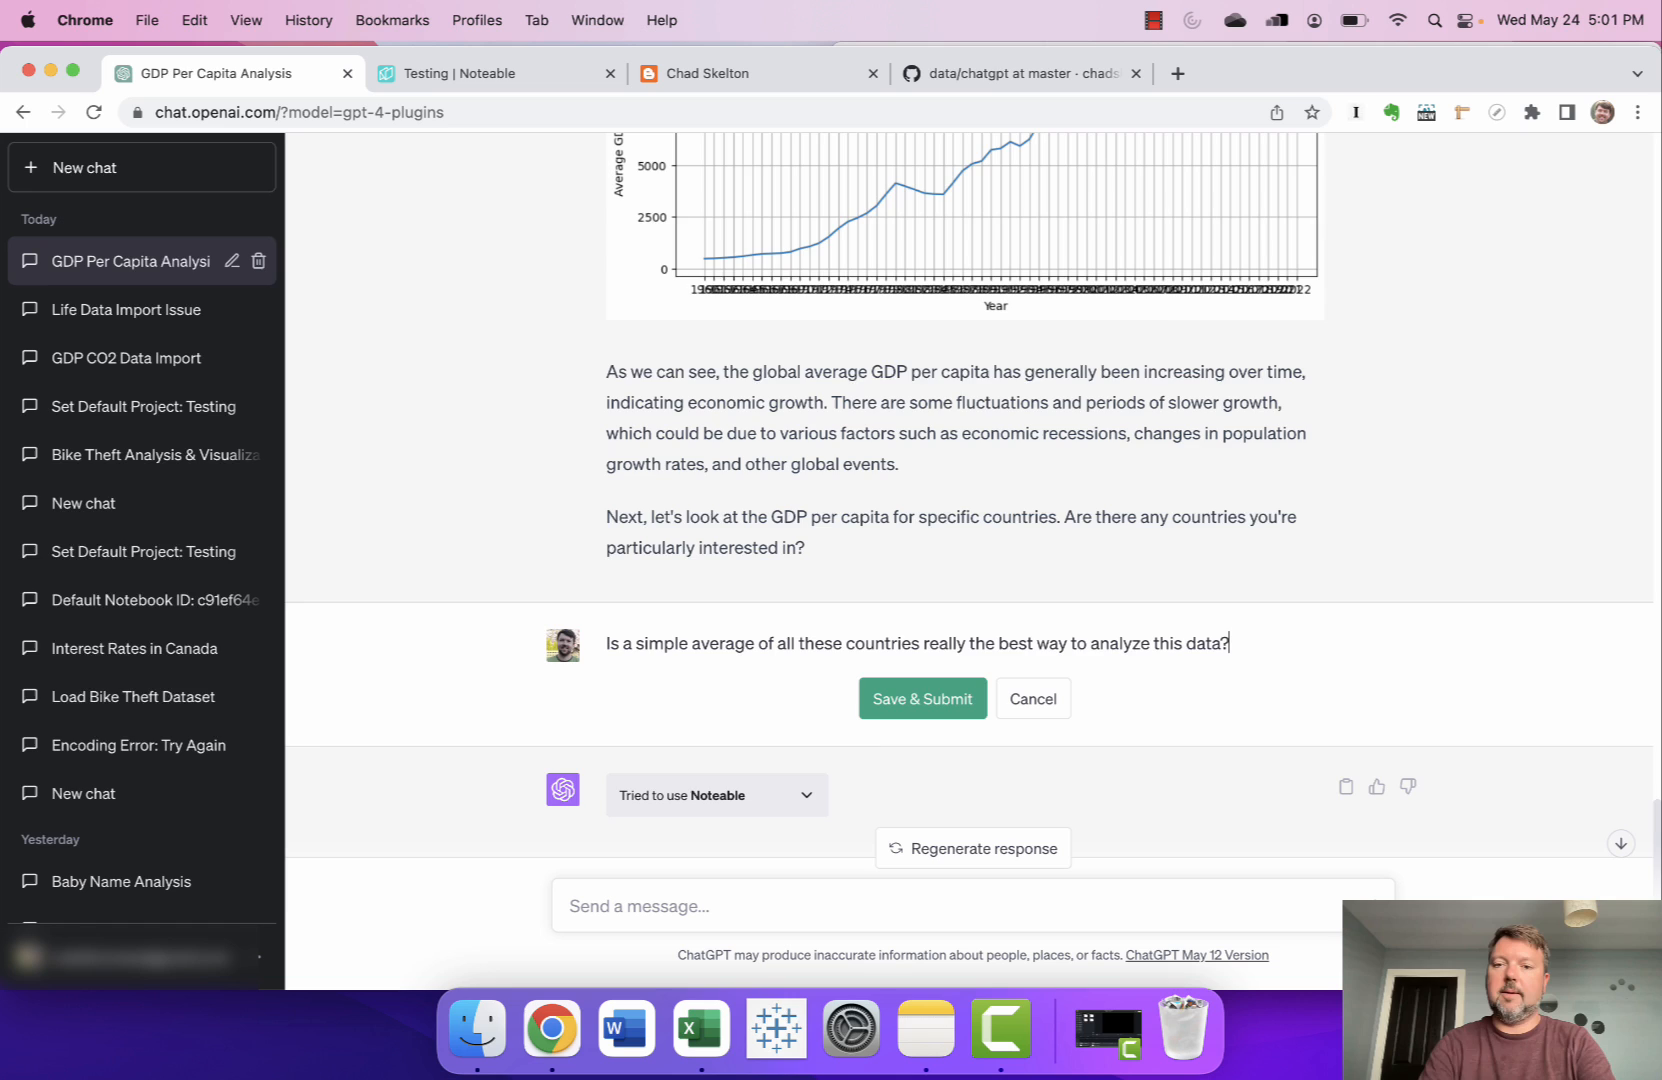
pyautogui.click(921, 698)
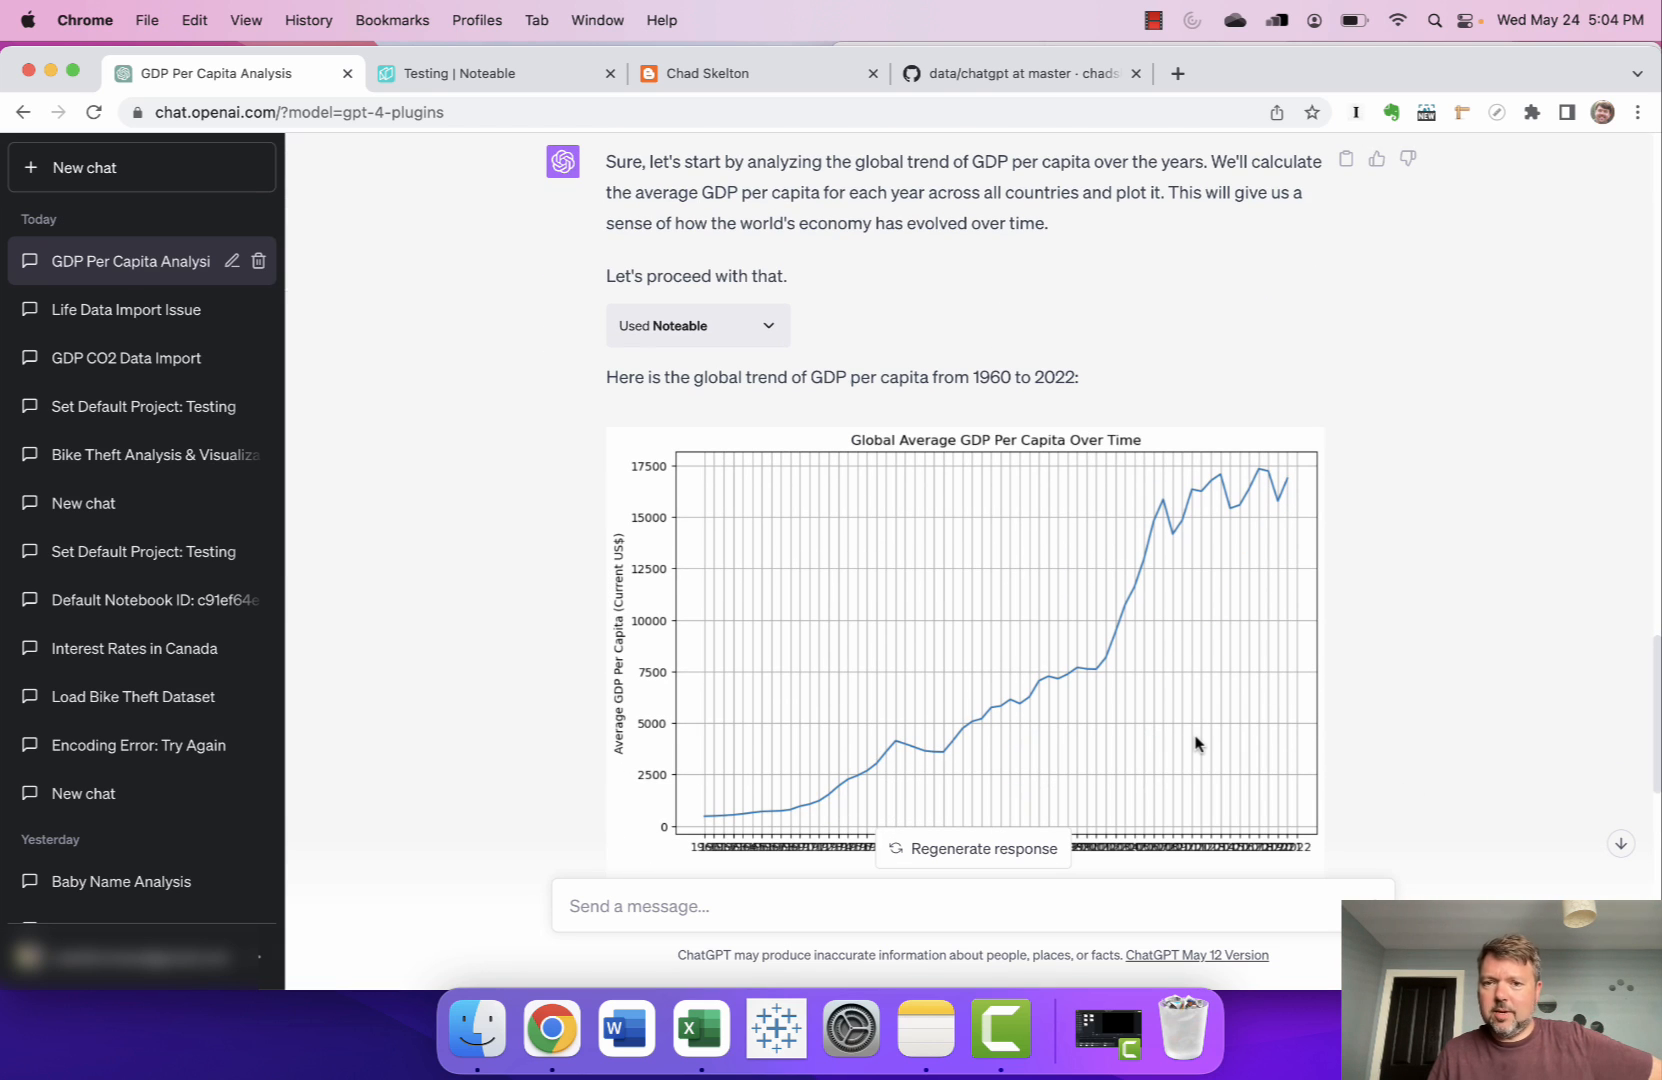
pyautogui.moveTo(1379, 731)
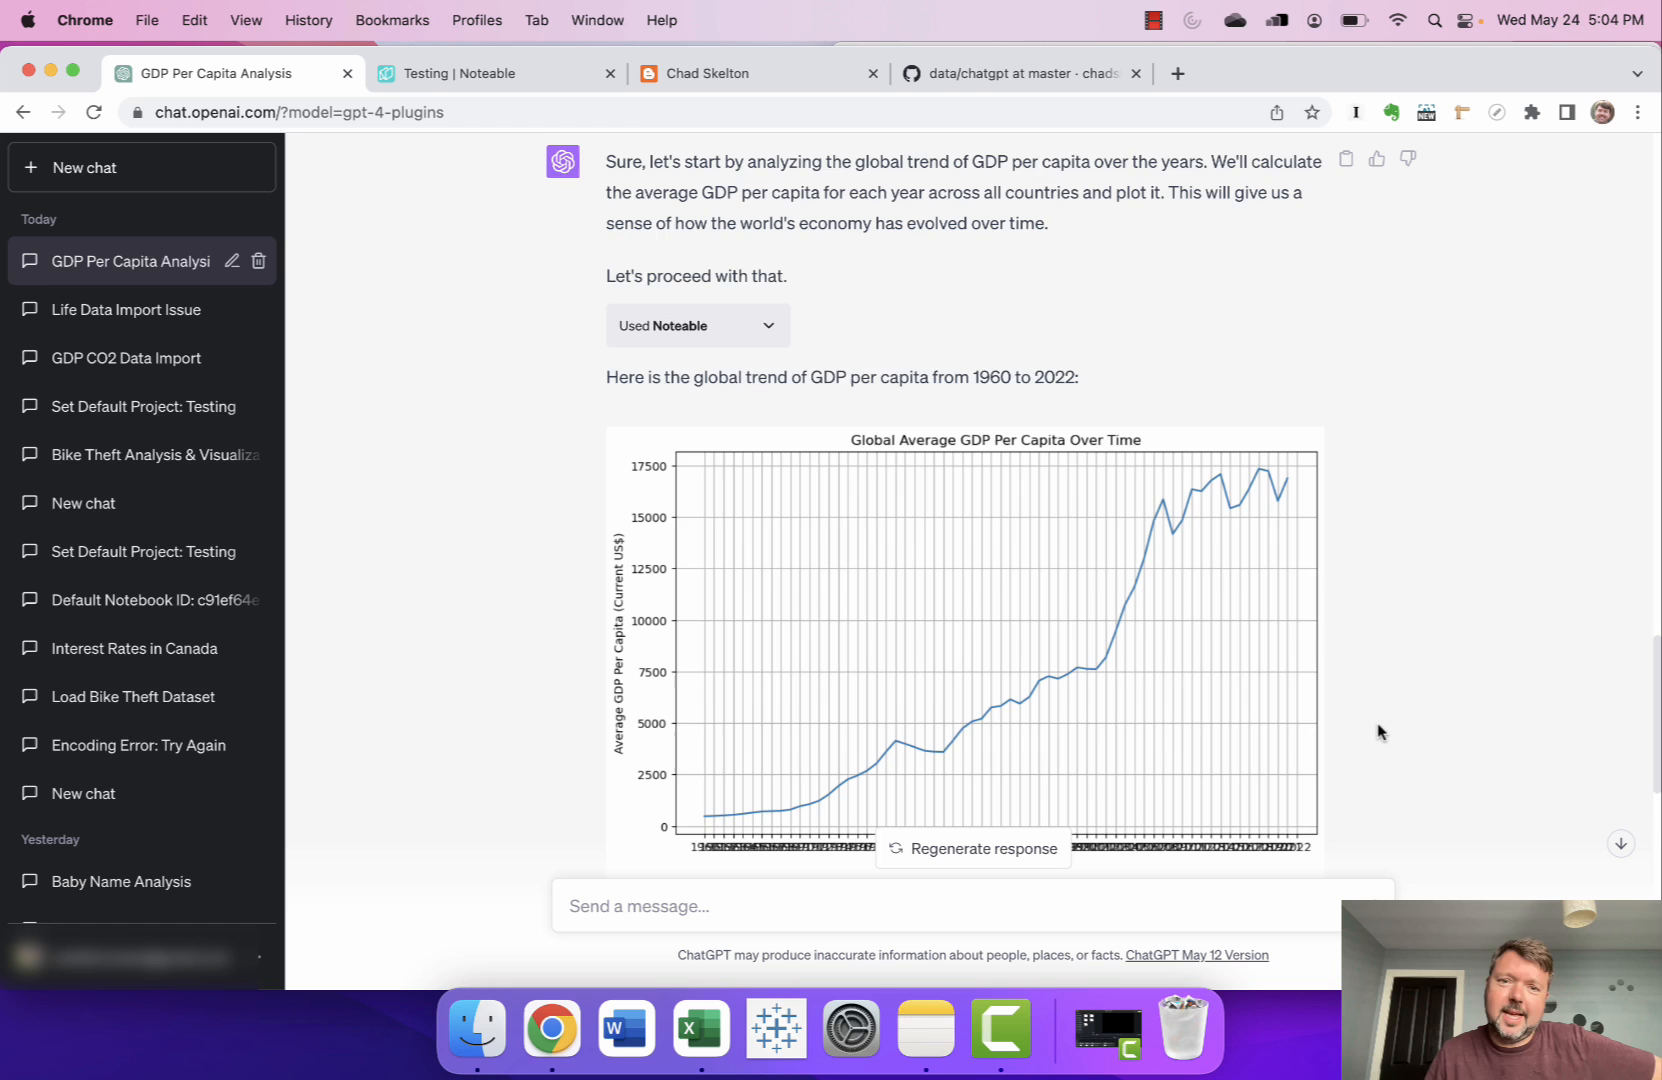
# Read the reply suggesting population-weighted averages, medians or country groupings instead of a simple average.
pyautogui.scroll(-3)
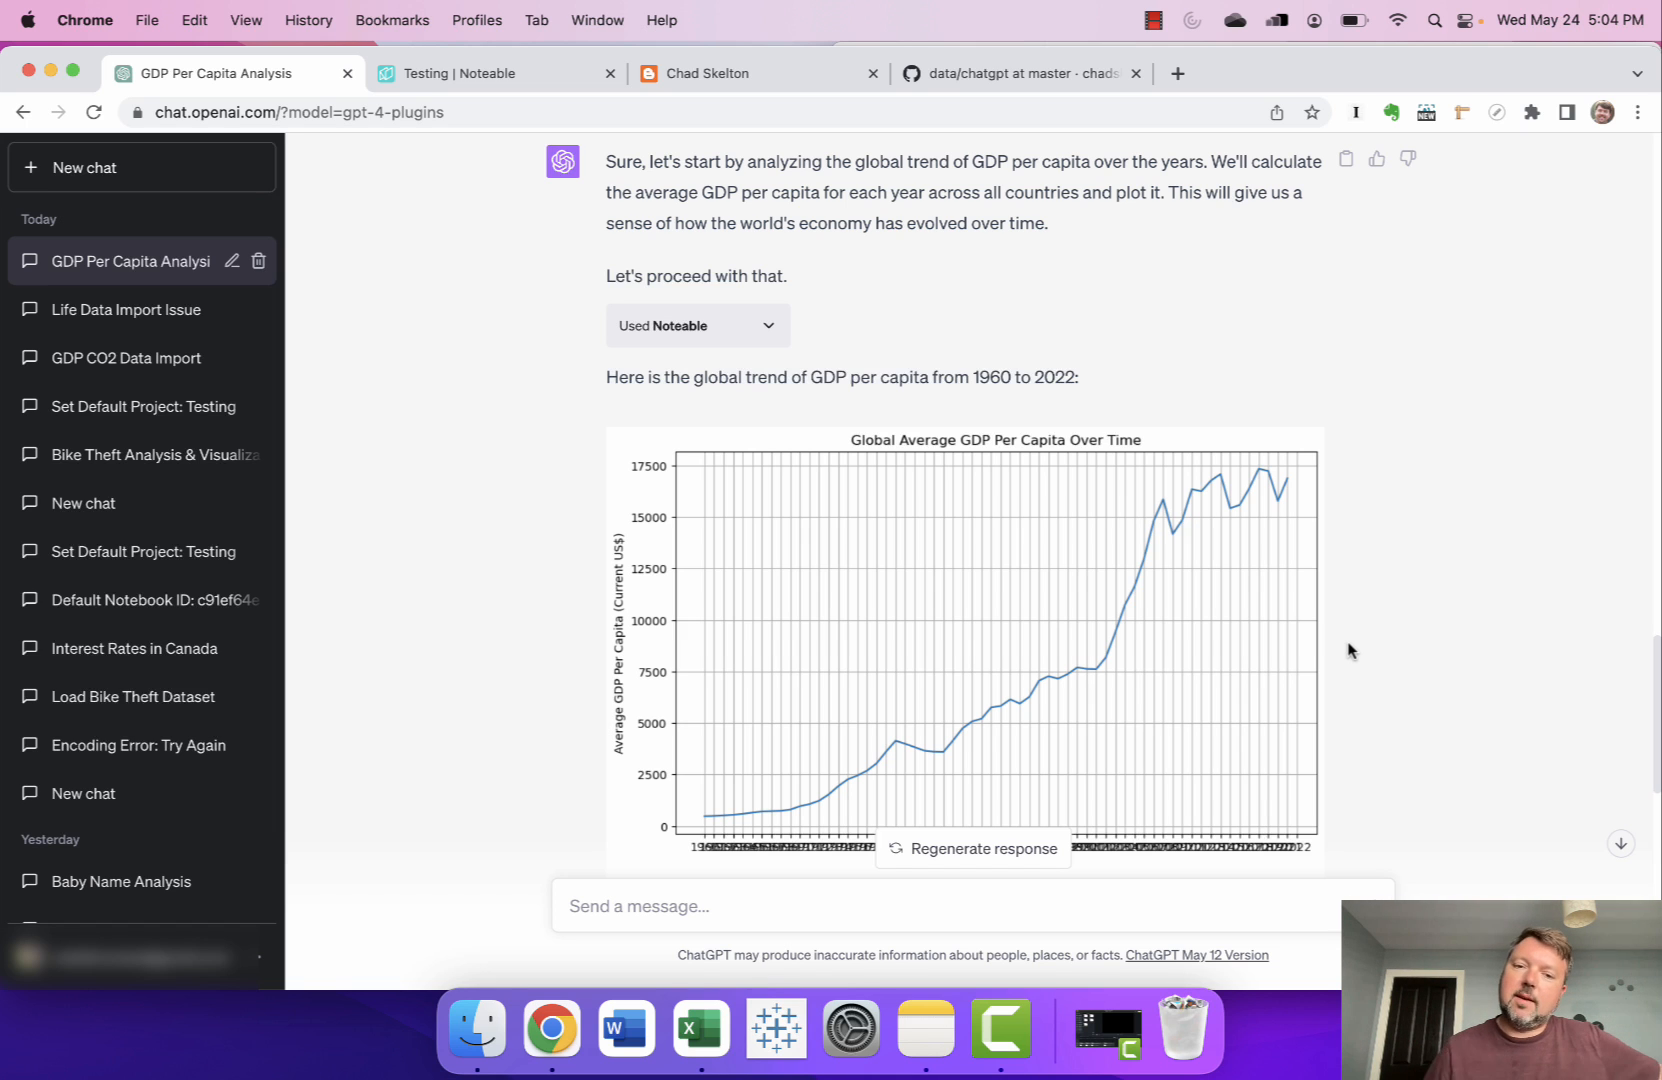
pyautogui.scroll(-3)
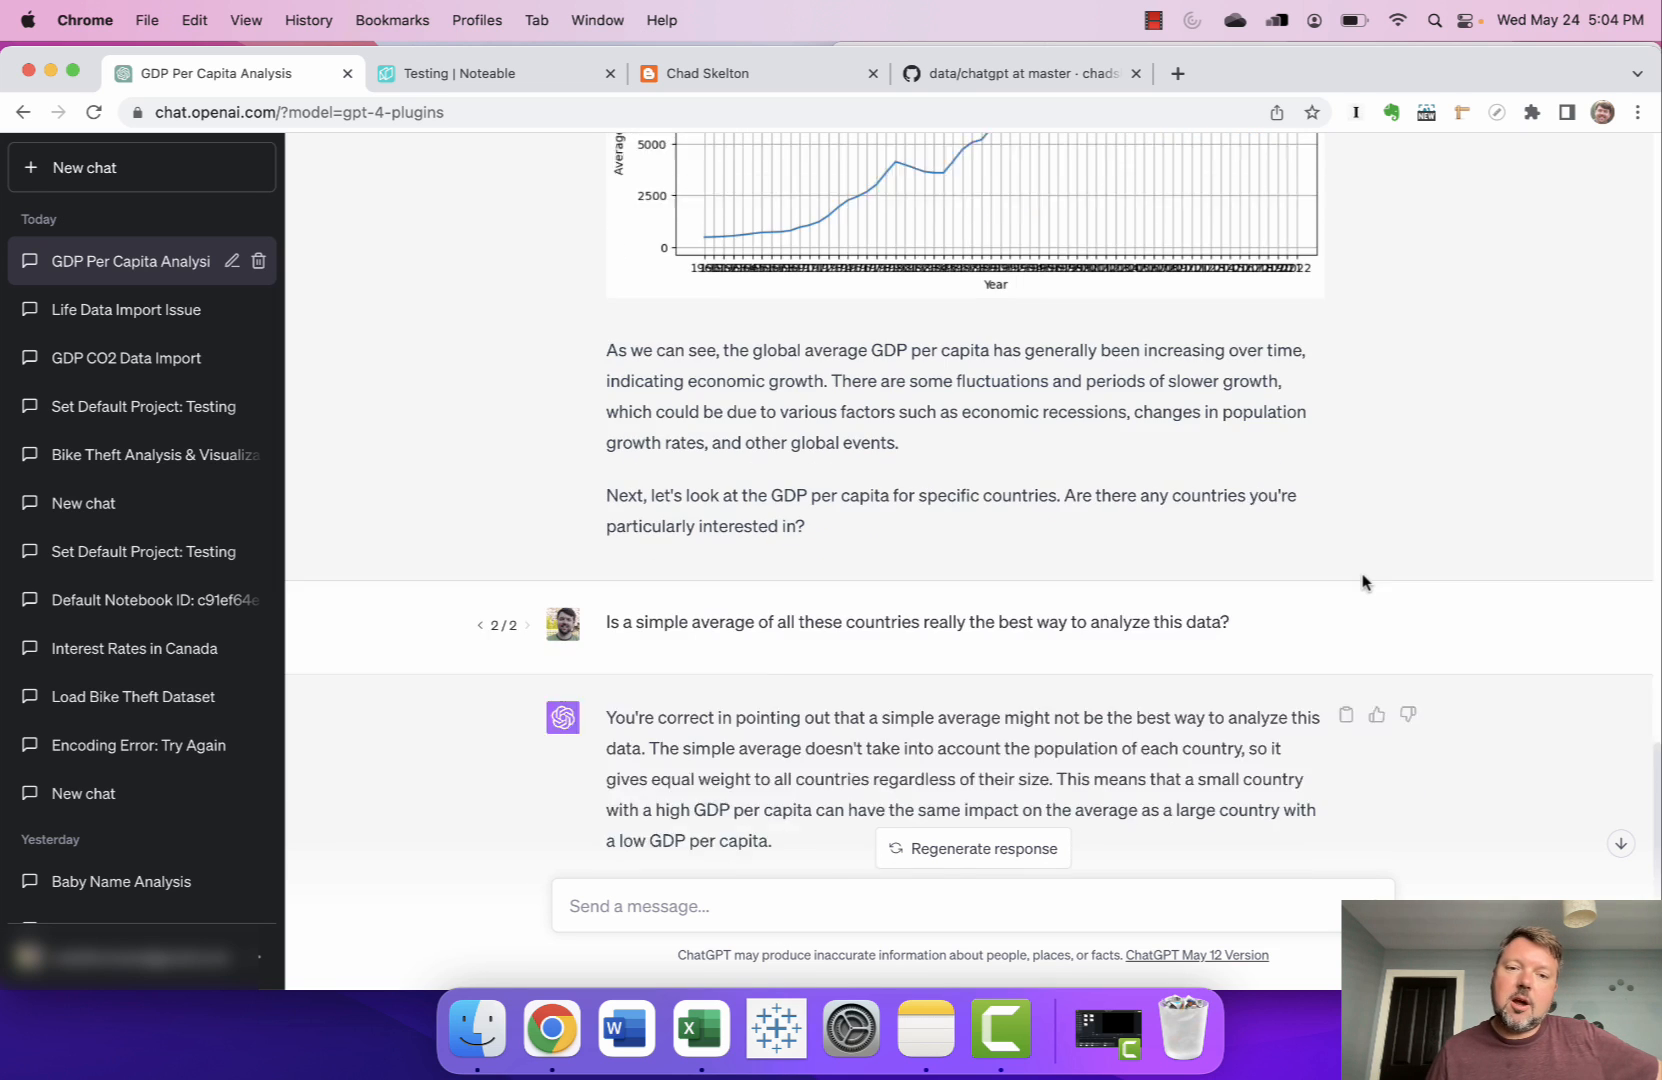
pyautogui.scroll(-3)
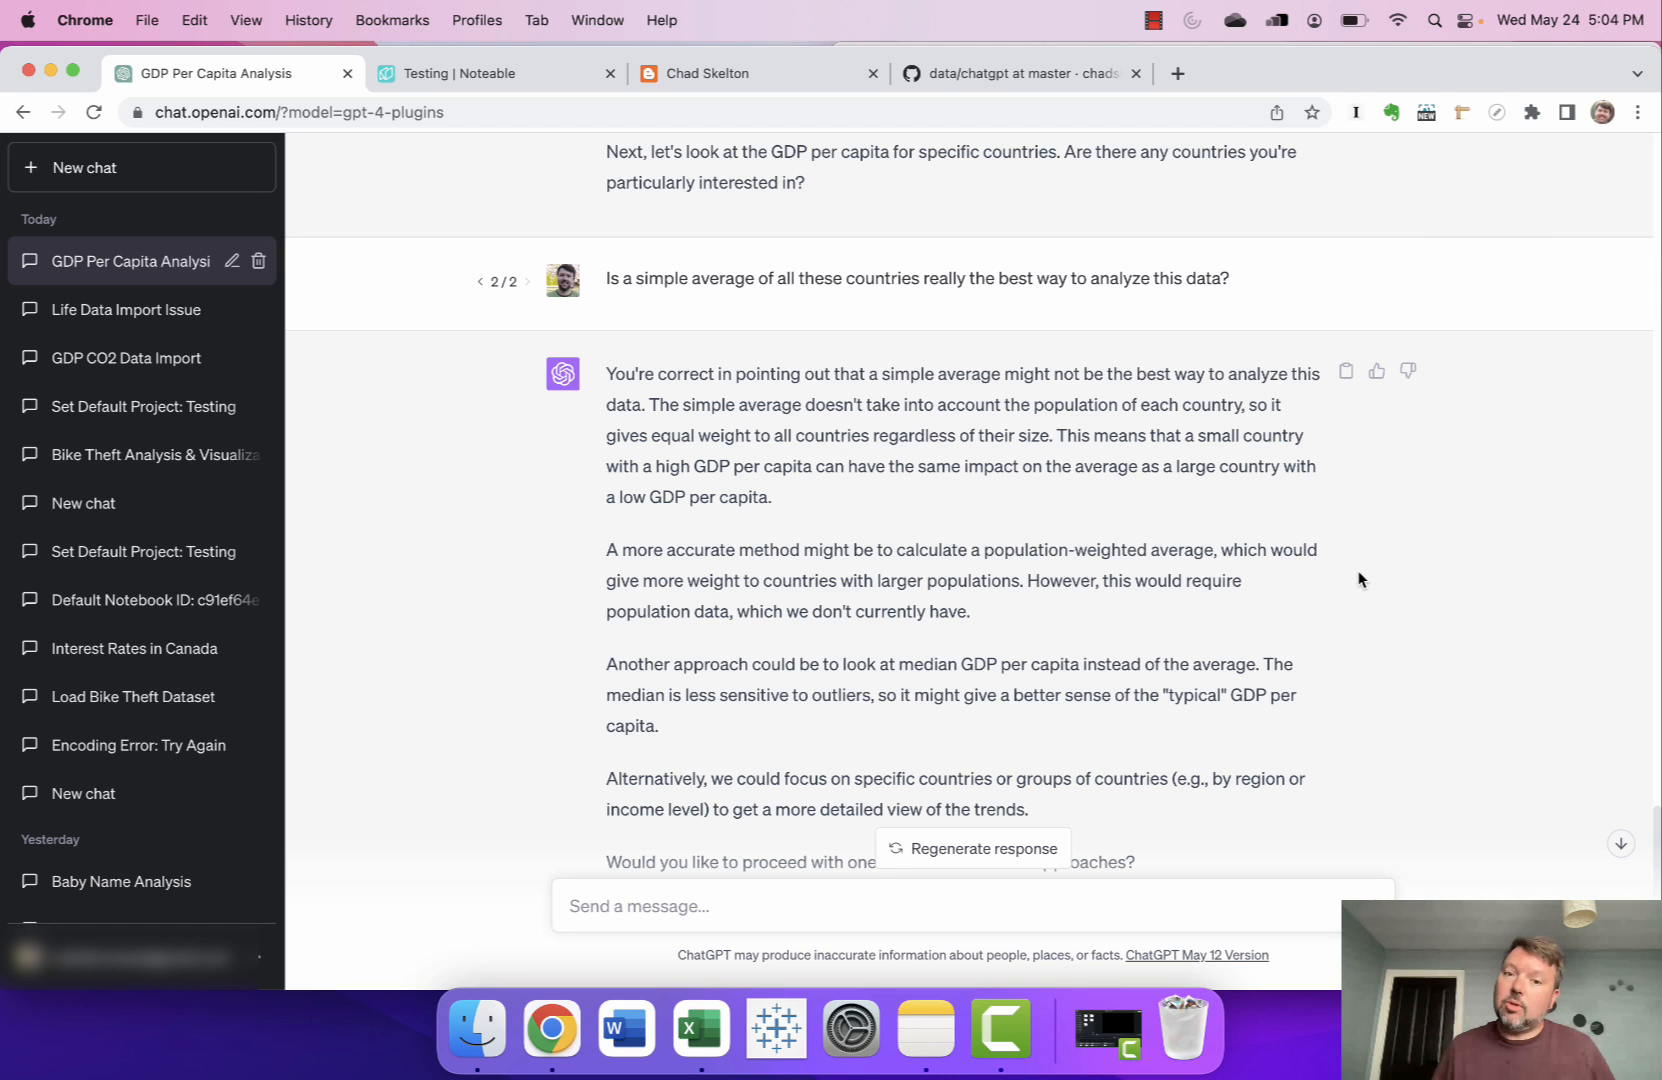
pyautogui.scroll(-3)
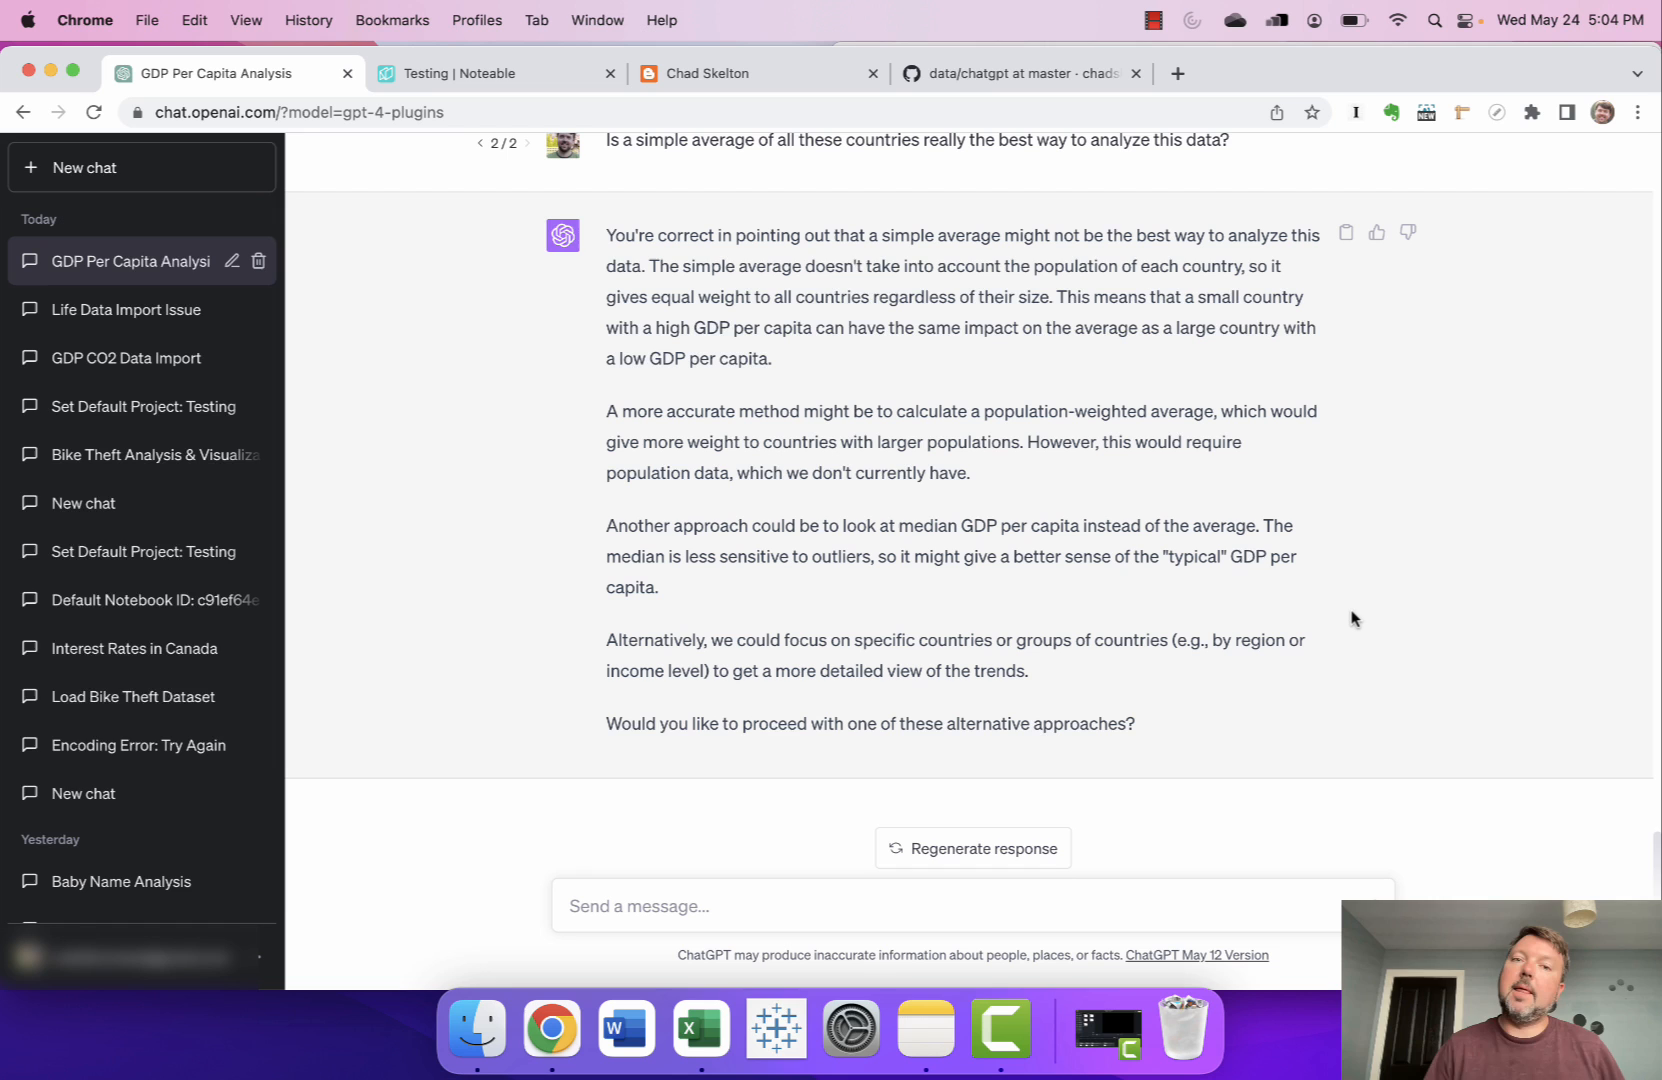
pyautogui.scroll(3)
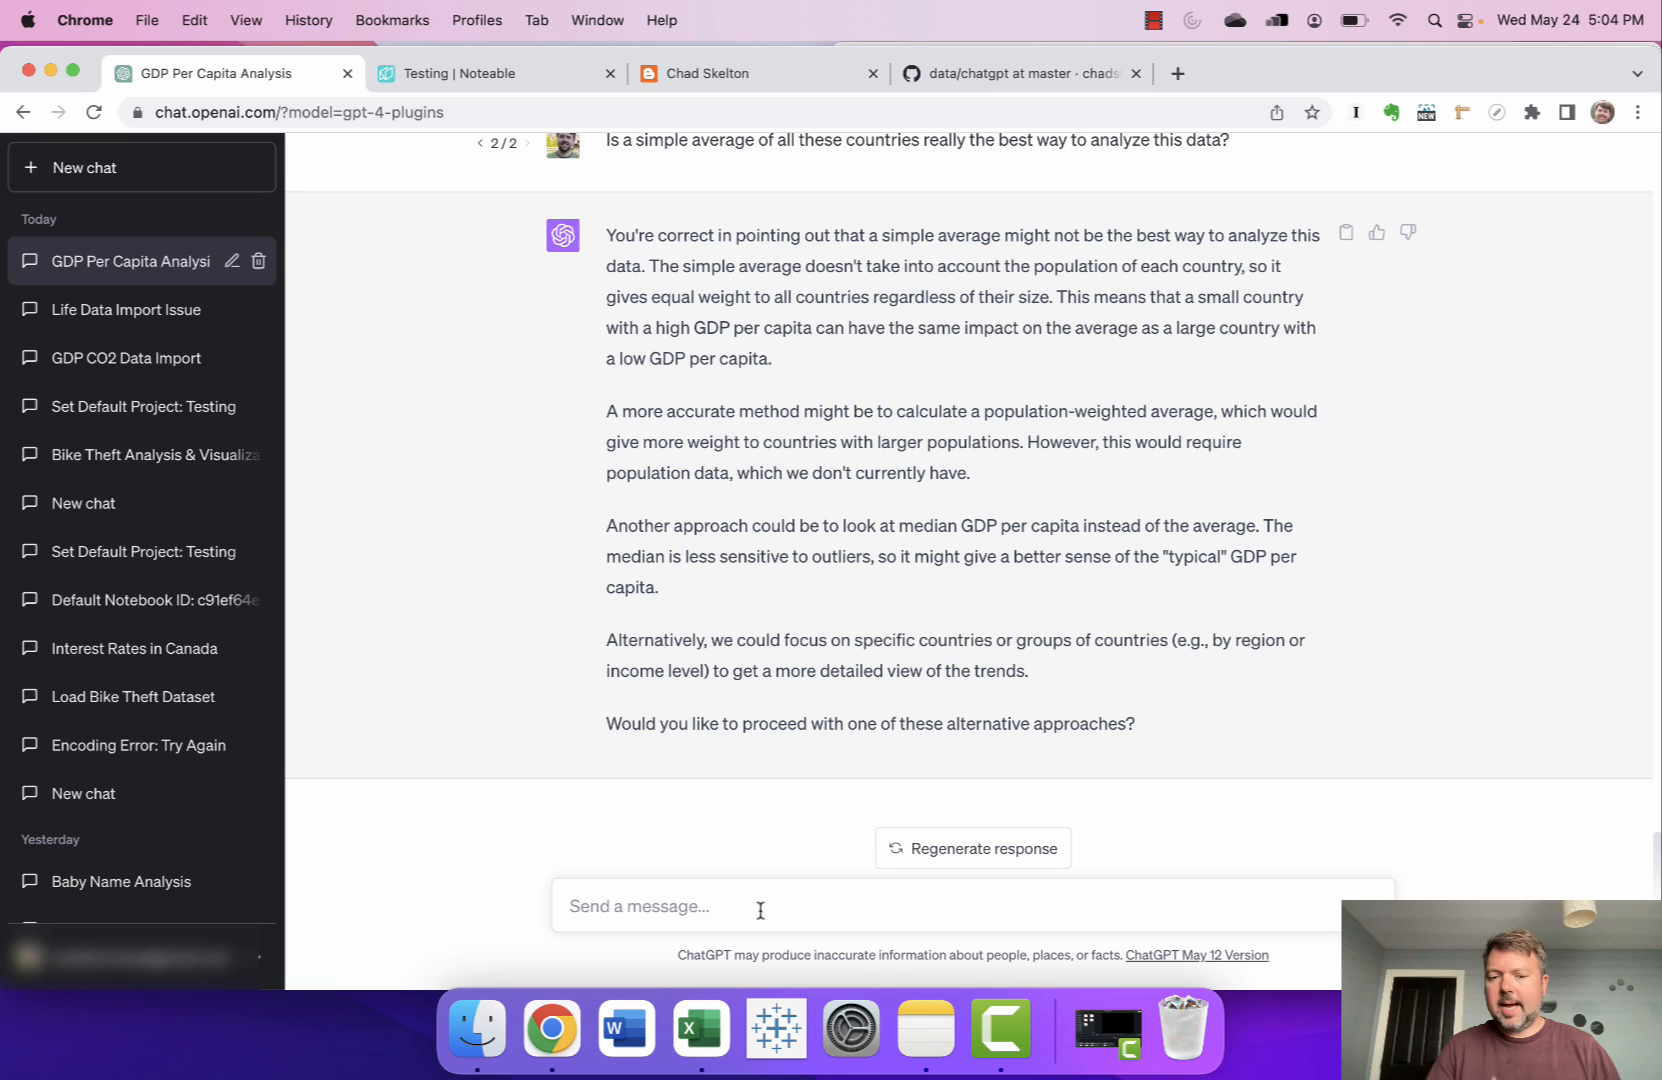
# Ask to look at GDP per capita over time for the G7 countries.
pyautogui.write('Please')
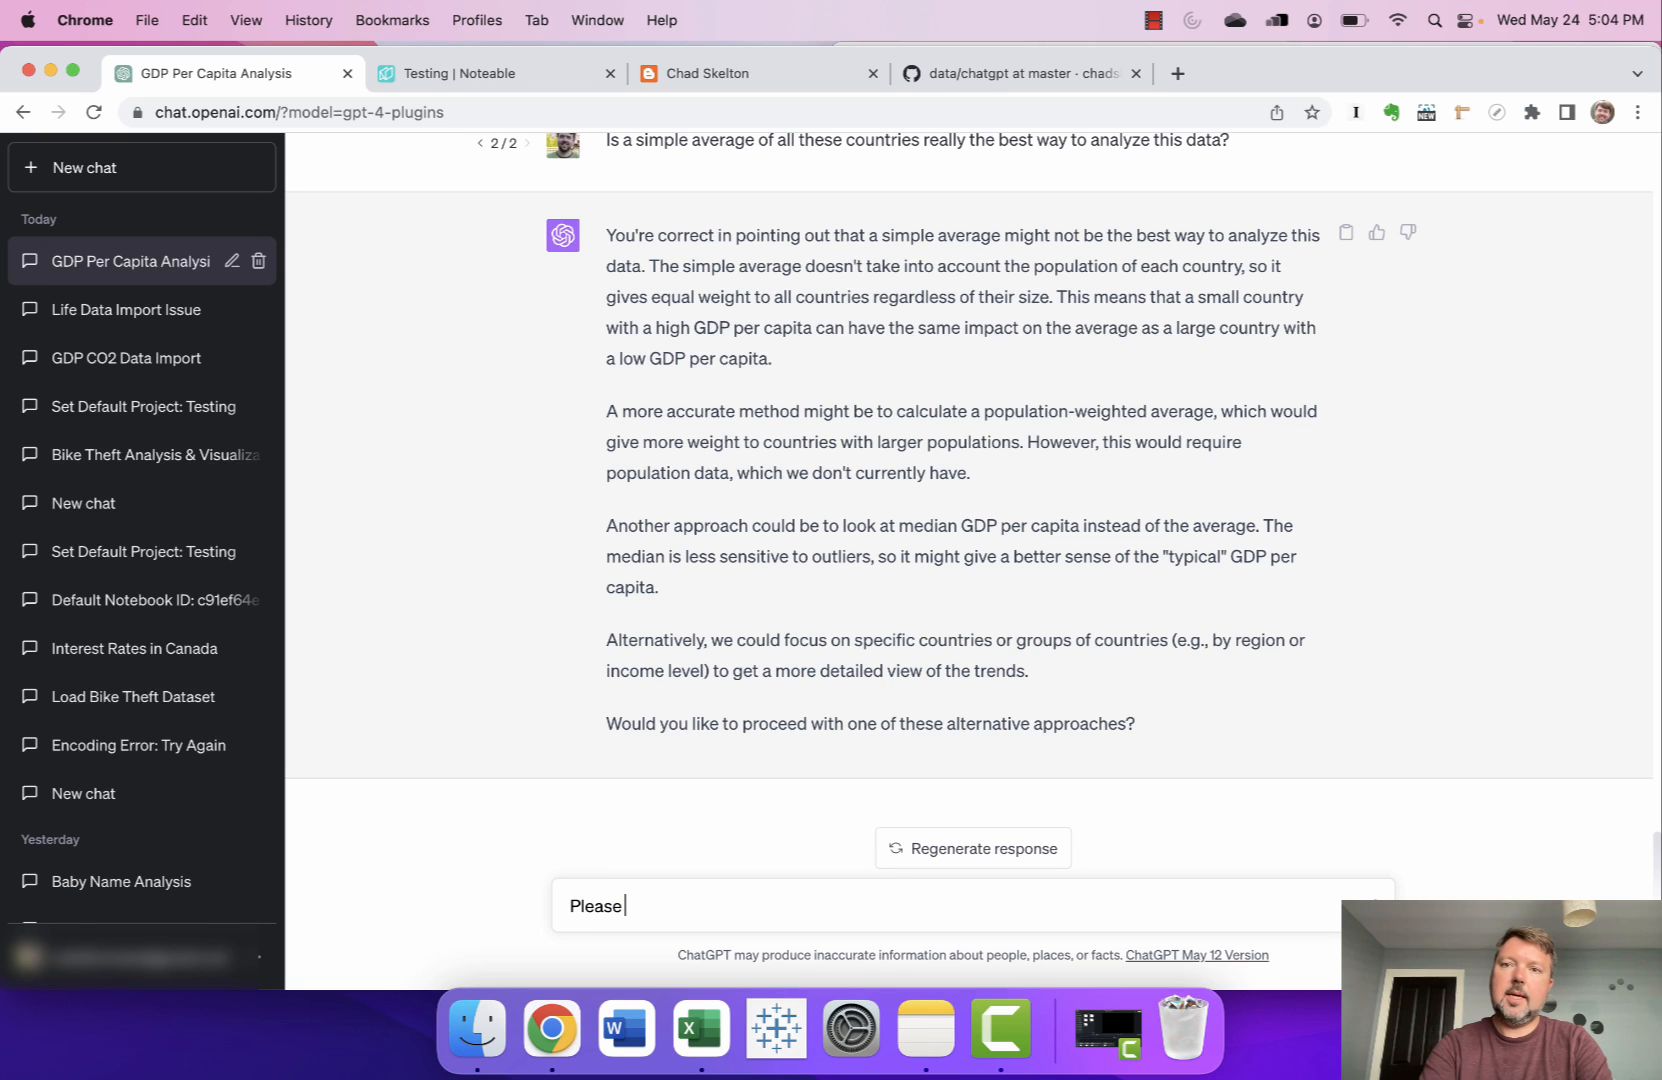
pyautogui.write('look at')
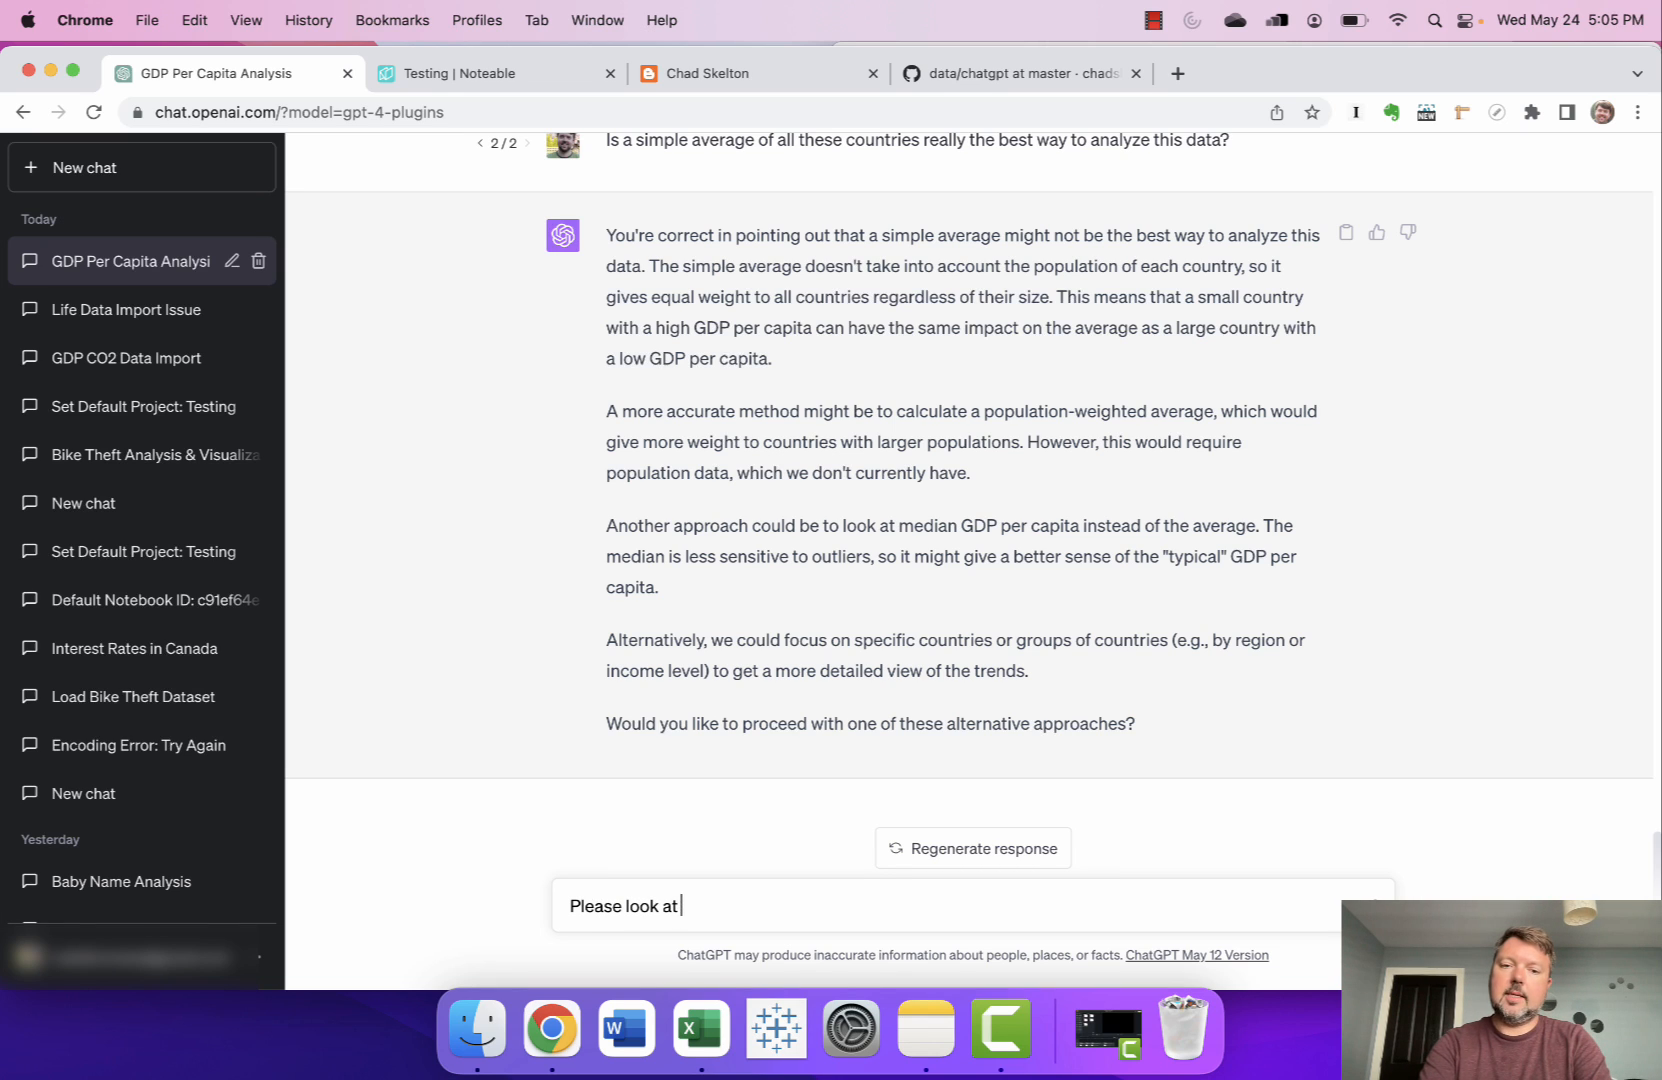
pyautogui.write('GDP per capita over time f')
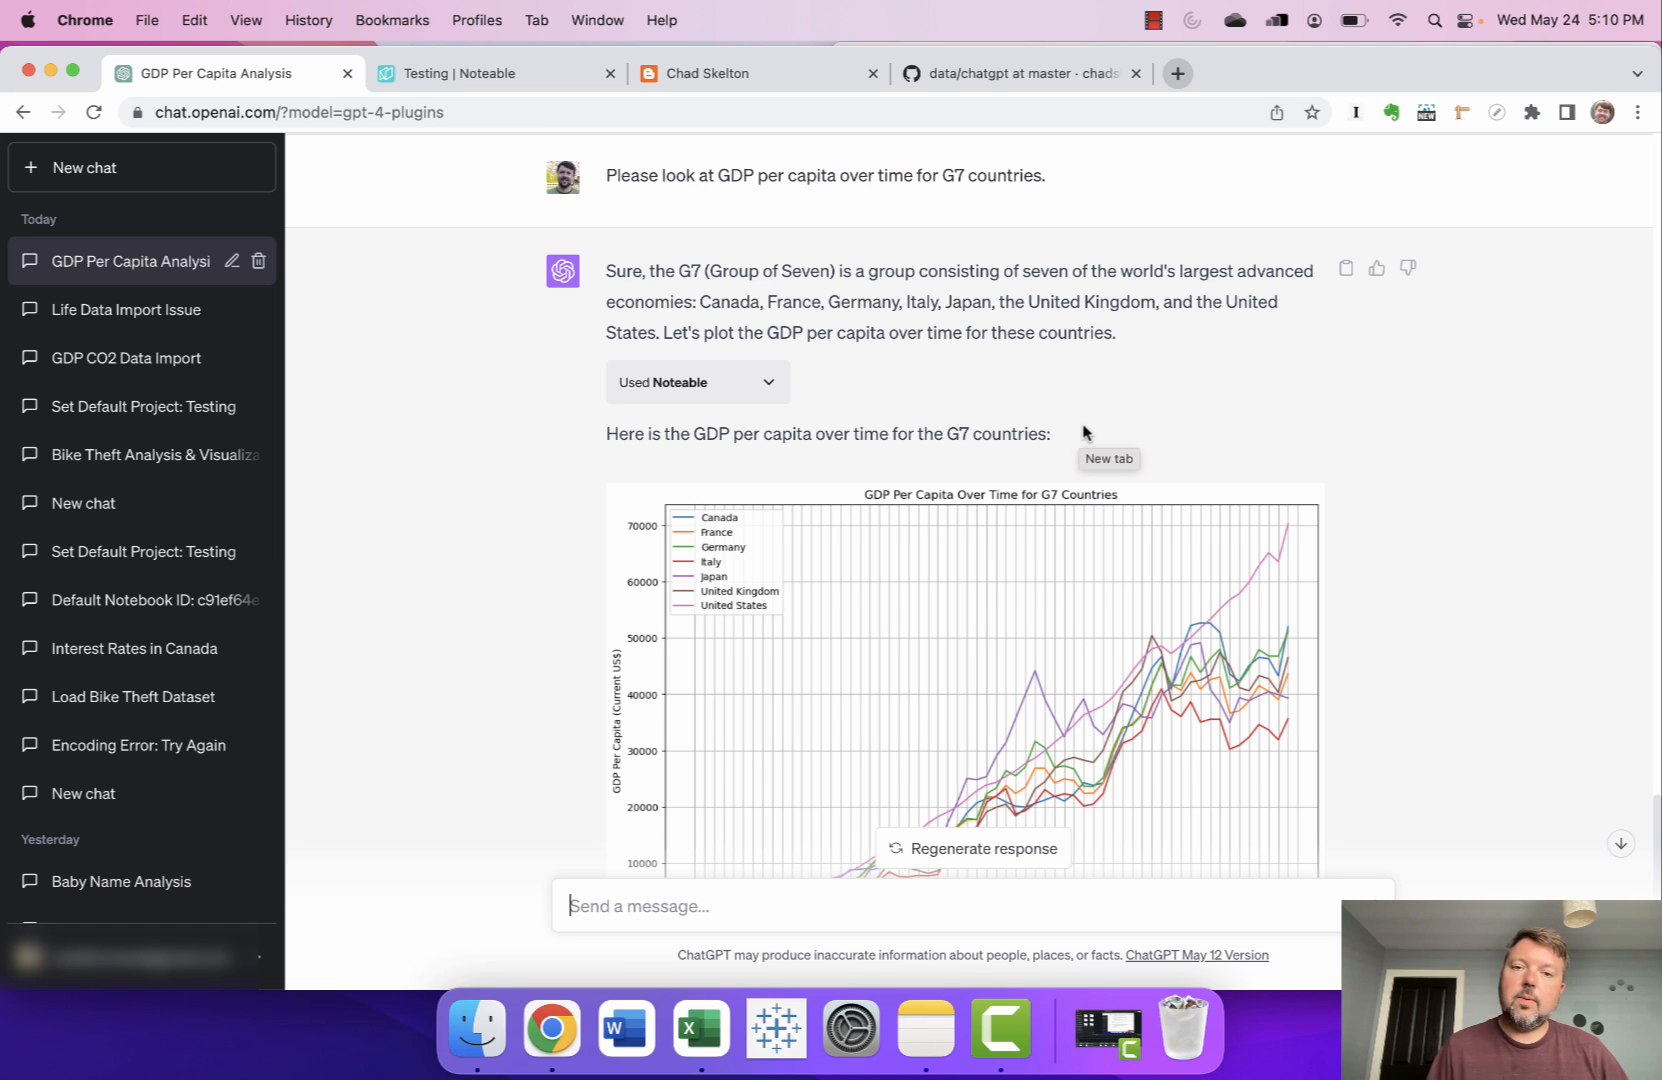
# Scroll through the G7 GDP per capita line chart and its explanation of rising trends and Japan's slowdown.
pyautogui.scroll(-3)
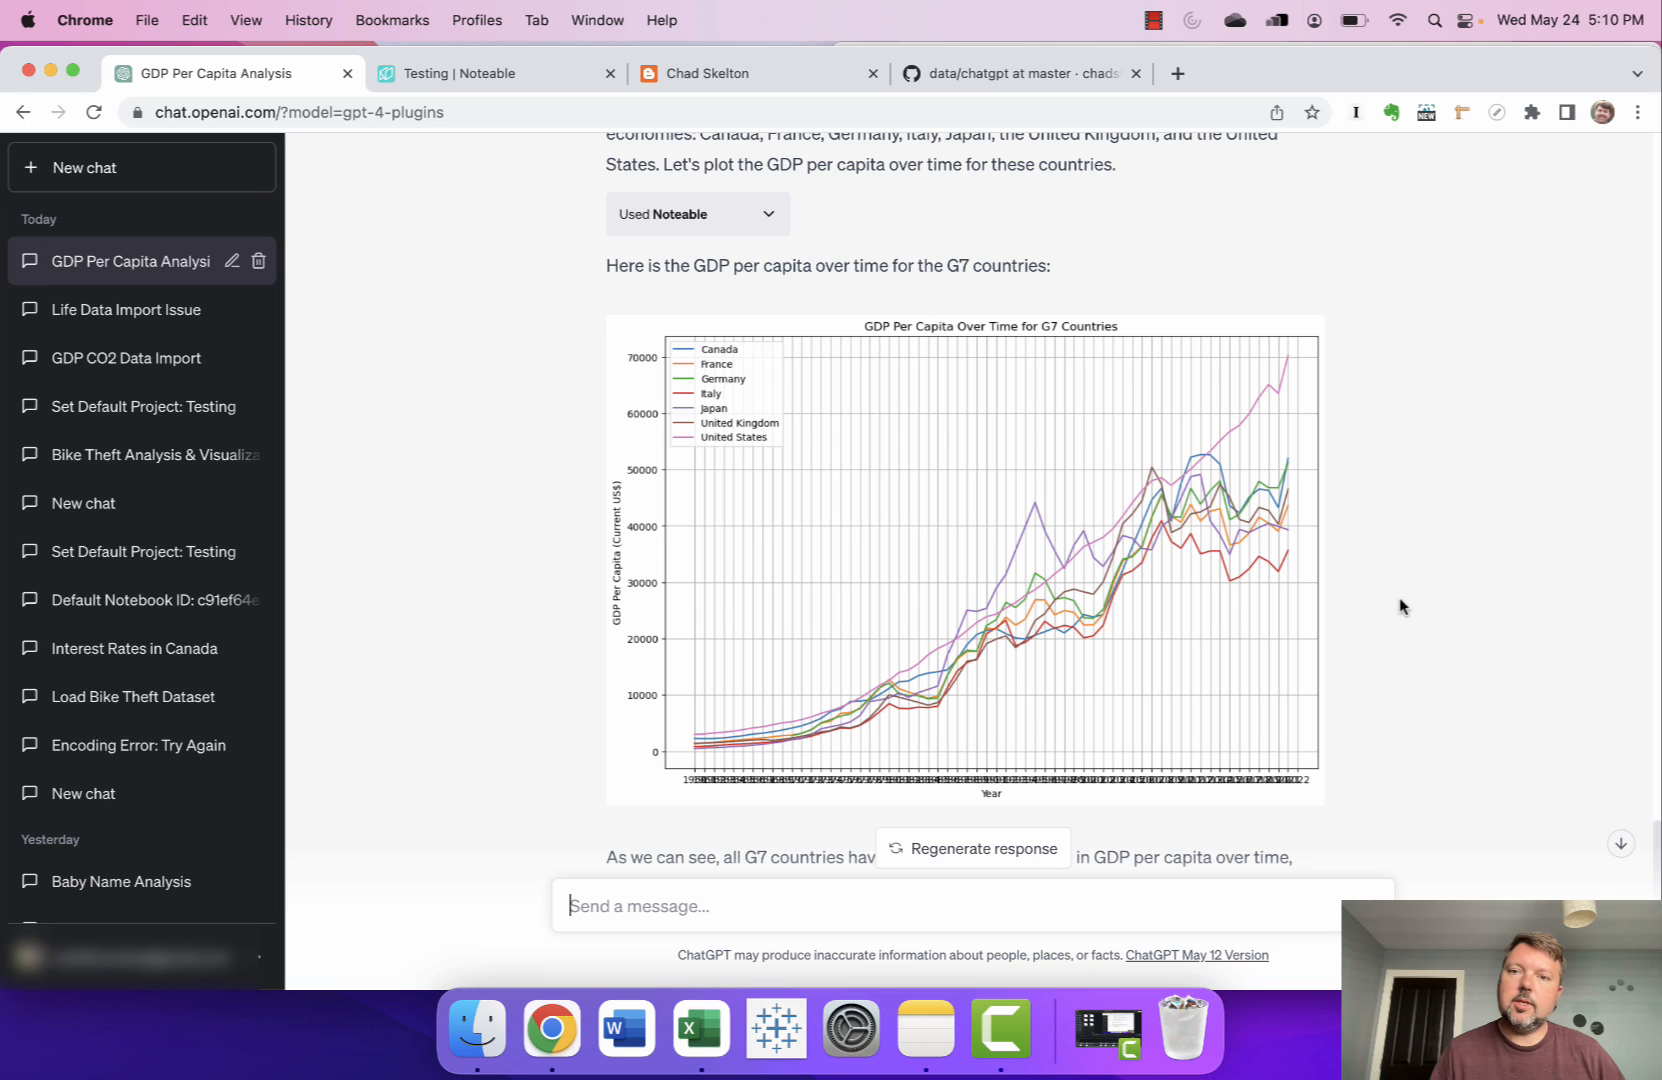
pyautogui.scroll(-3)
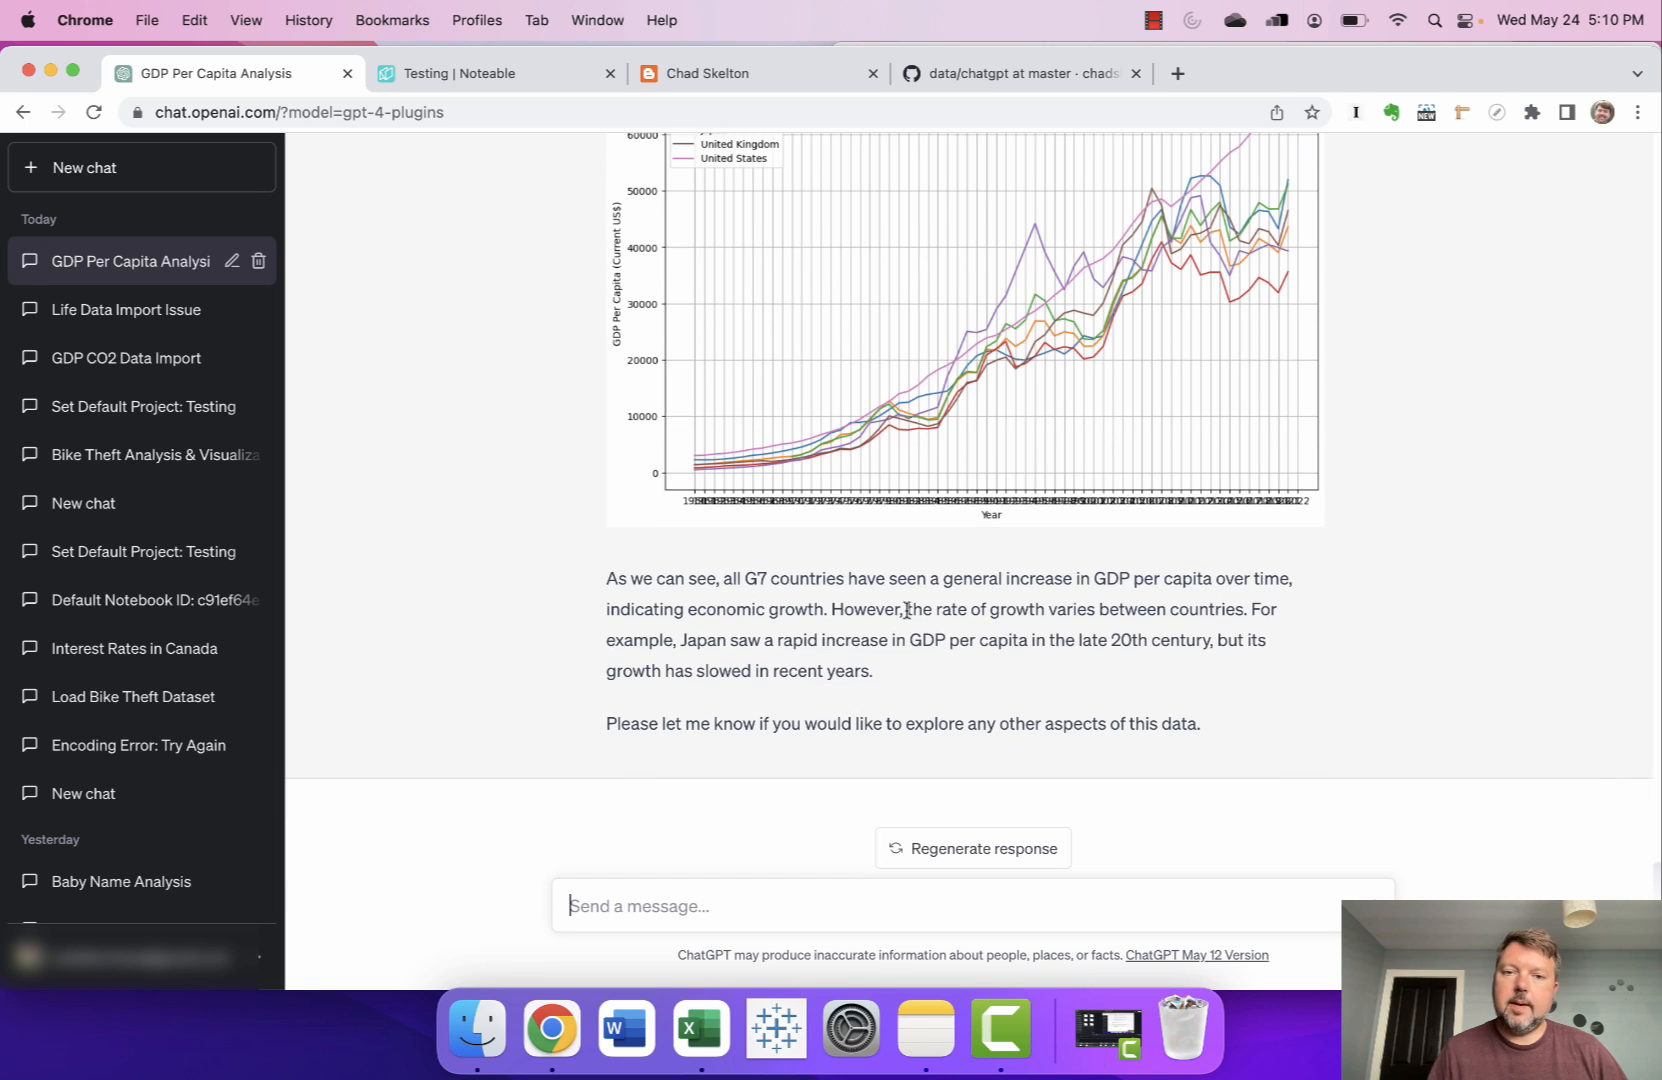
pyautogui.moveTo(888, 626)
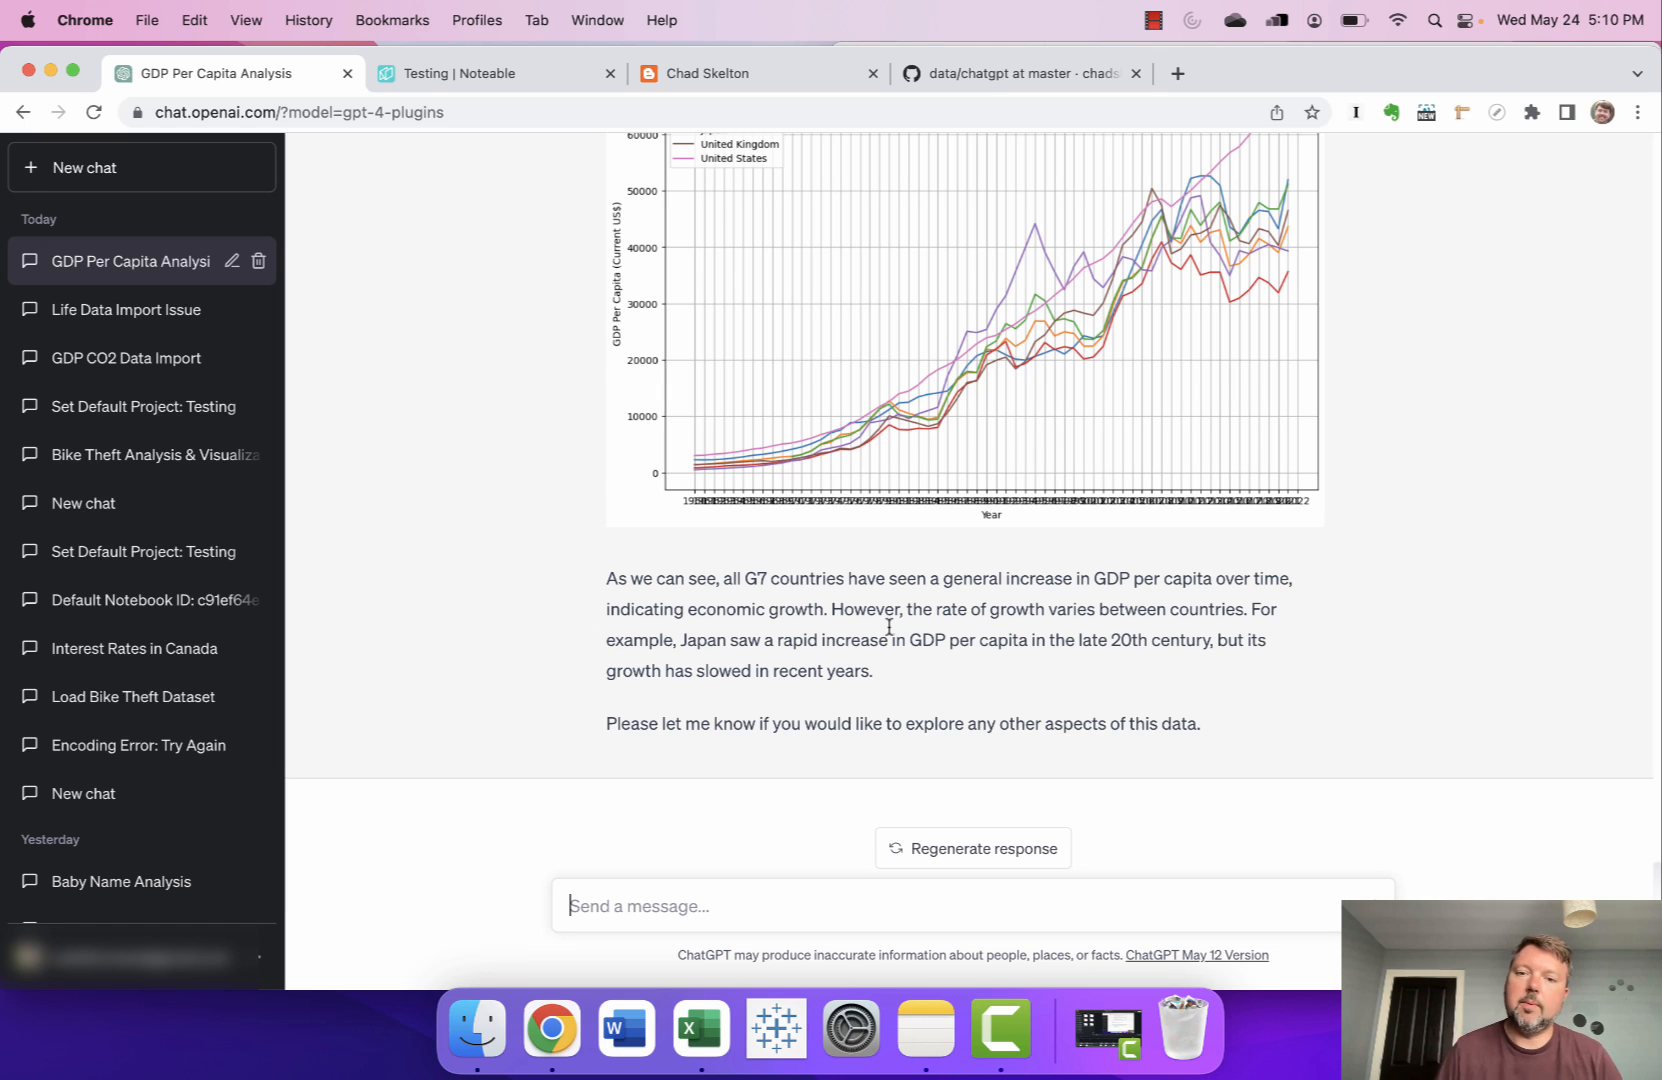
pyautogui.moveTo(1057, 334)
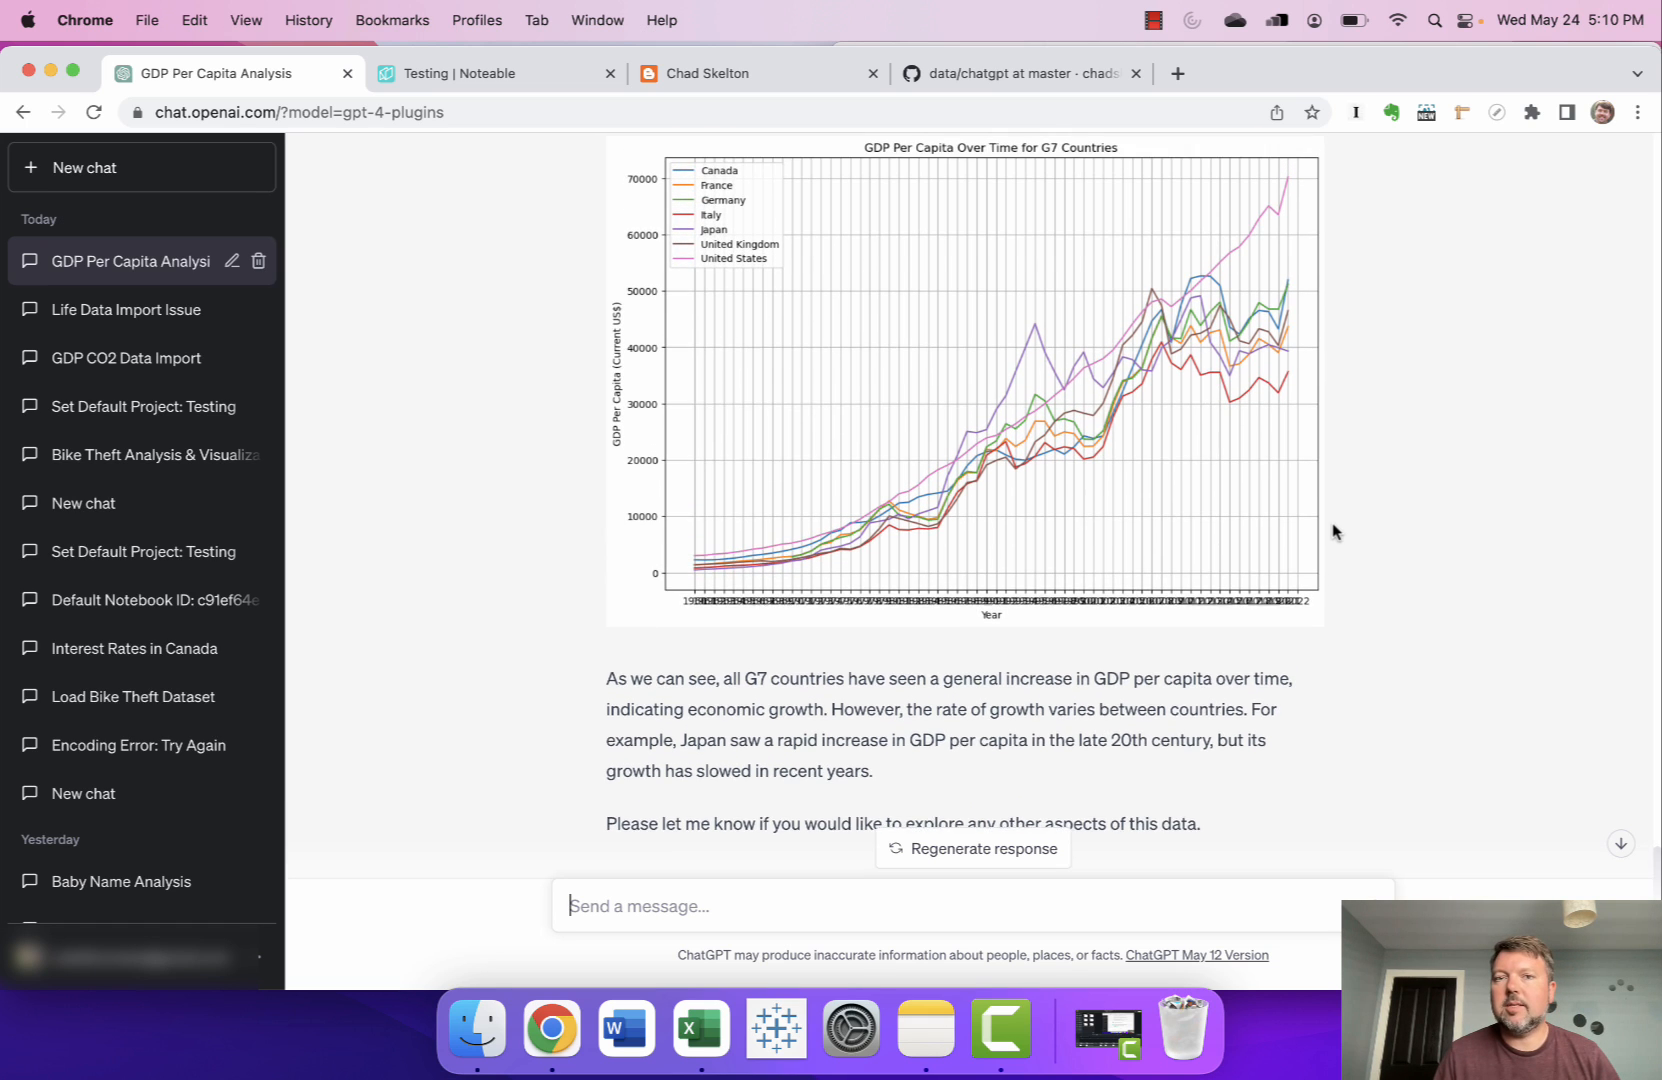
pyautogui.scroll(-3)
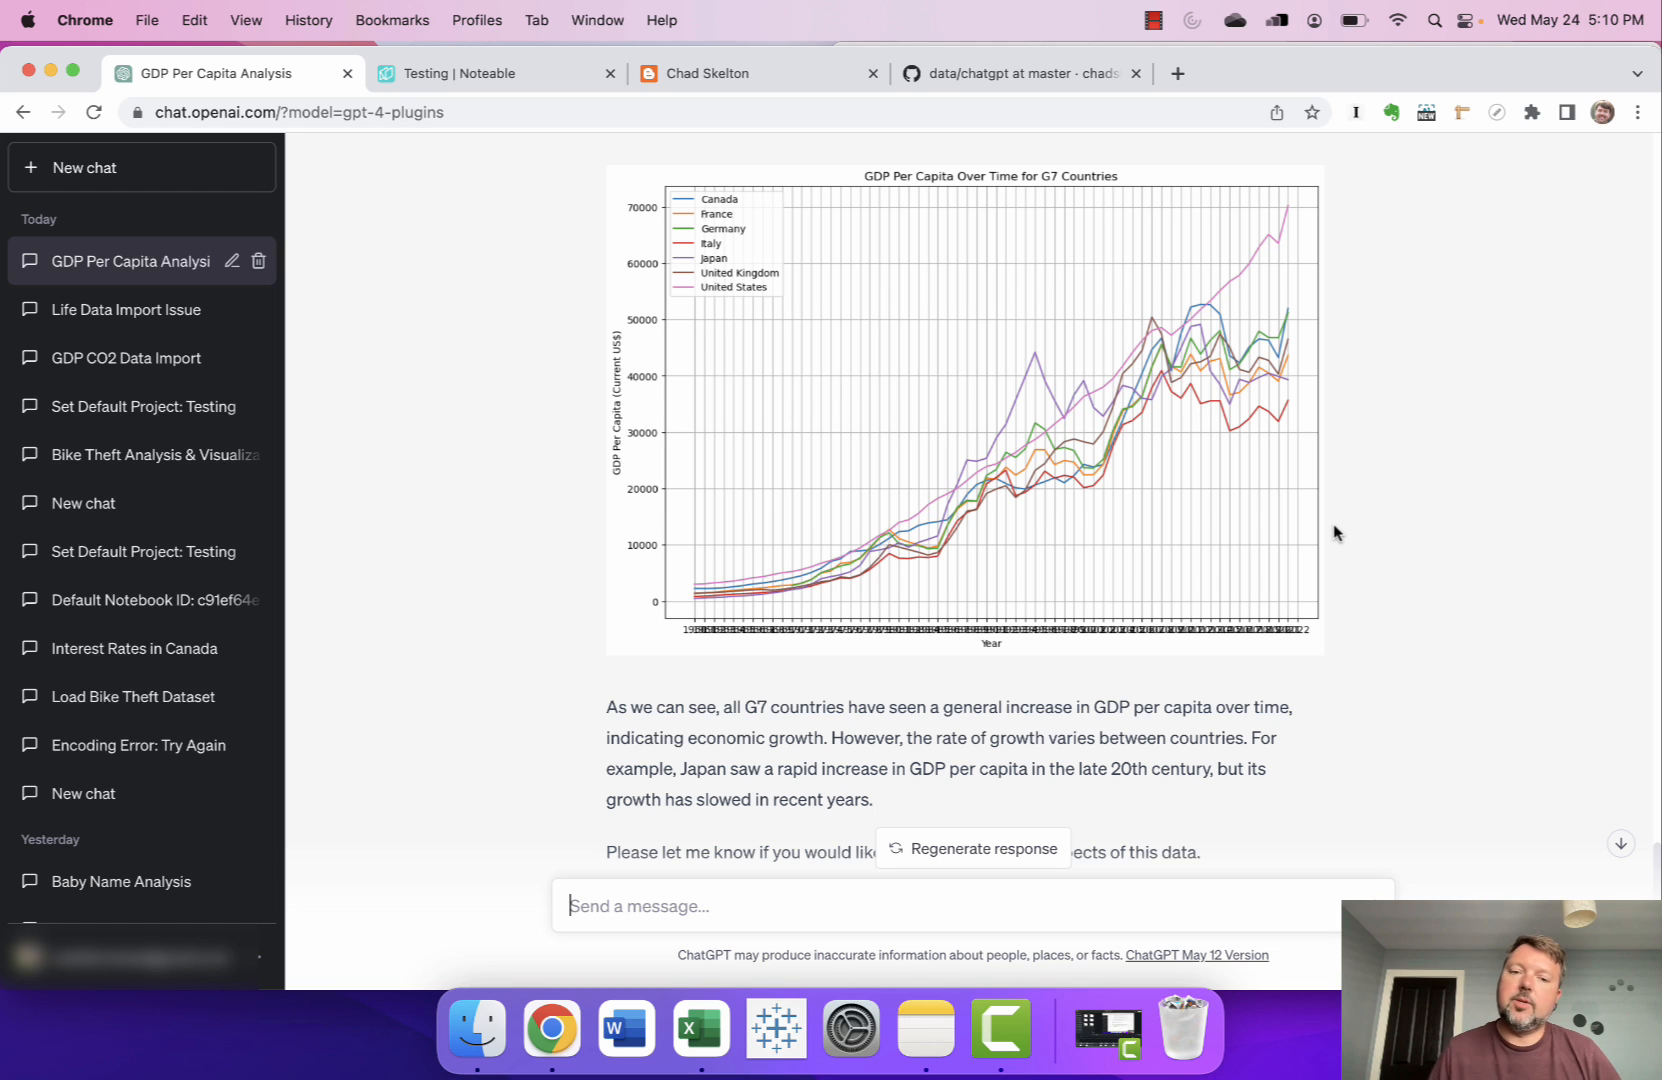
pyautogui.scroll(-3)
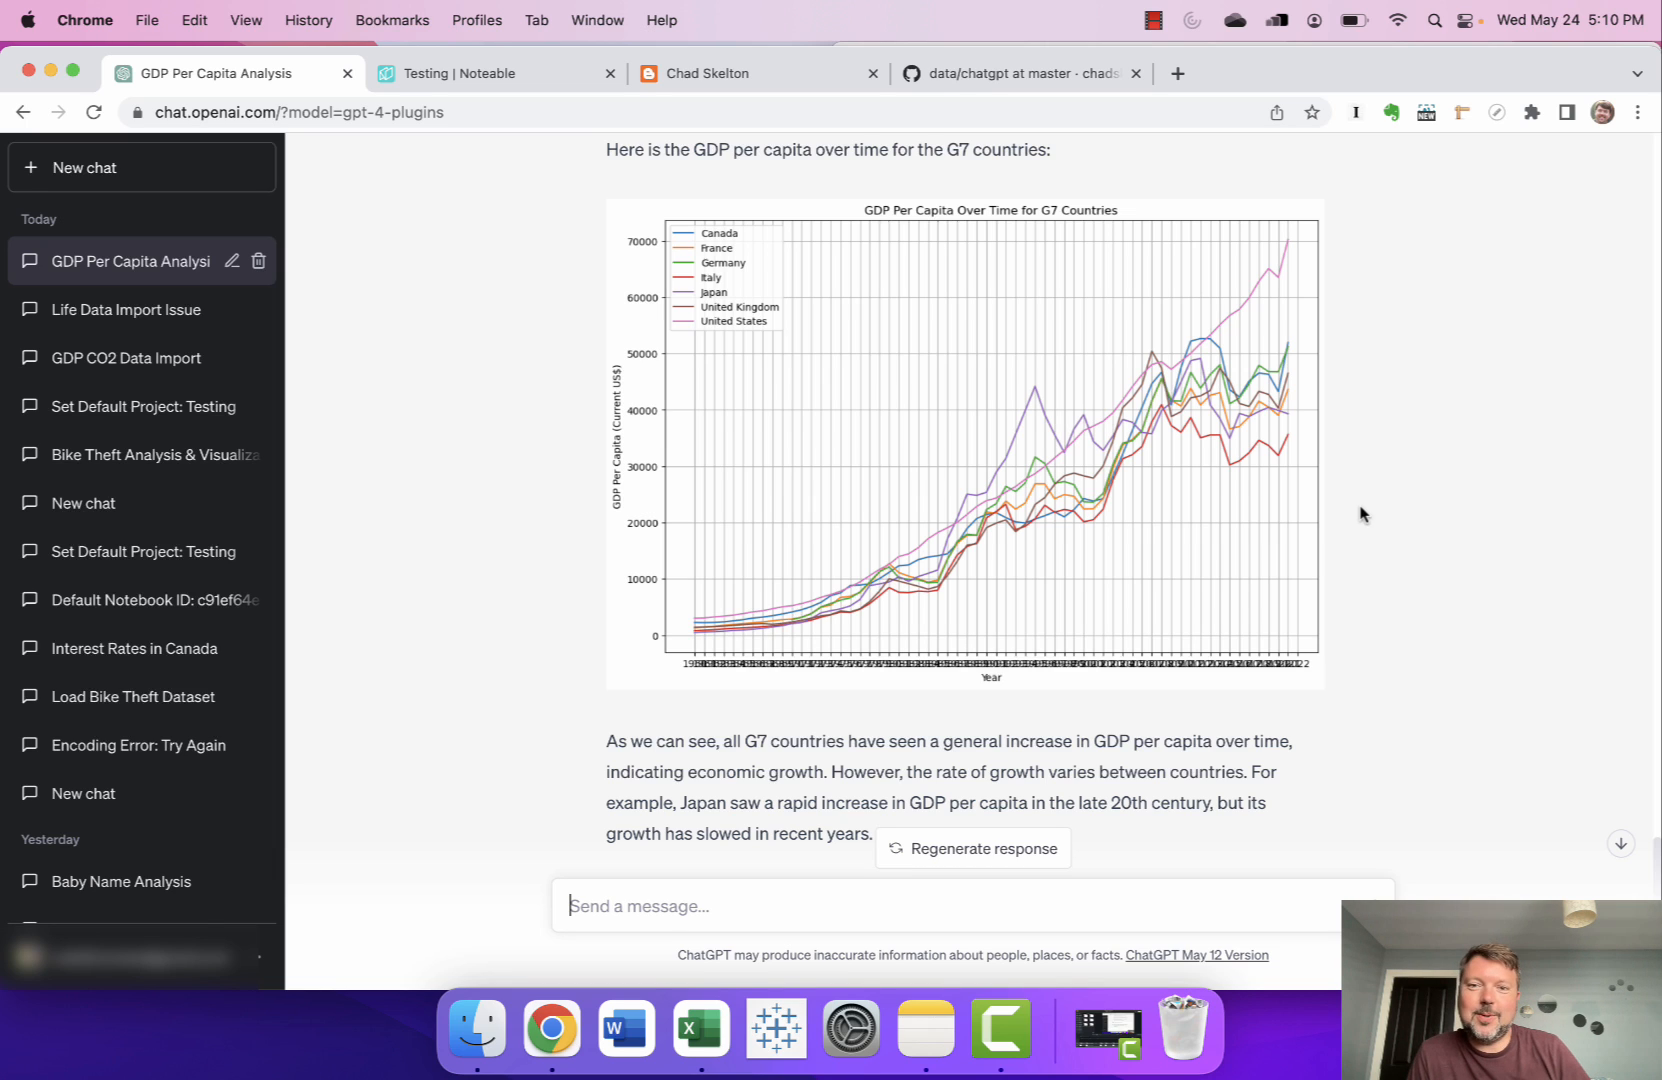
pyautogui.moveTo(739, 672)
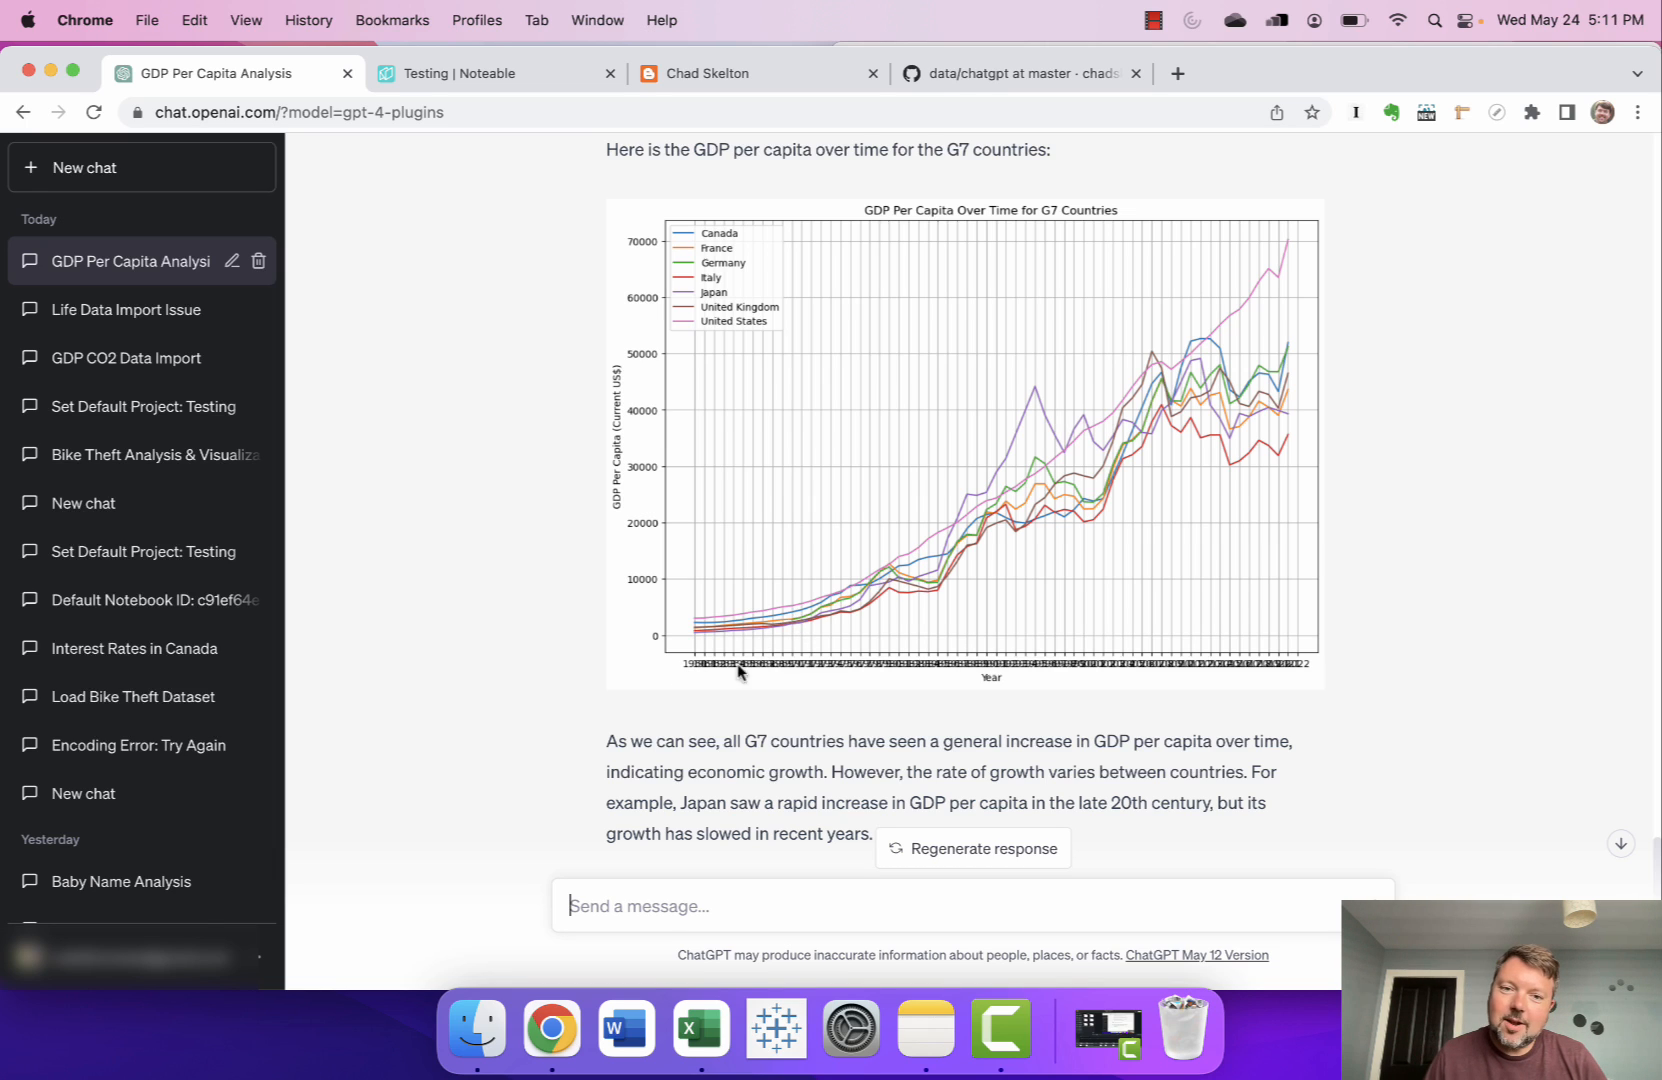
pyautogui.moveTo(1298, 683)
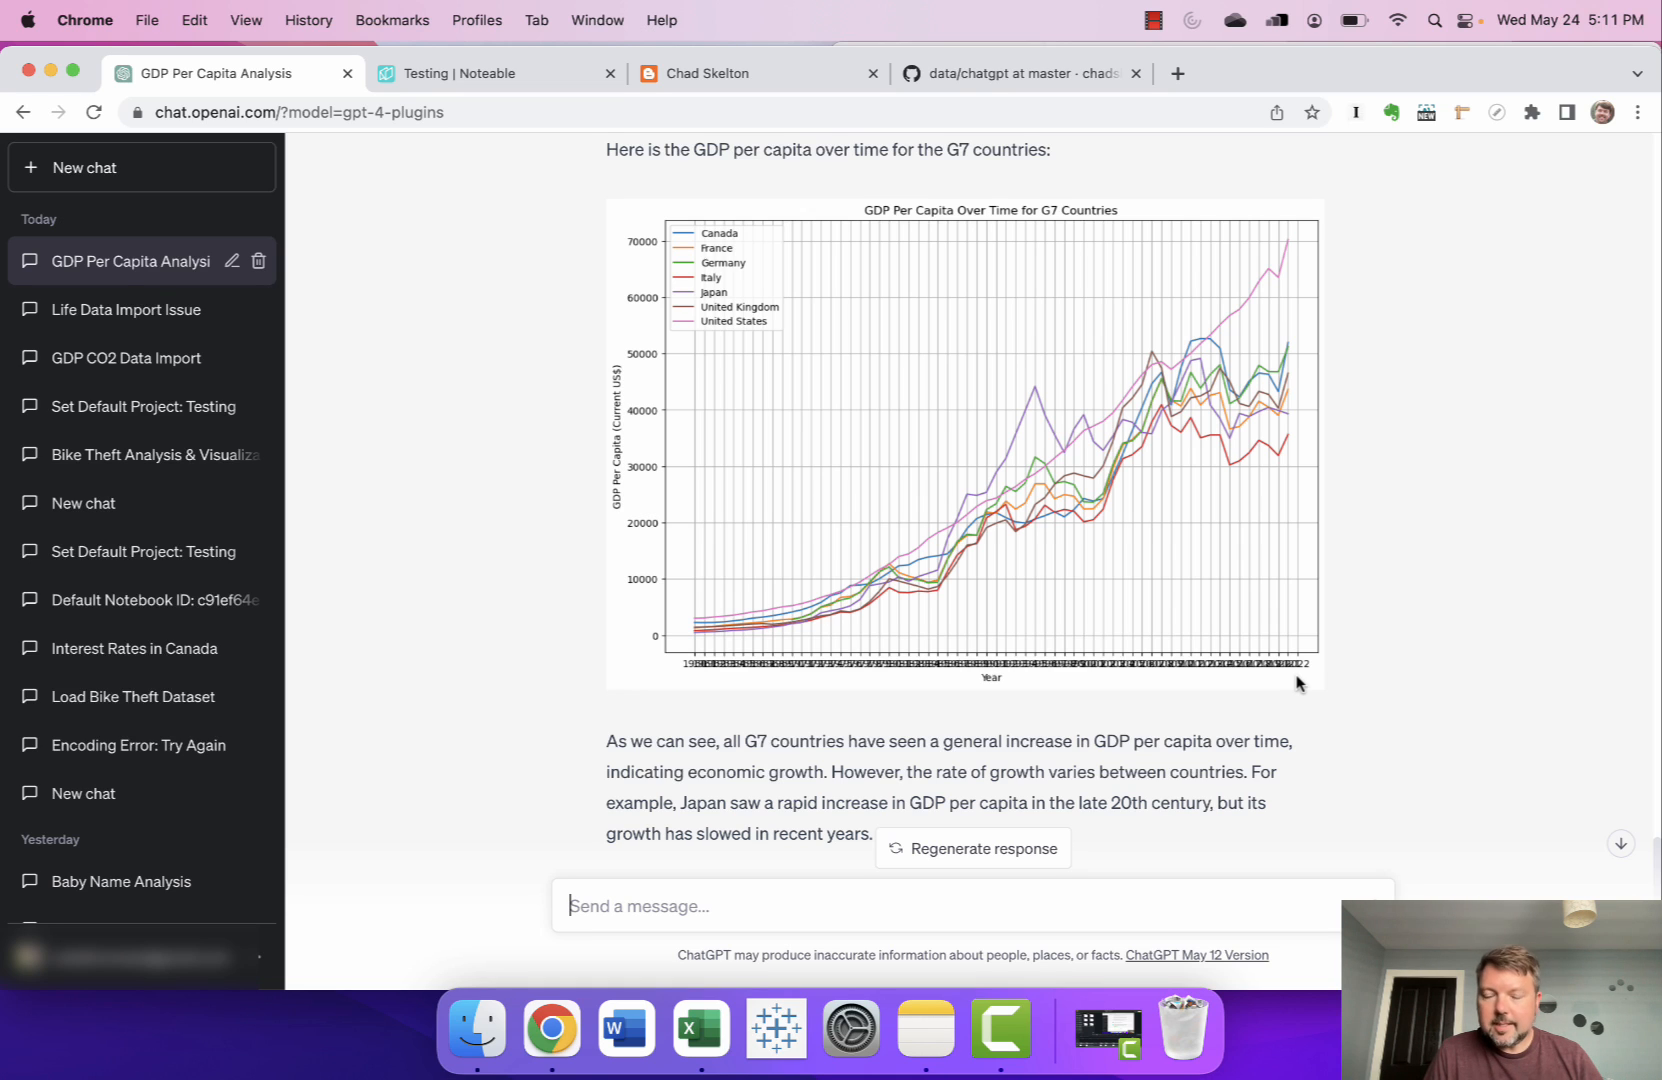
pyautogui.scroll(-3)
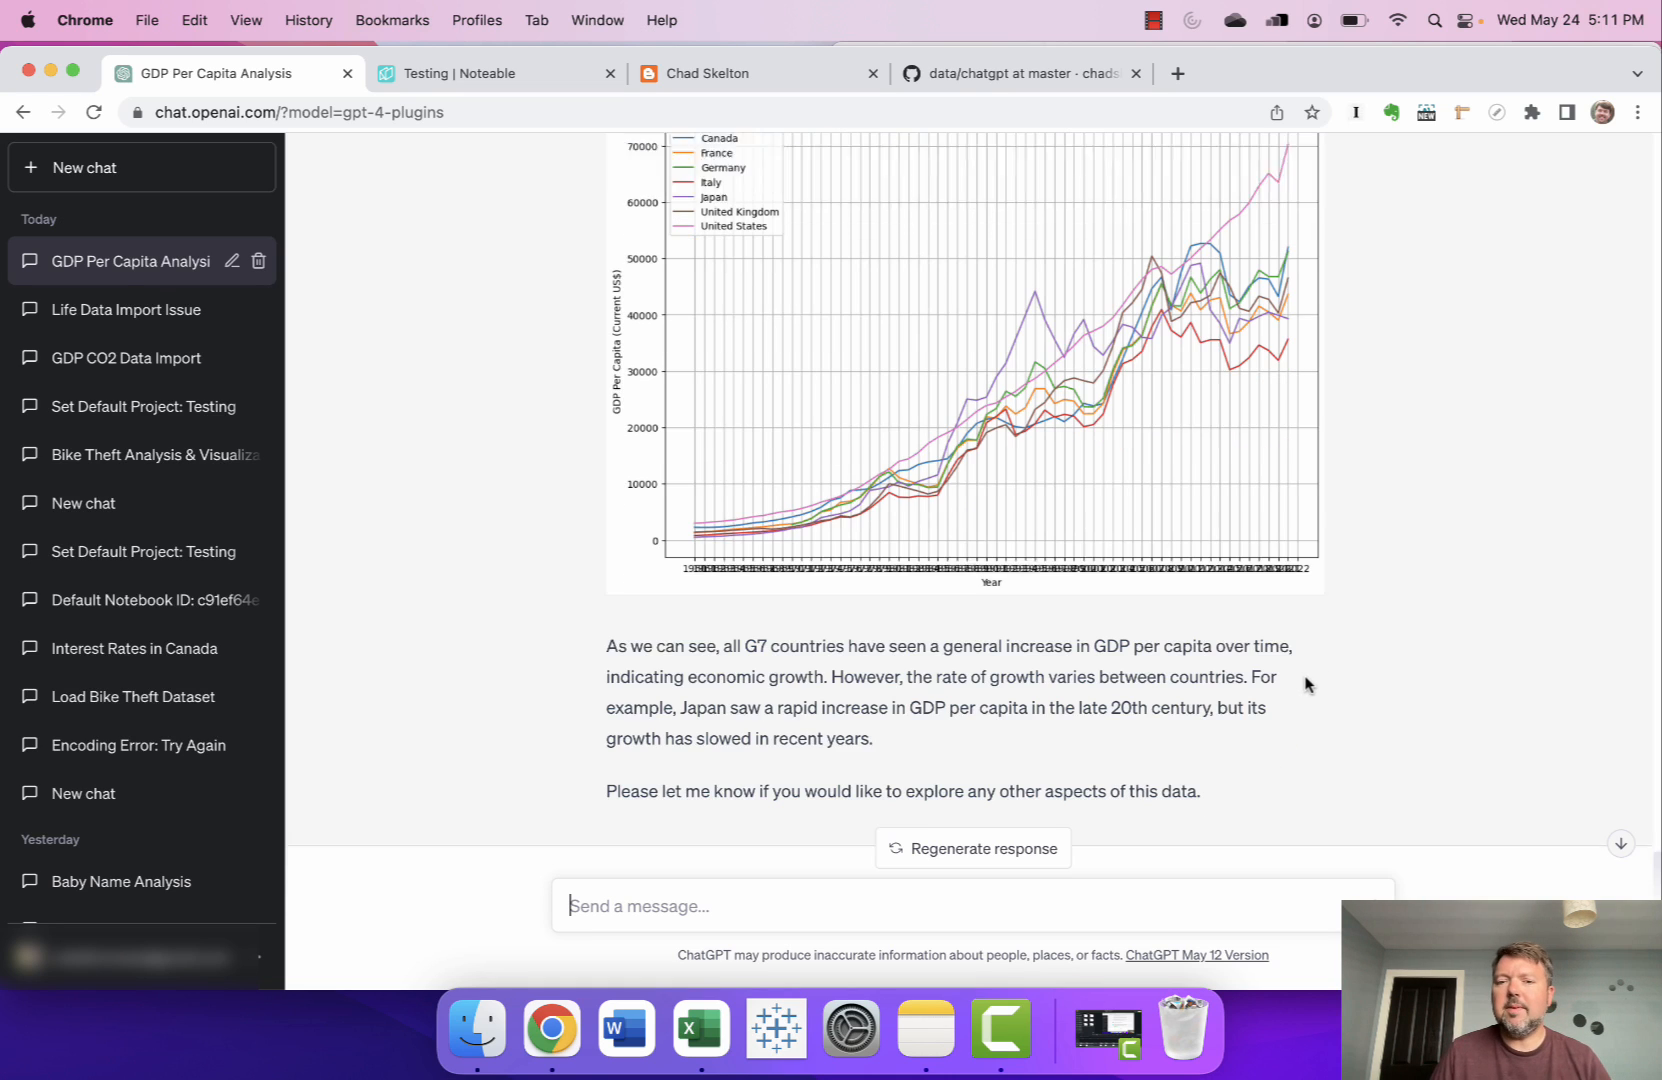
pyautogui.scroll(-3)
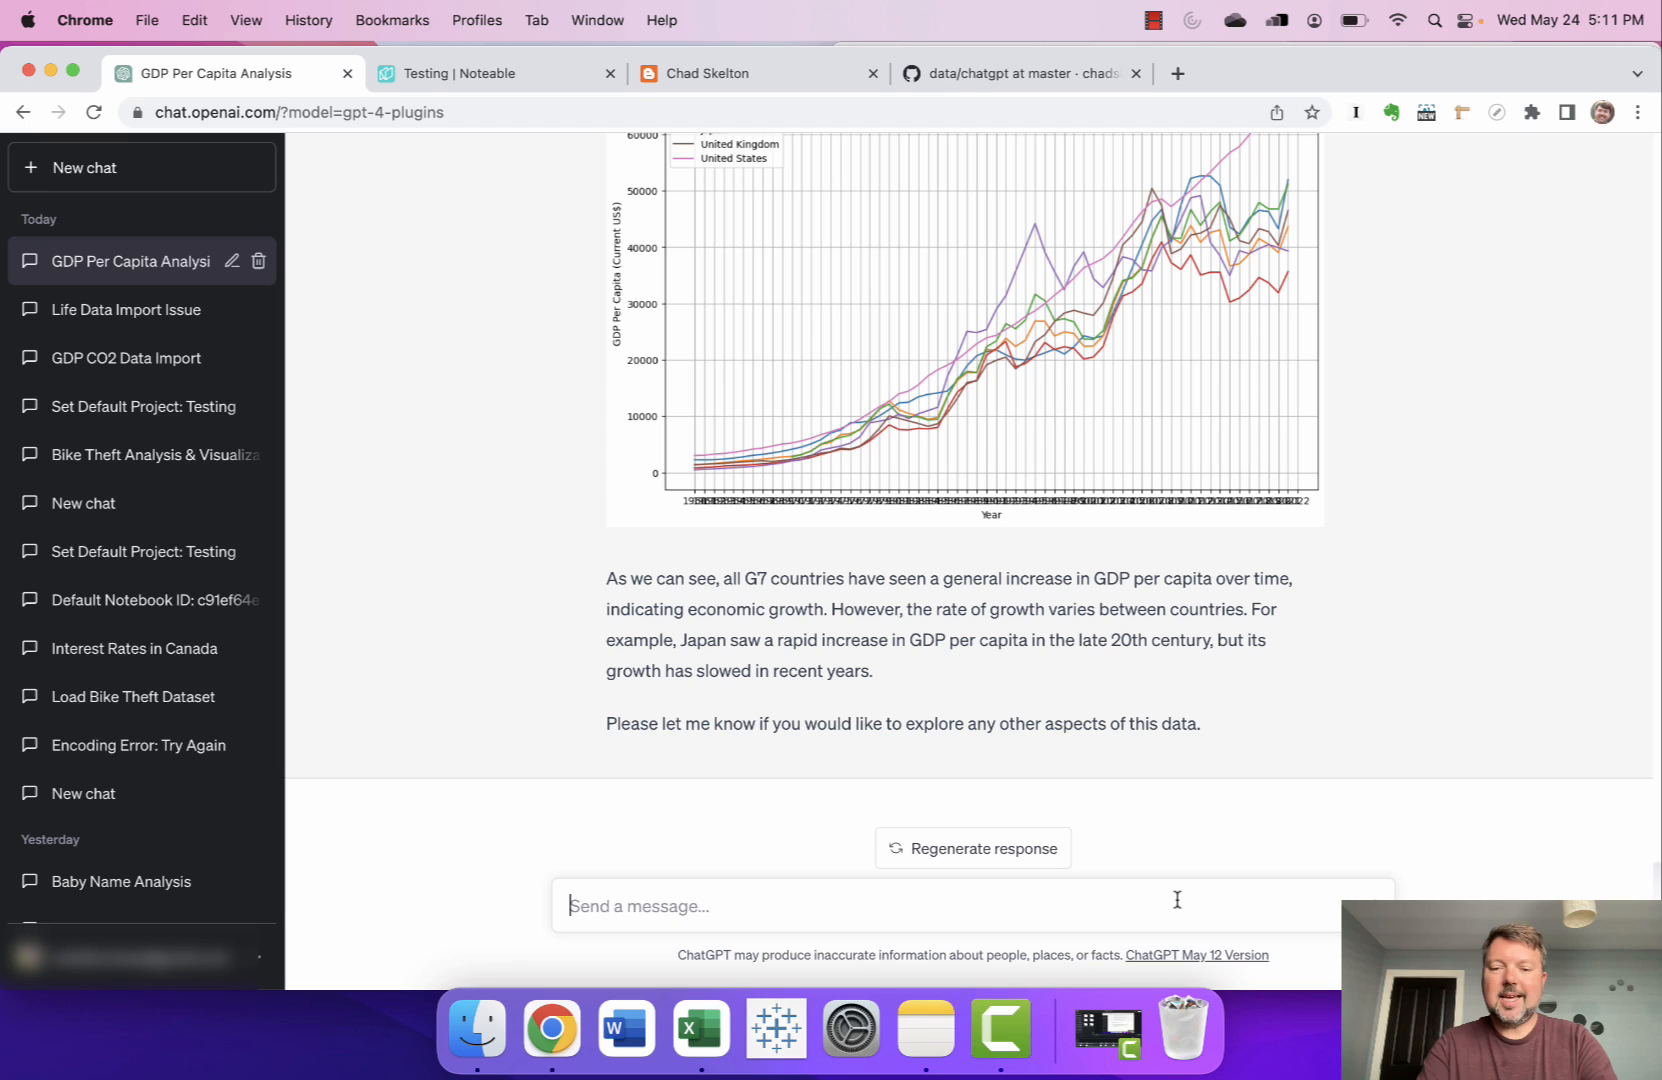
# Start a follow-up about the line chart and review the per-country G7 small-multiples charts.
pyautogui.write('I find that line char')
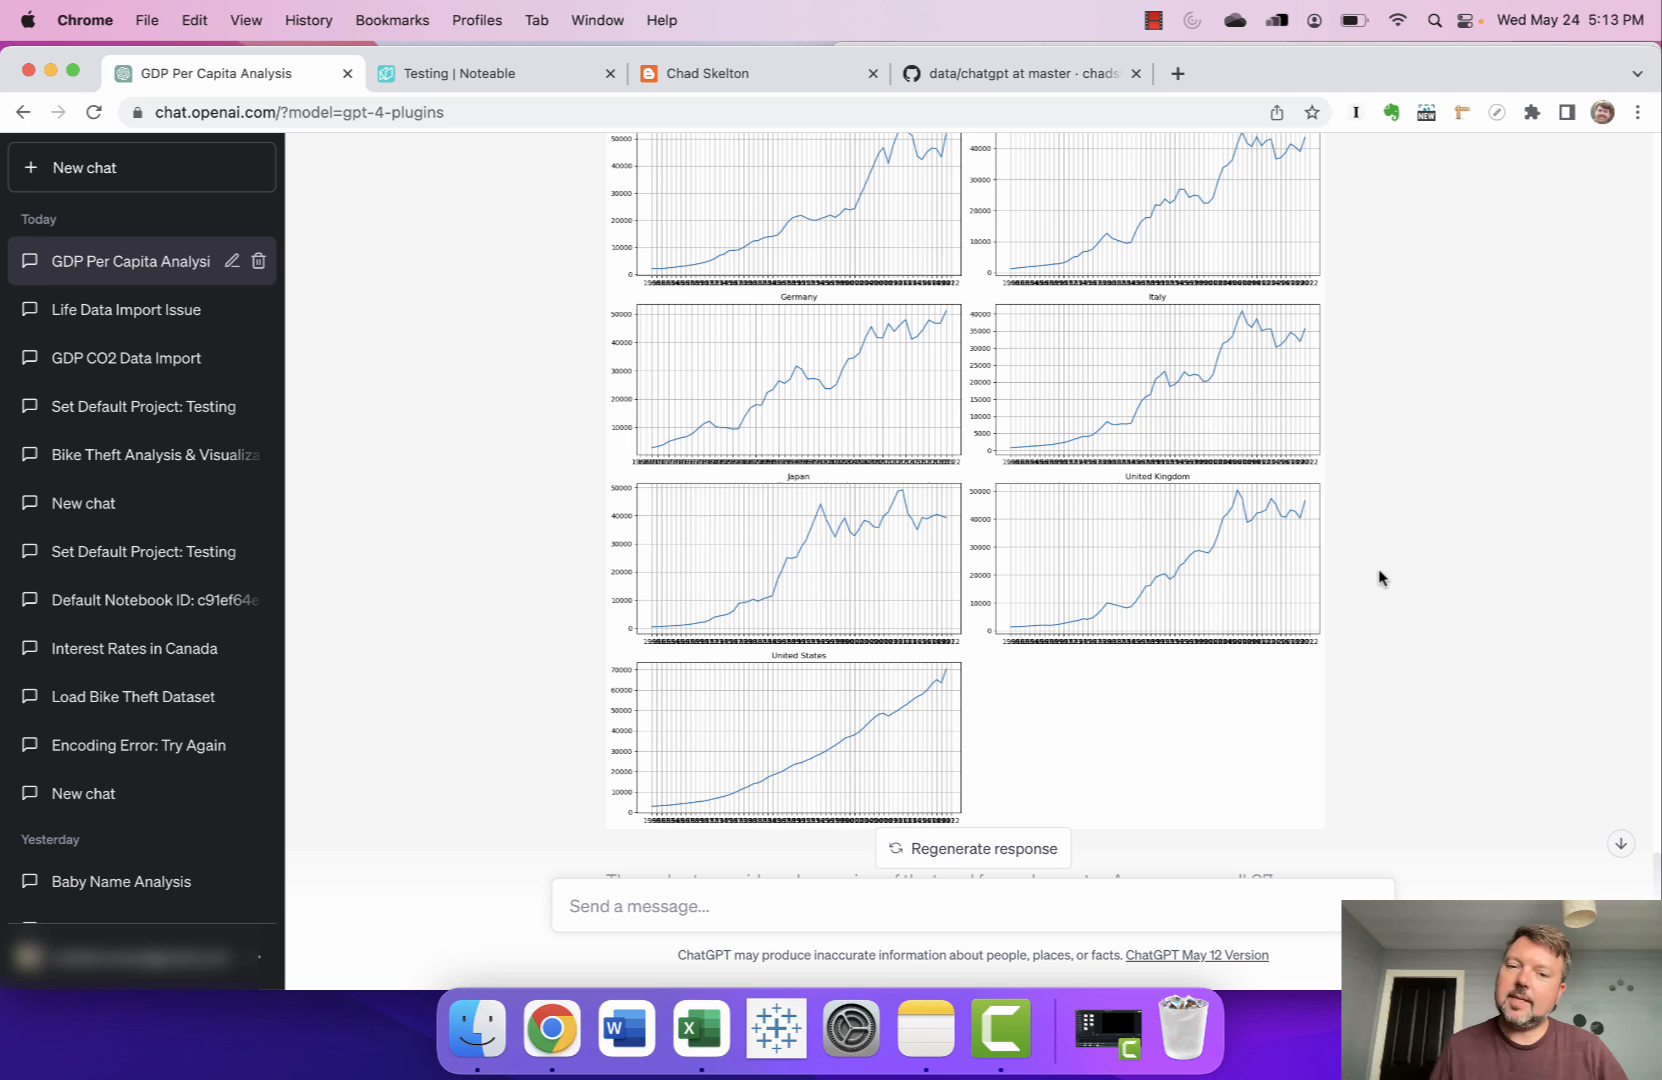
pyautogui.scroll(-3)
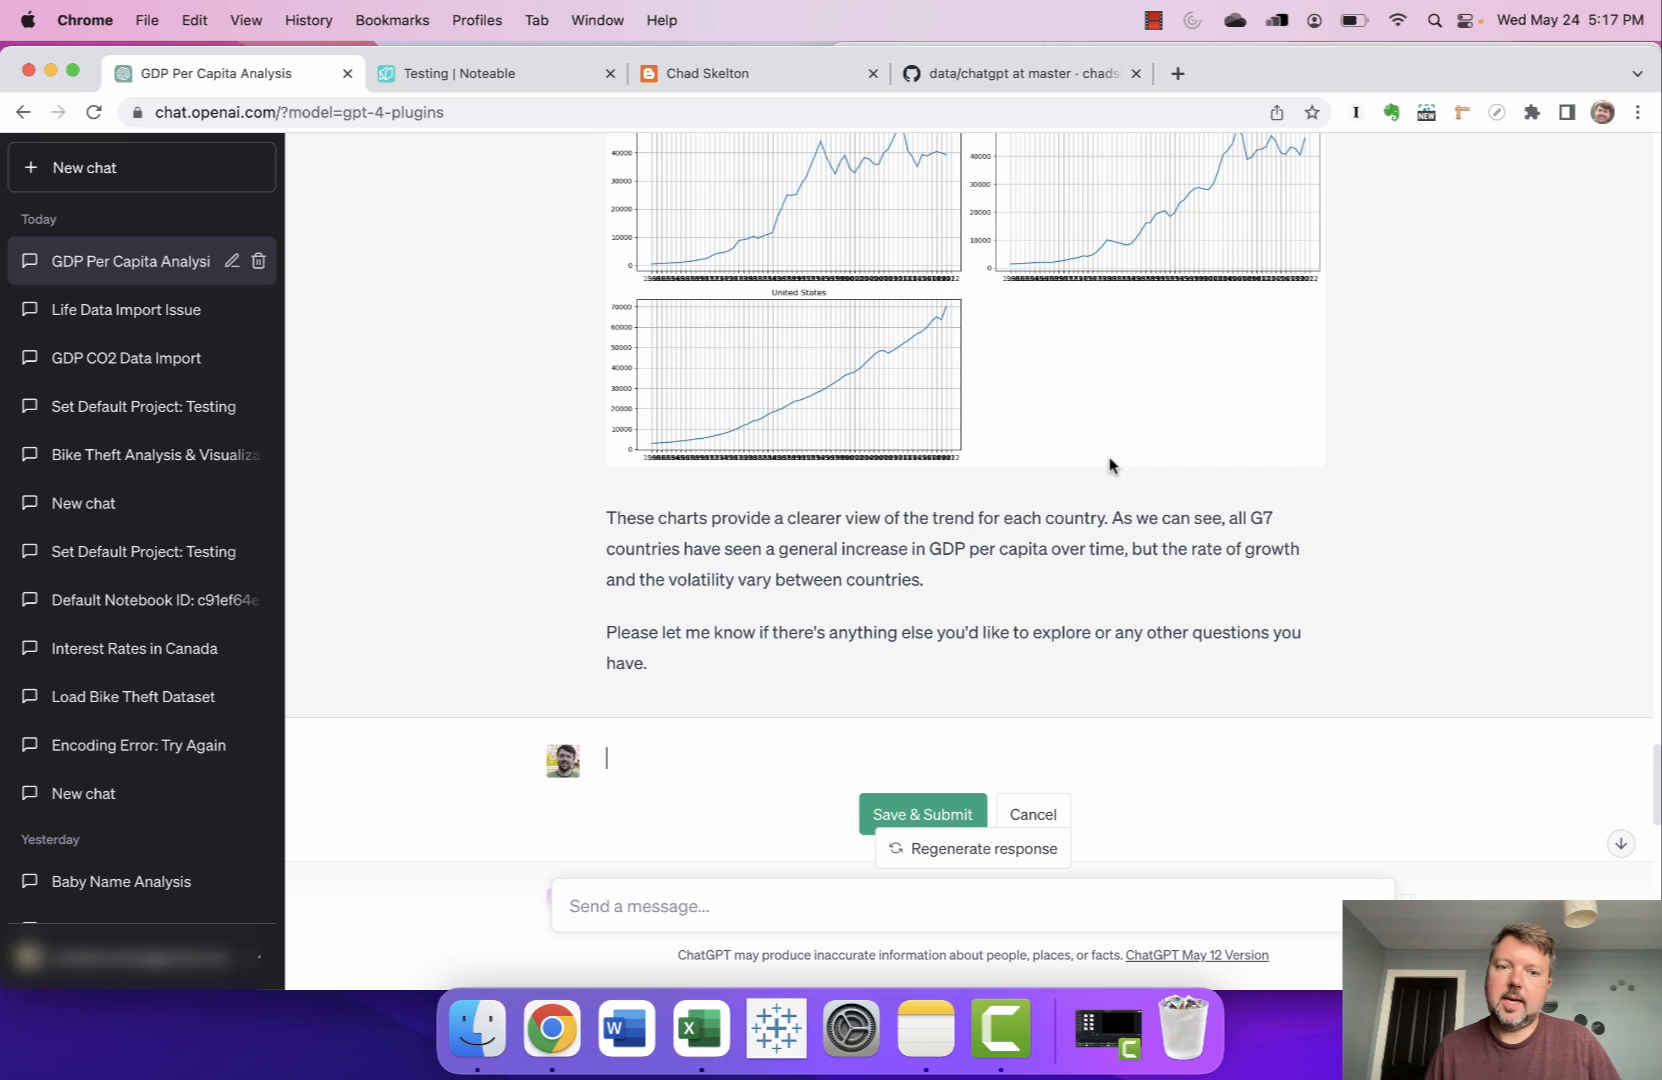
# Compose the question asking why GDP per capita growth has varied between G7 countries over time.
pyautogui.write('Can you please provide me a')
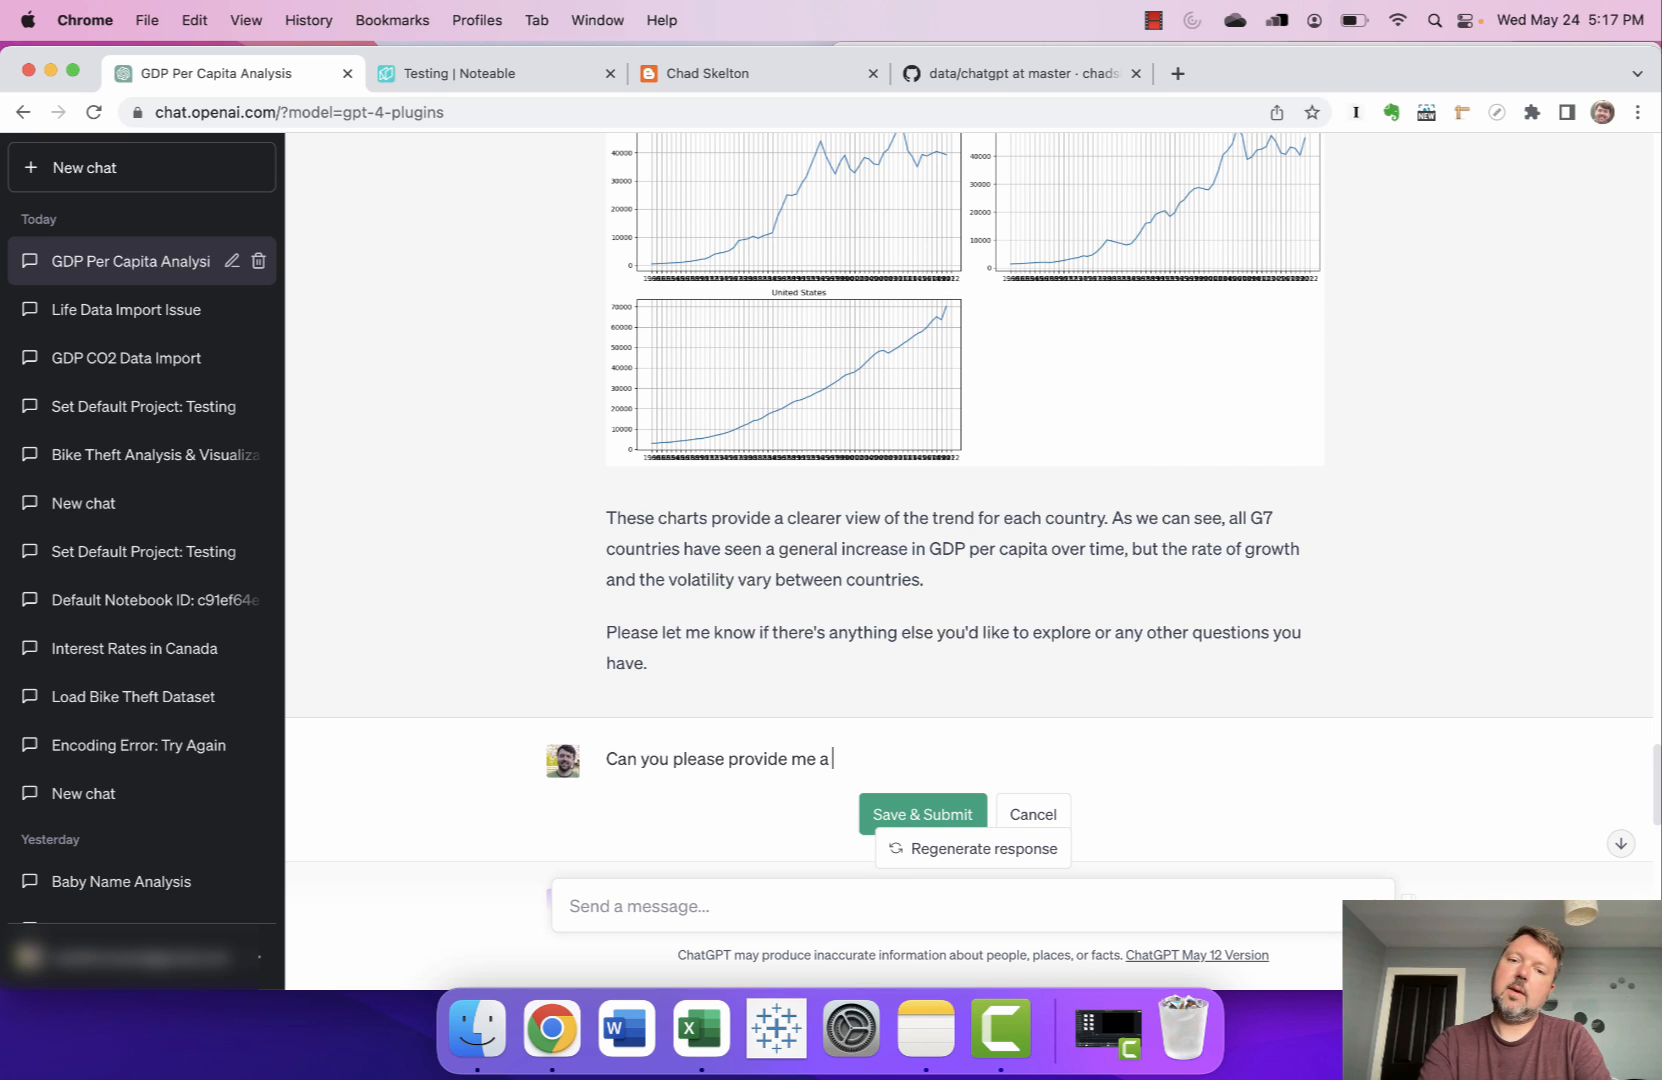
pyautogui.write('ne x')
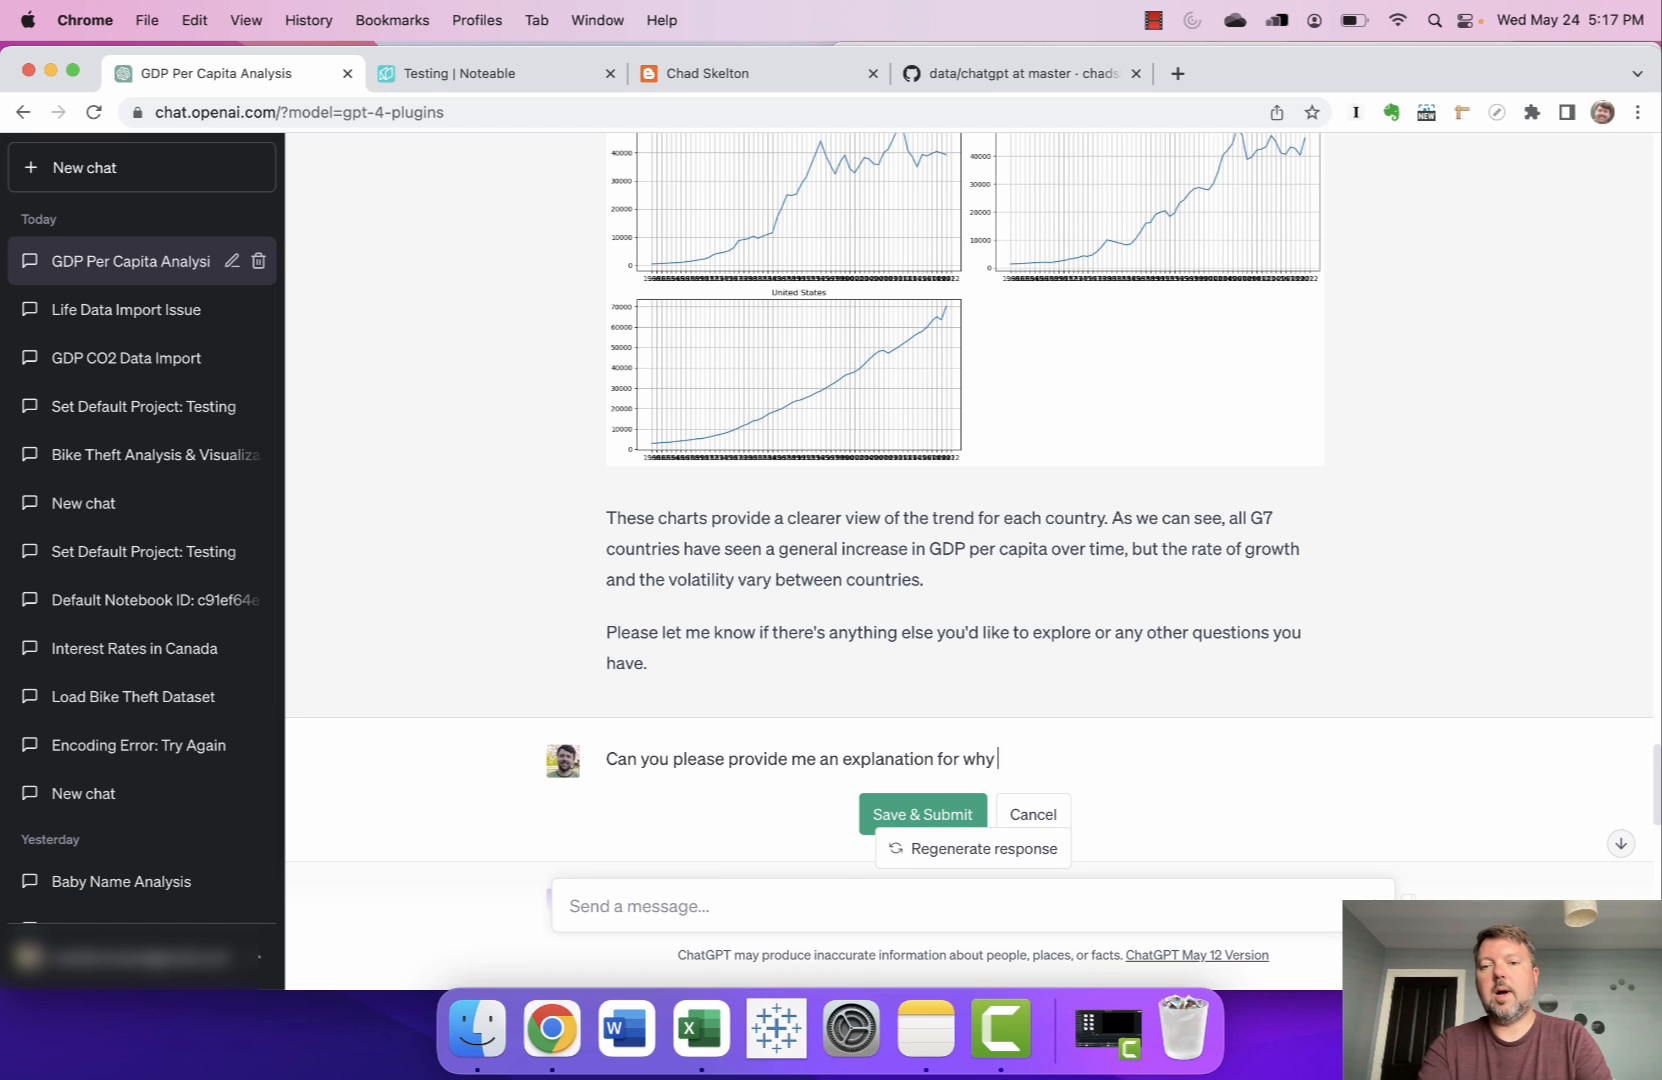
pyautogui.write('GDP per capita growth')
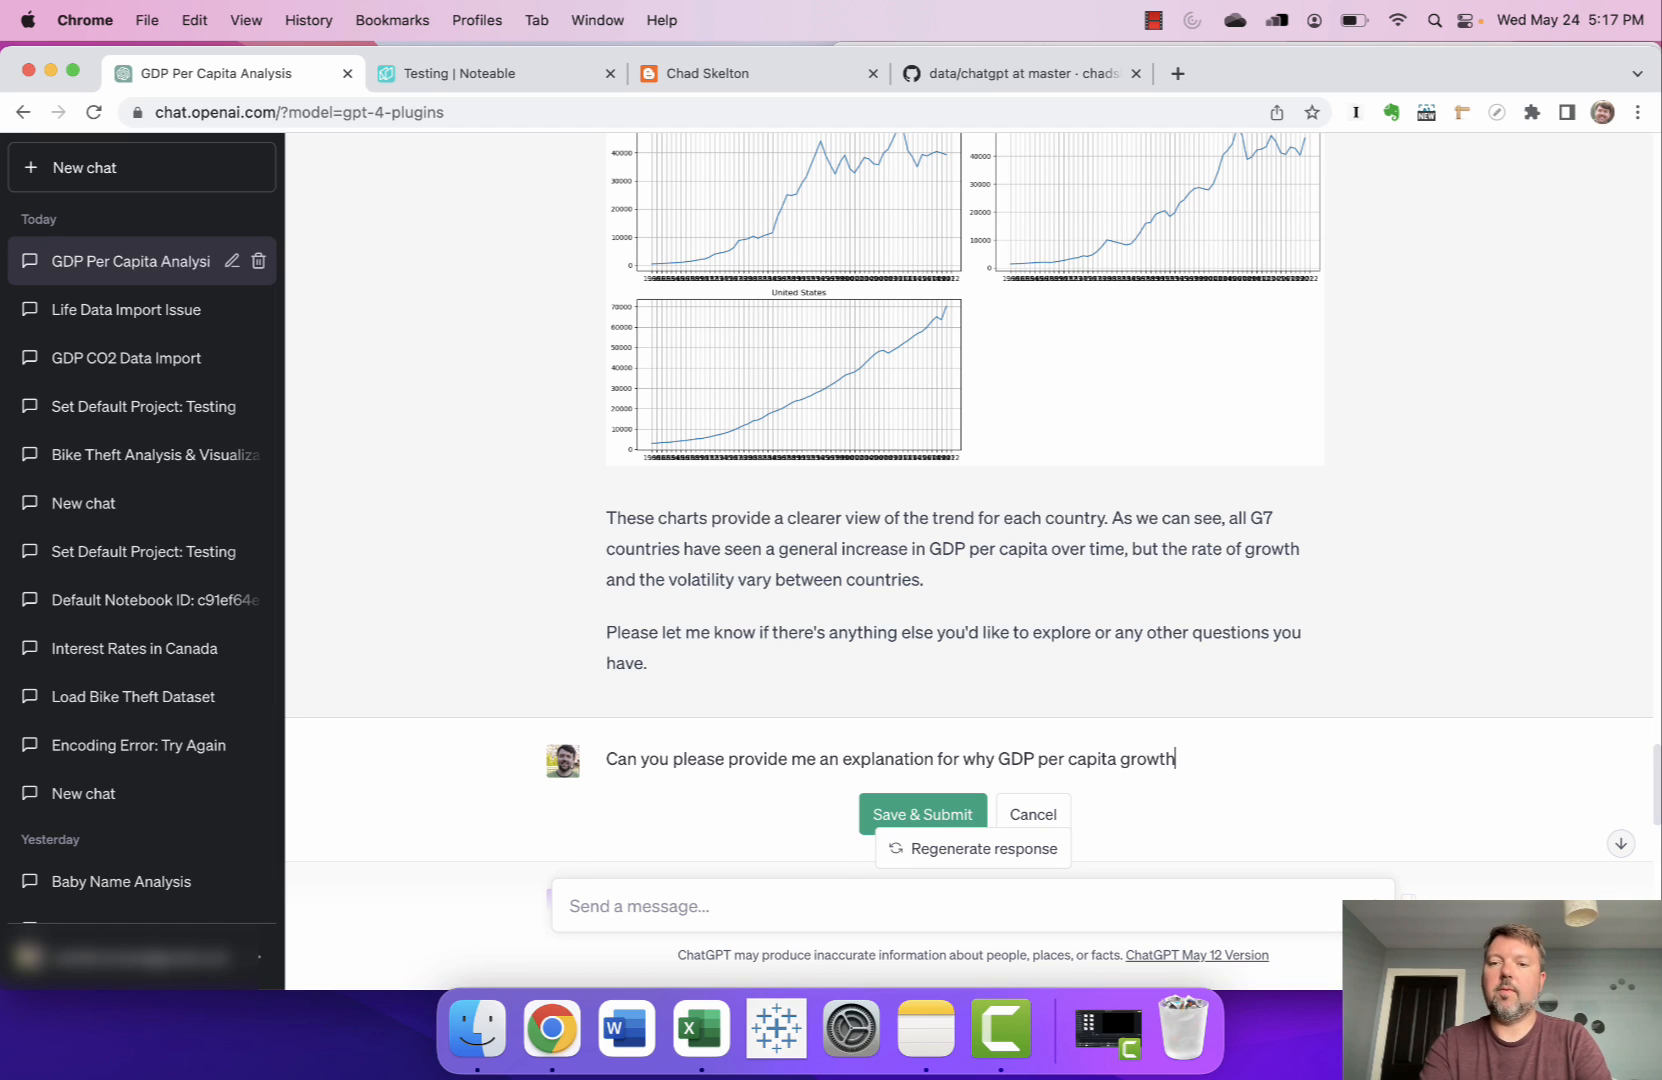
pyautogui.write('varies between different G7 countries.')
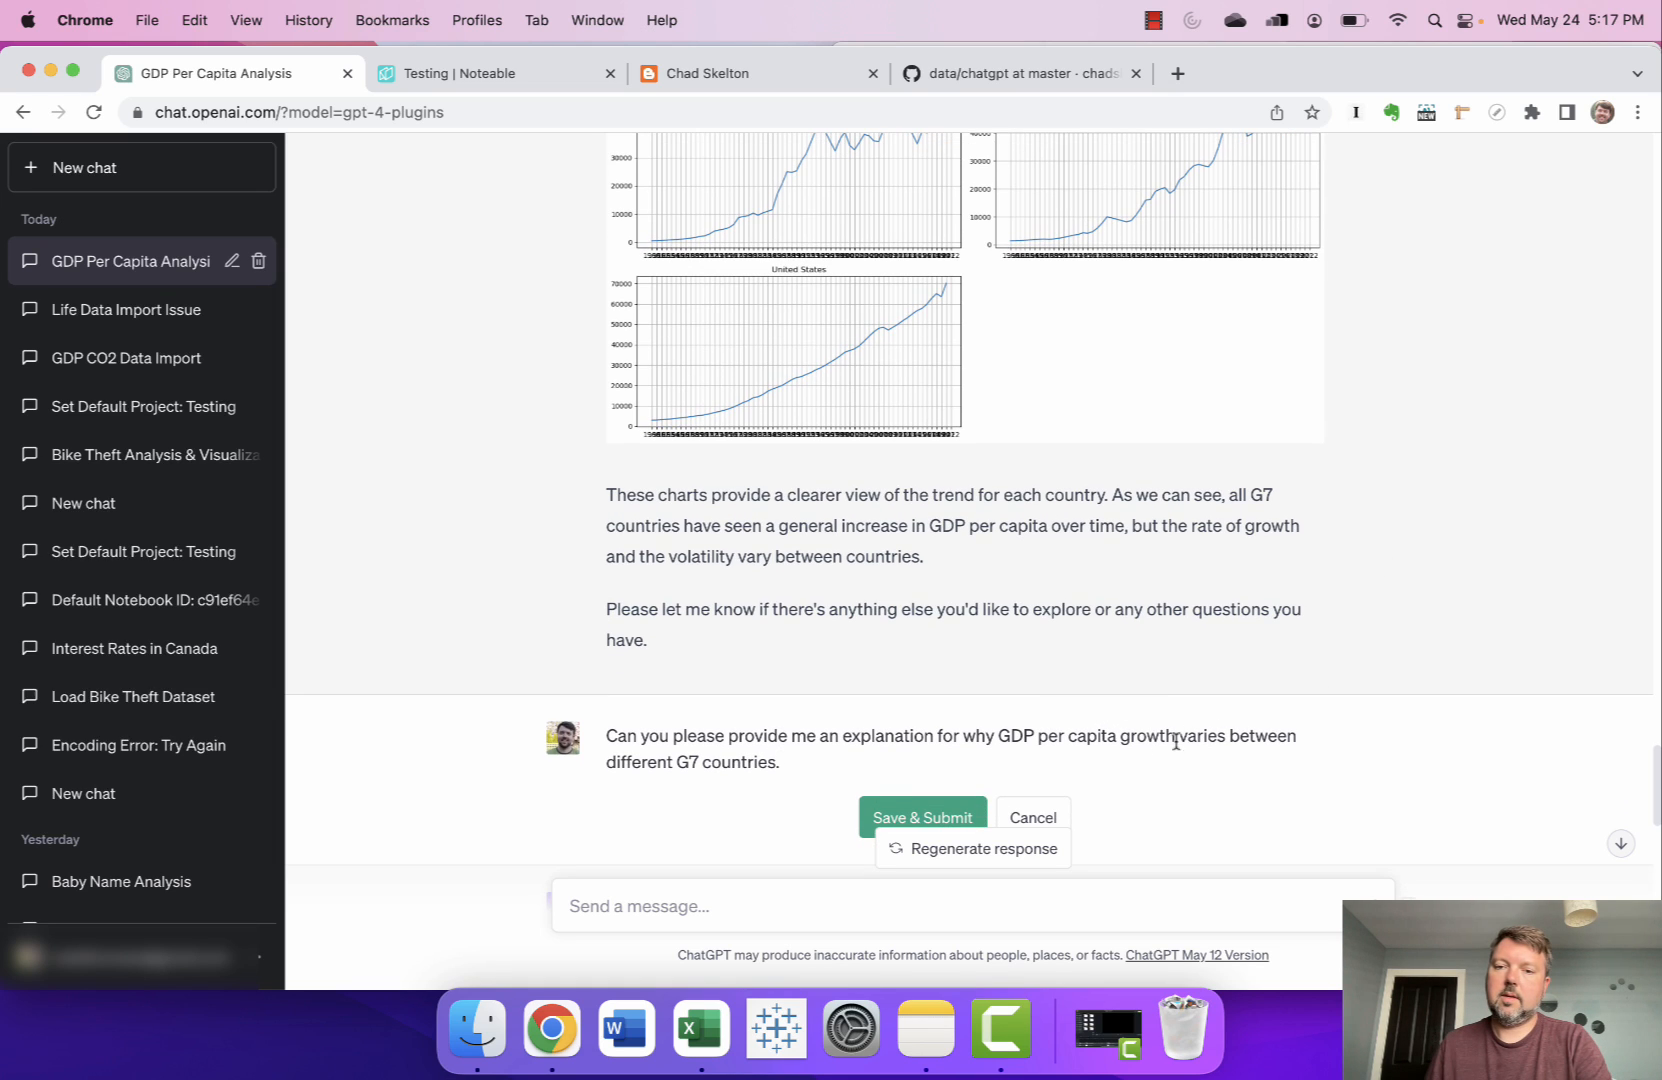
pyautogui.write('has')
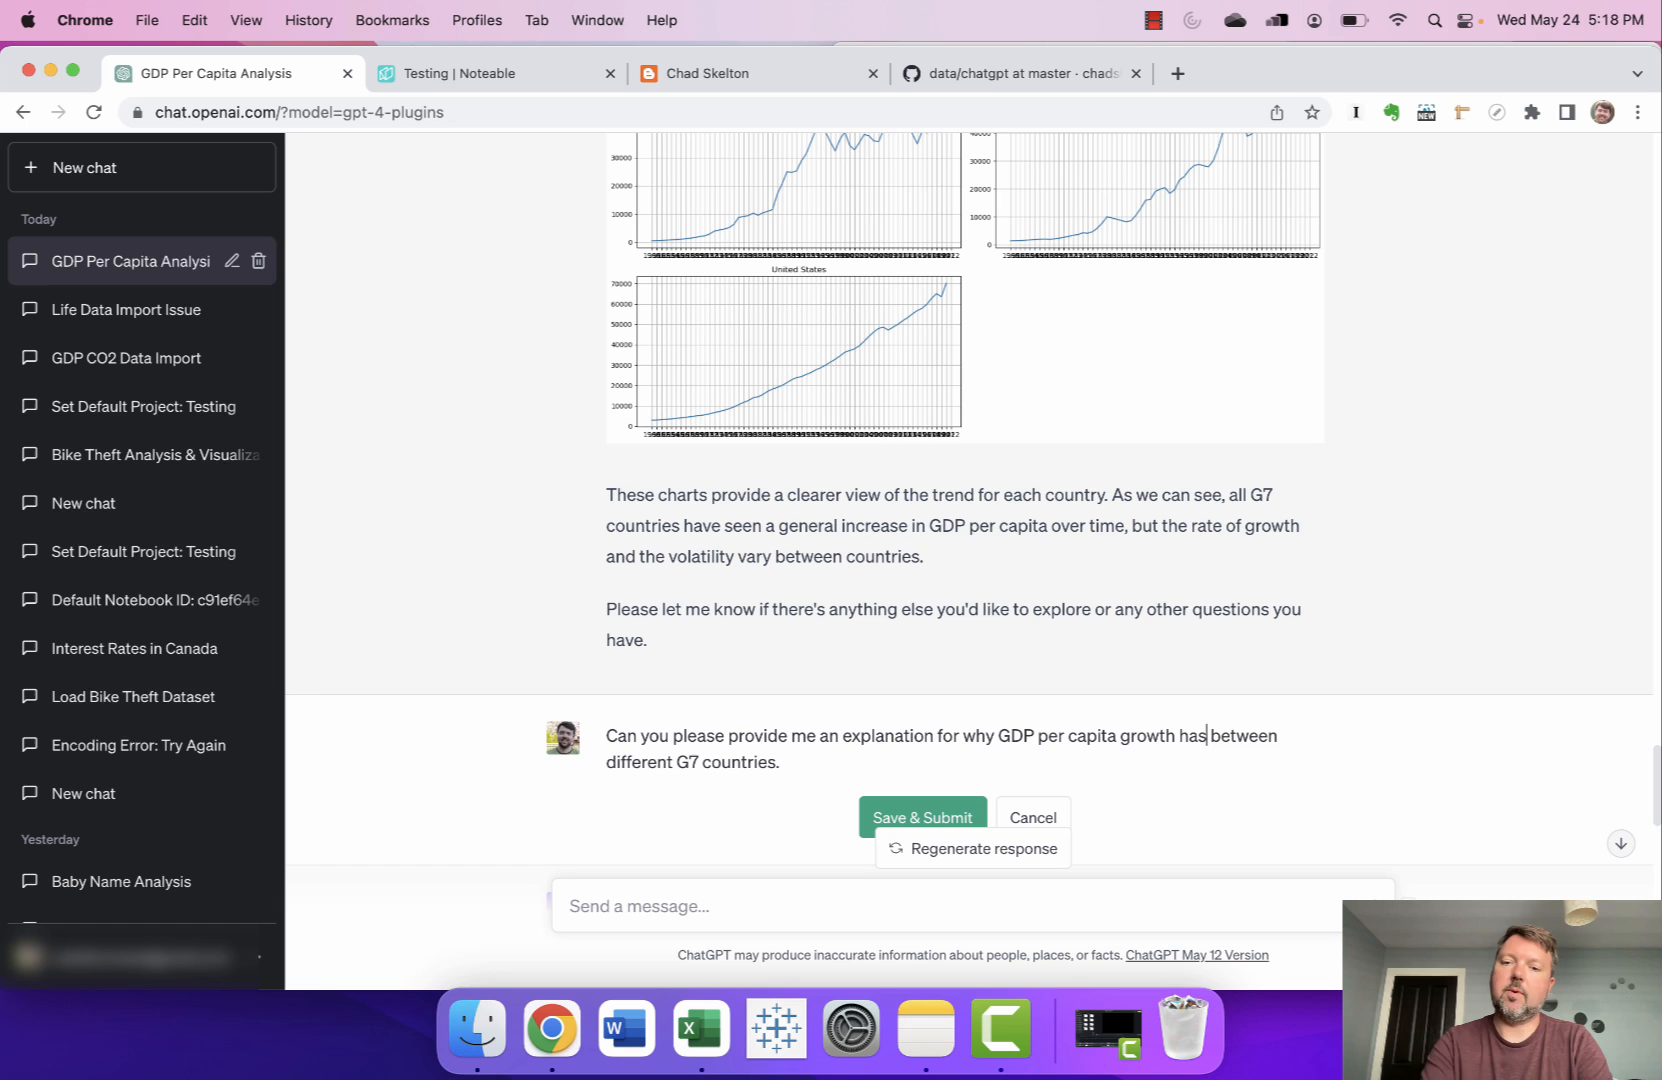
pyautogui.write('varied')
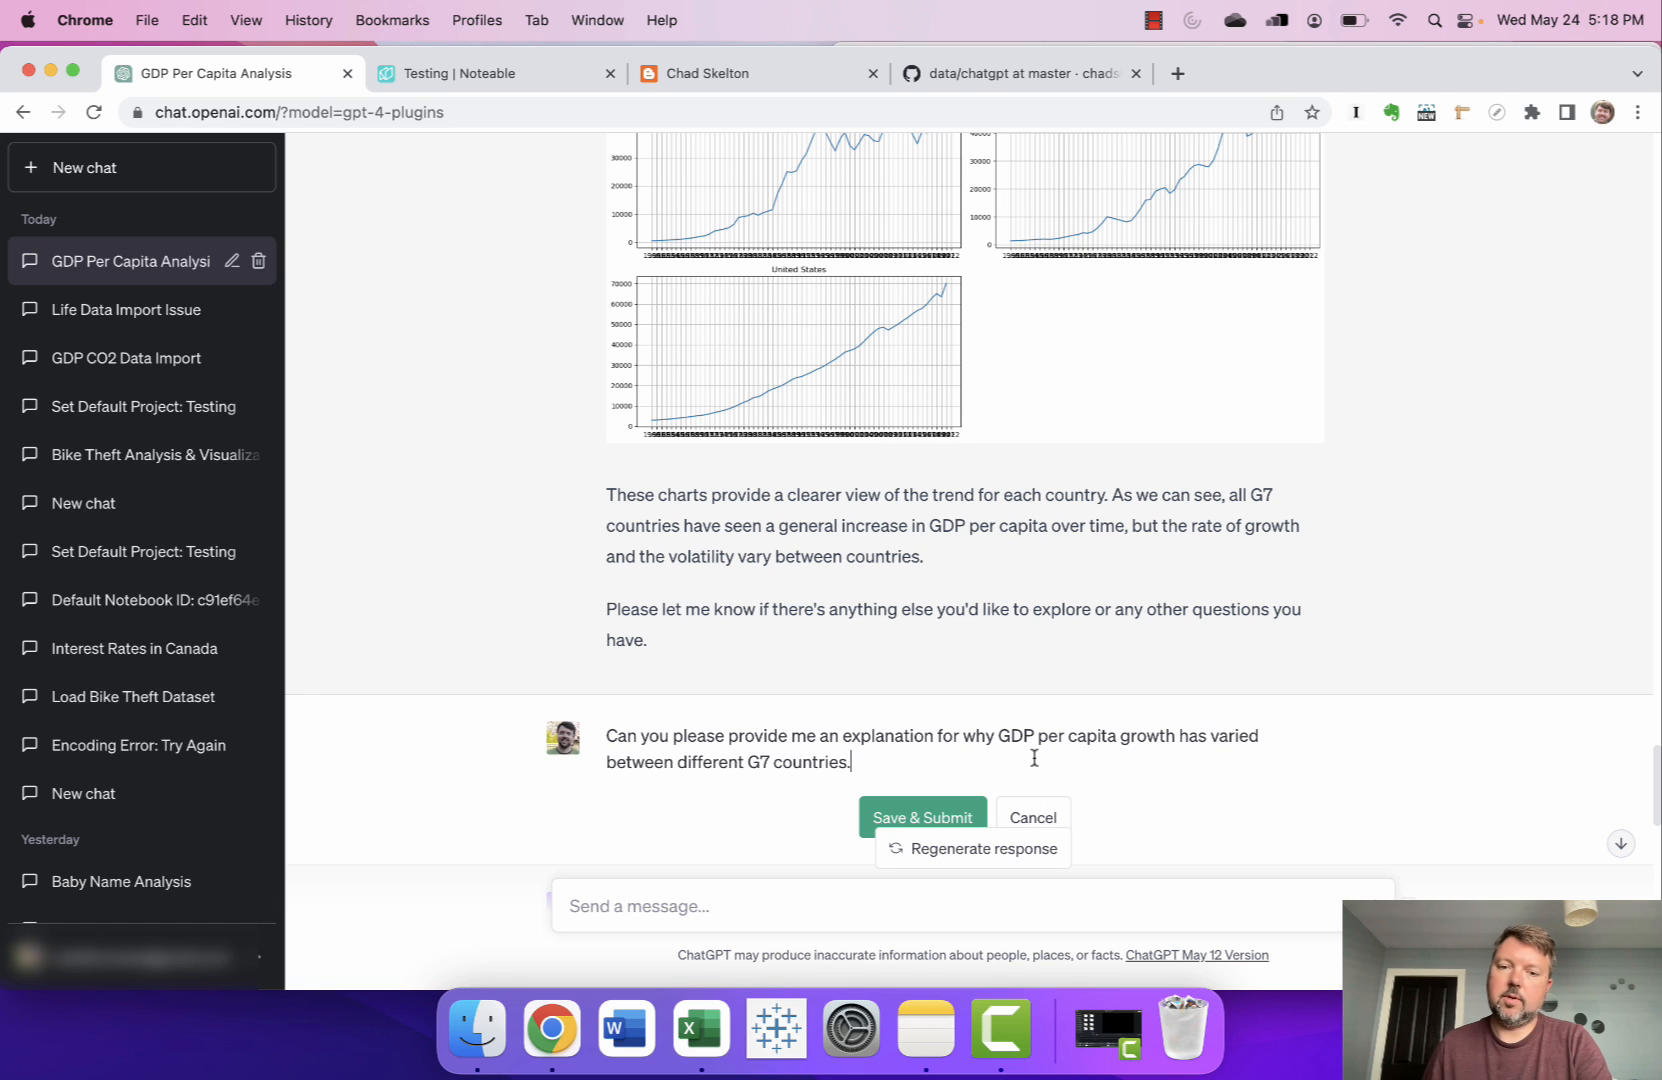
pyautogui.write('over time.')
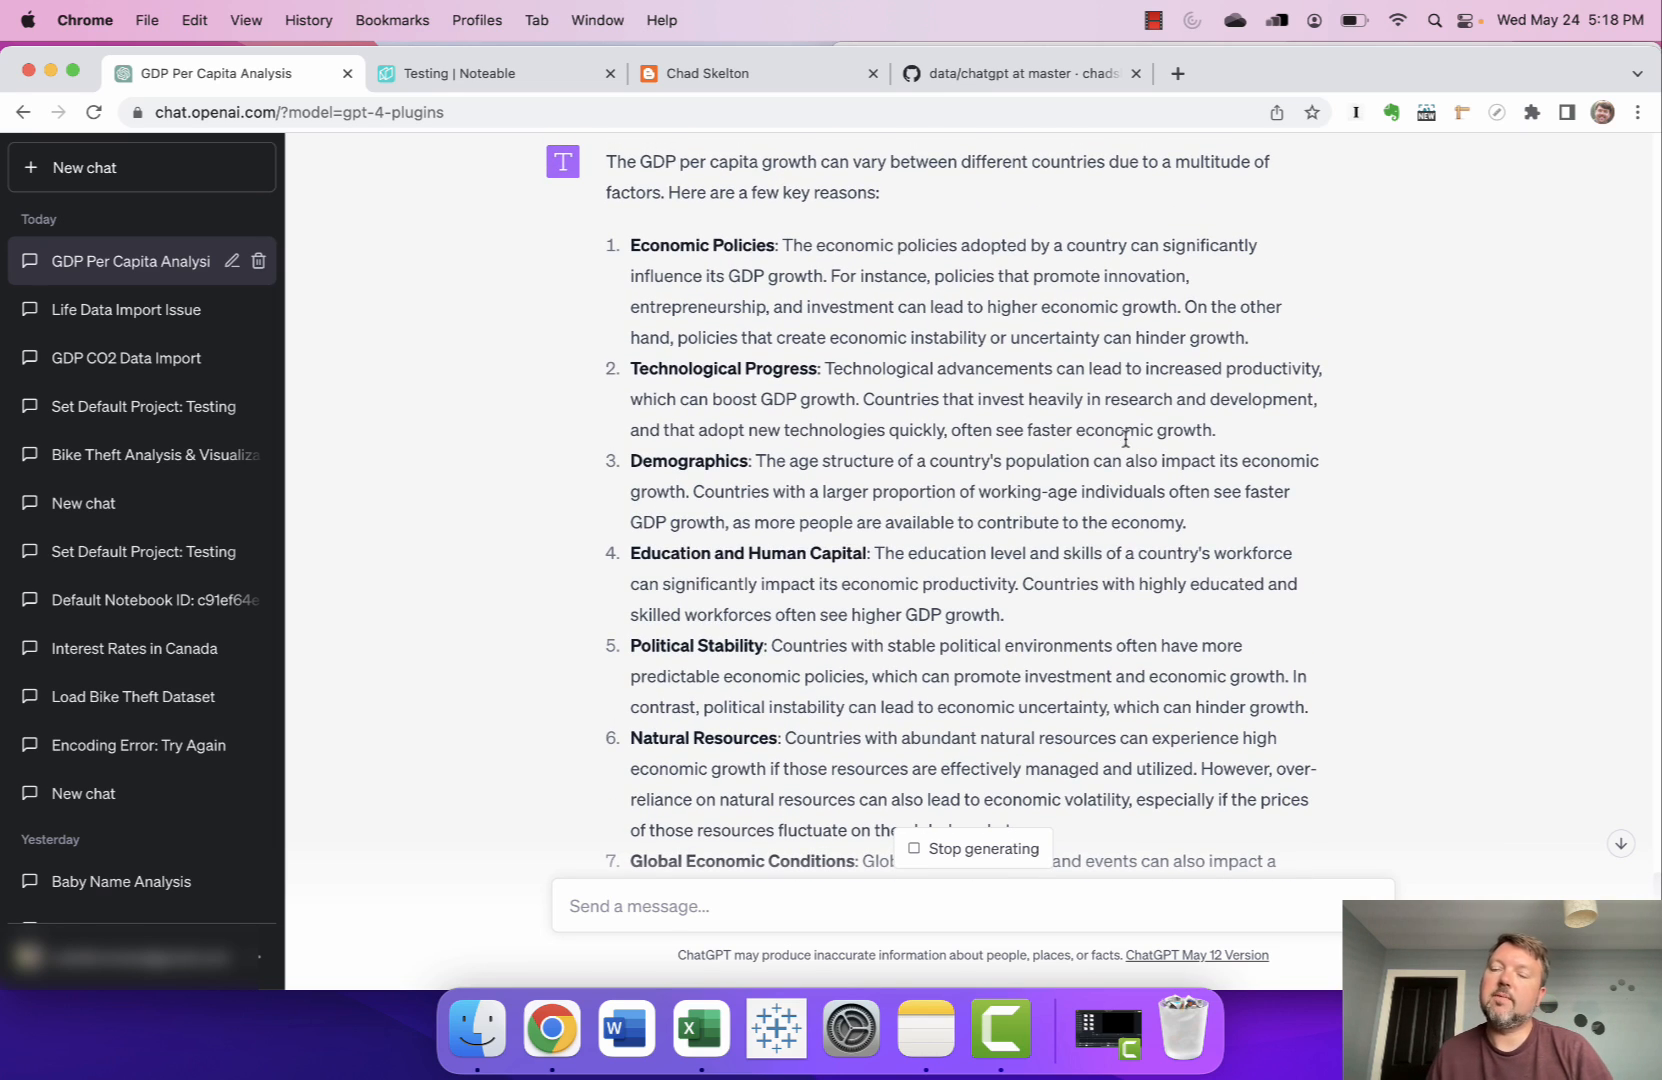
# Scroll through ChatGPT's numbered list of reasons for differing GDP per capita growth.
pyautogui.scroll(-3)
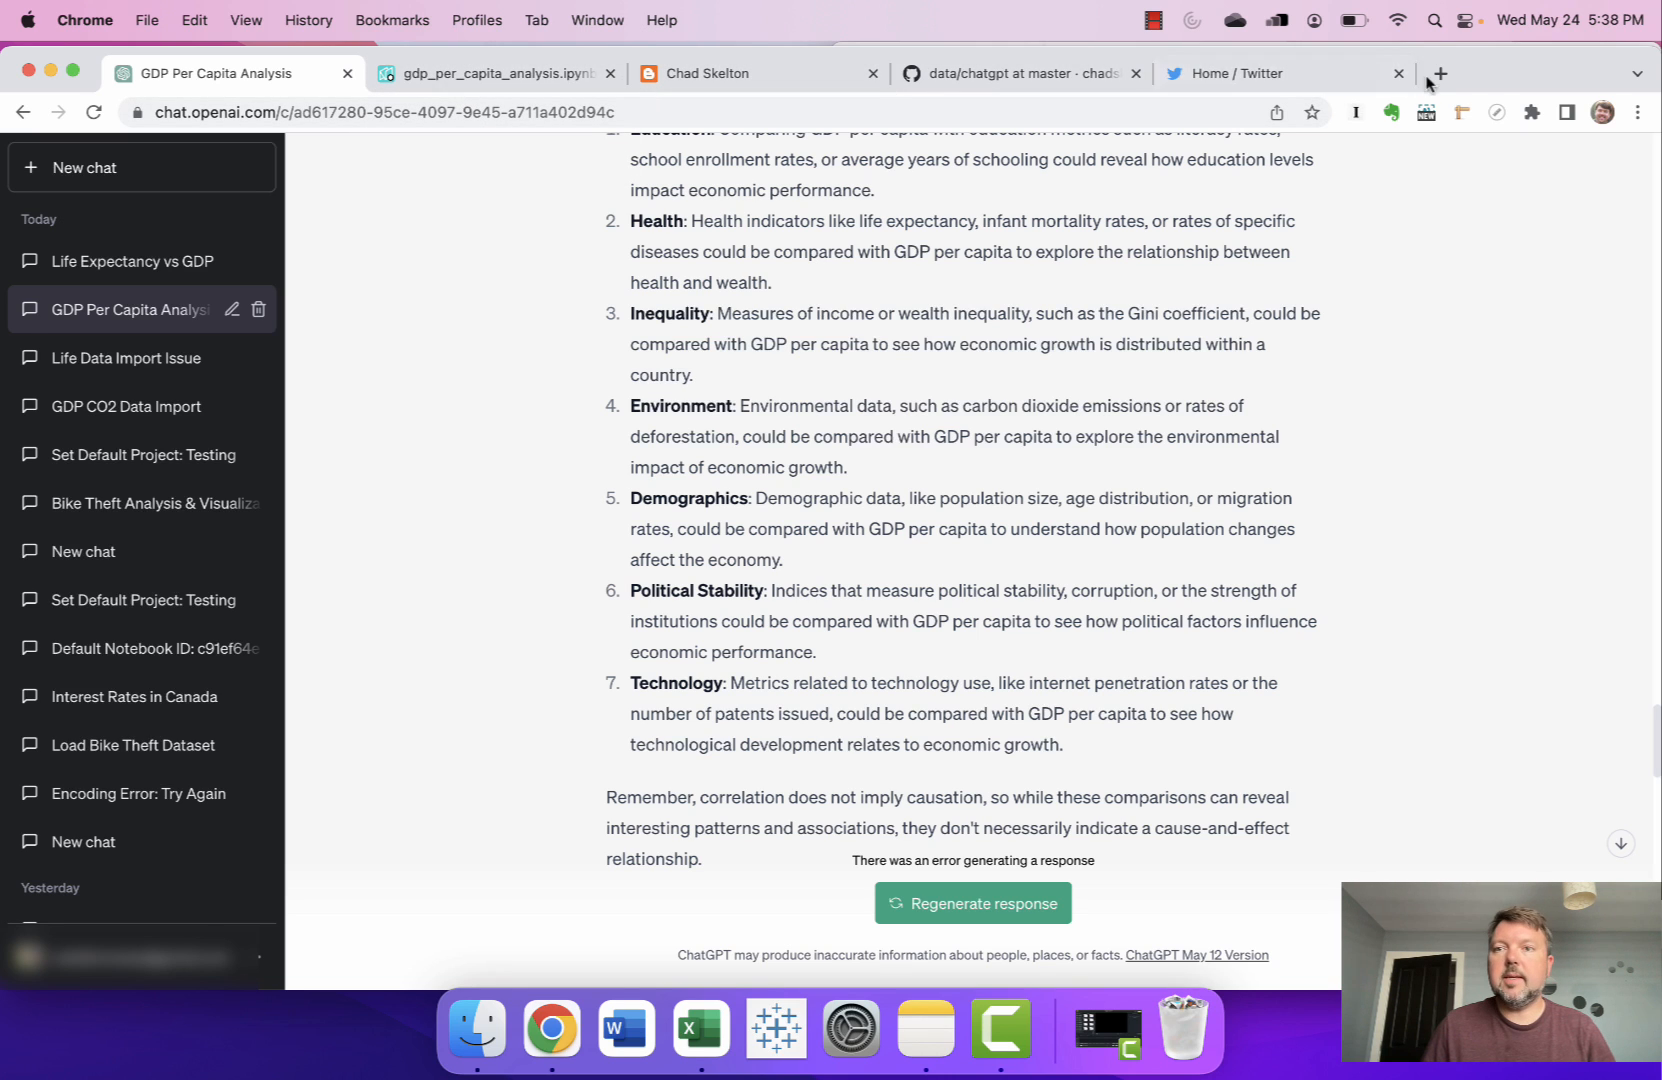
# From a new Noteable tab, reach the Testing project and load gdp_per_capita_analysis.ipynb.
pyautogui.click(1438, 73)
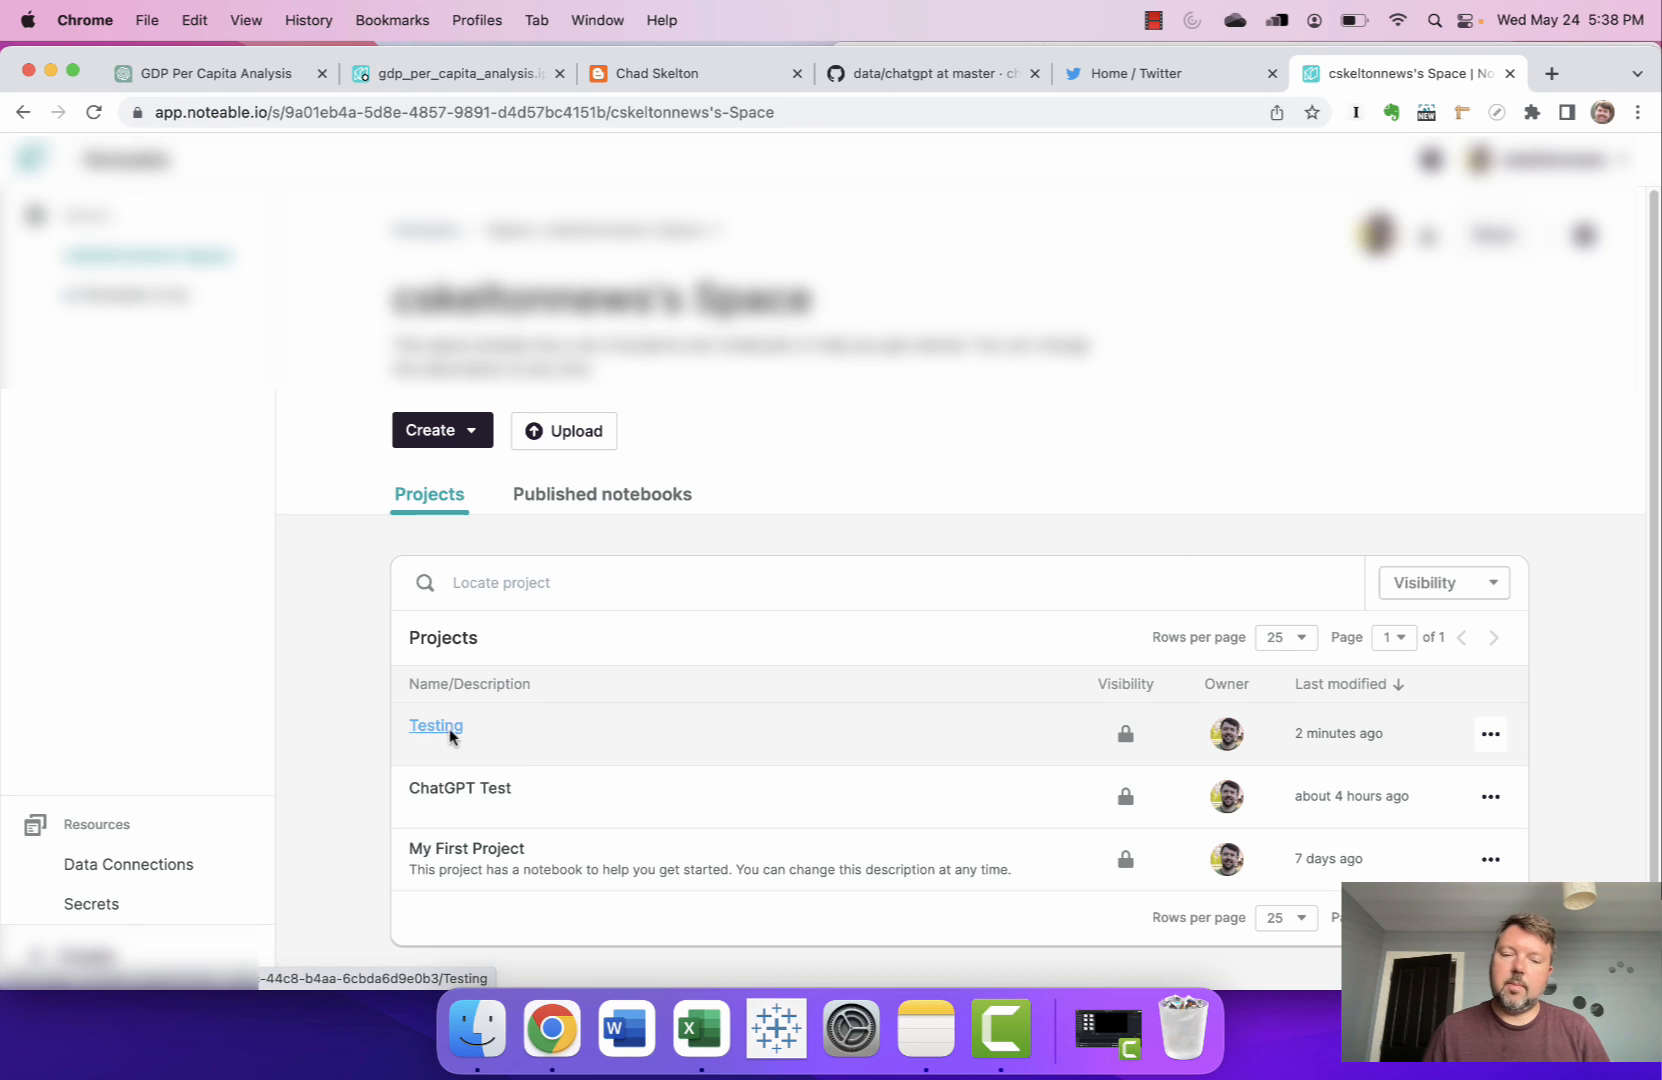
pyautogui.click(436, 725)
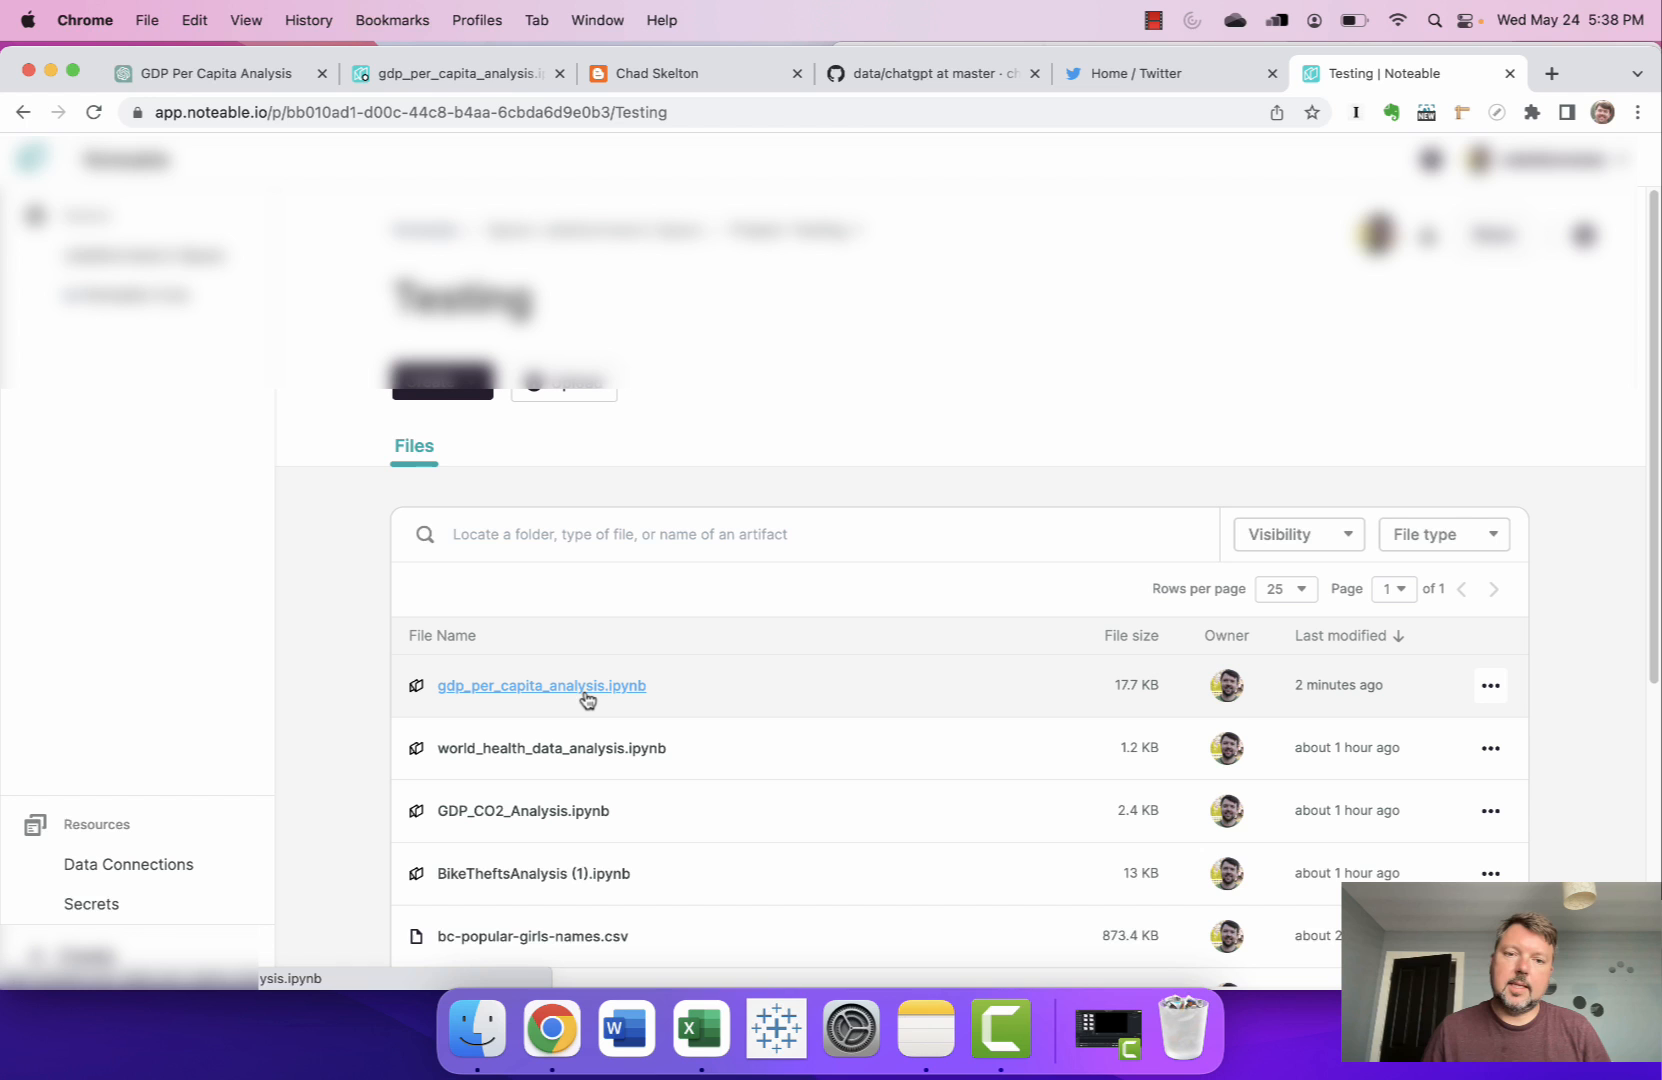
pyautogui.click(541, 686)
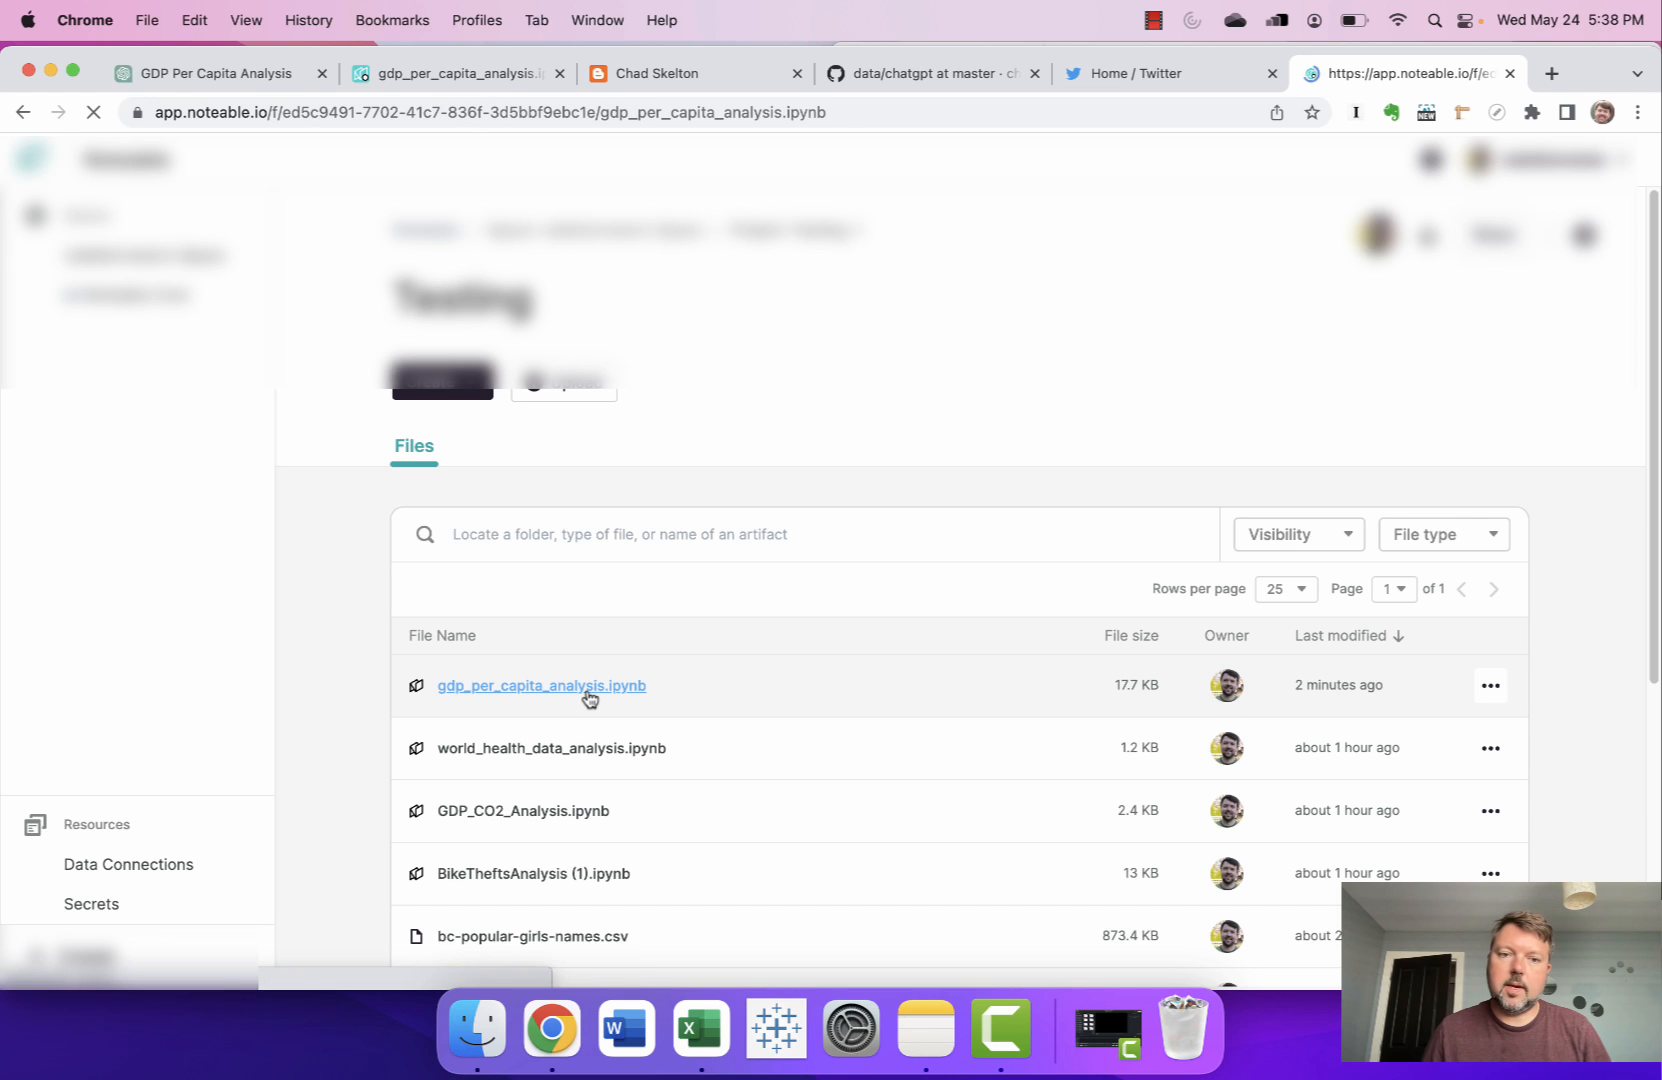
pyautogui.click(541, 686)
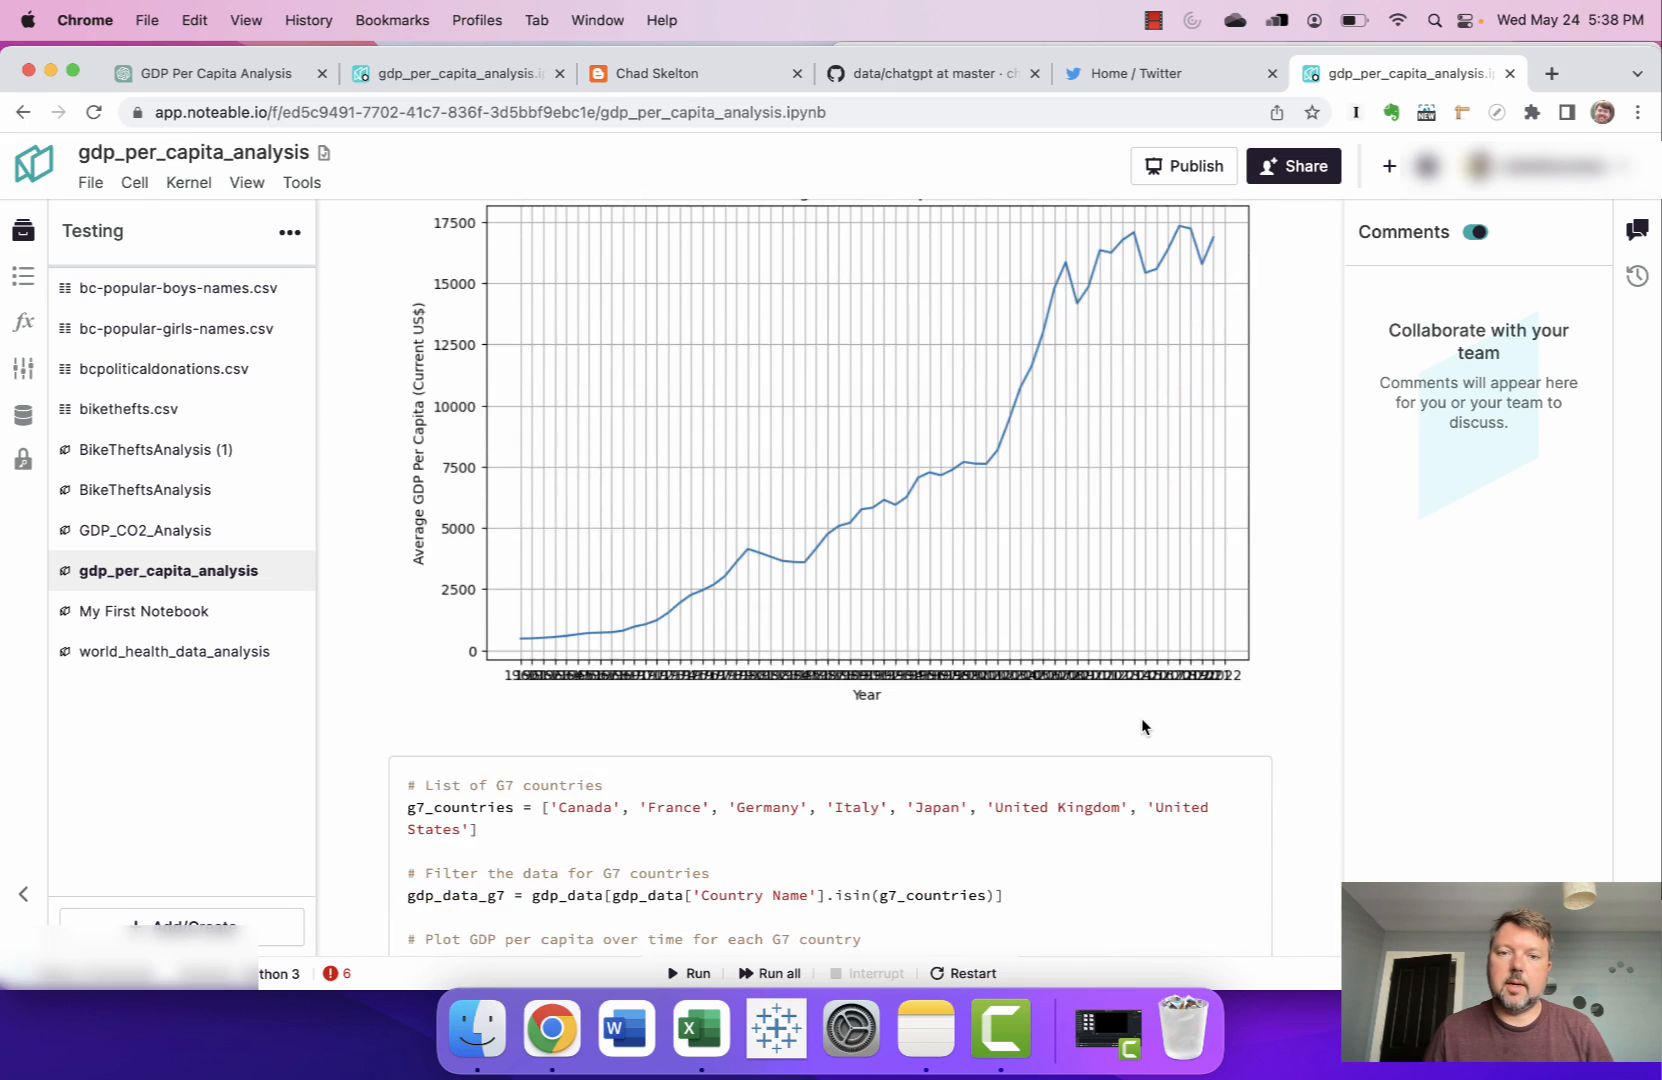
# Review the notebook's G7 chart outputs and code cells, then switch to the Chad Skelton blog tab.
pyautogui.scroll(-3)
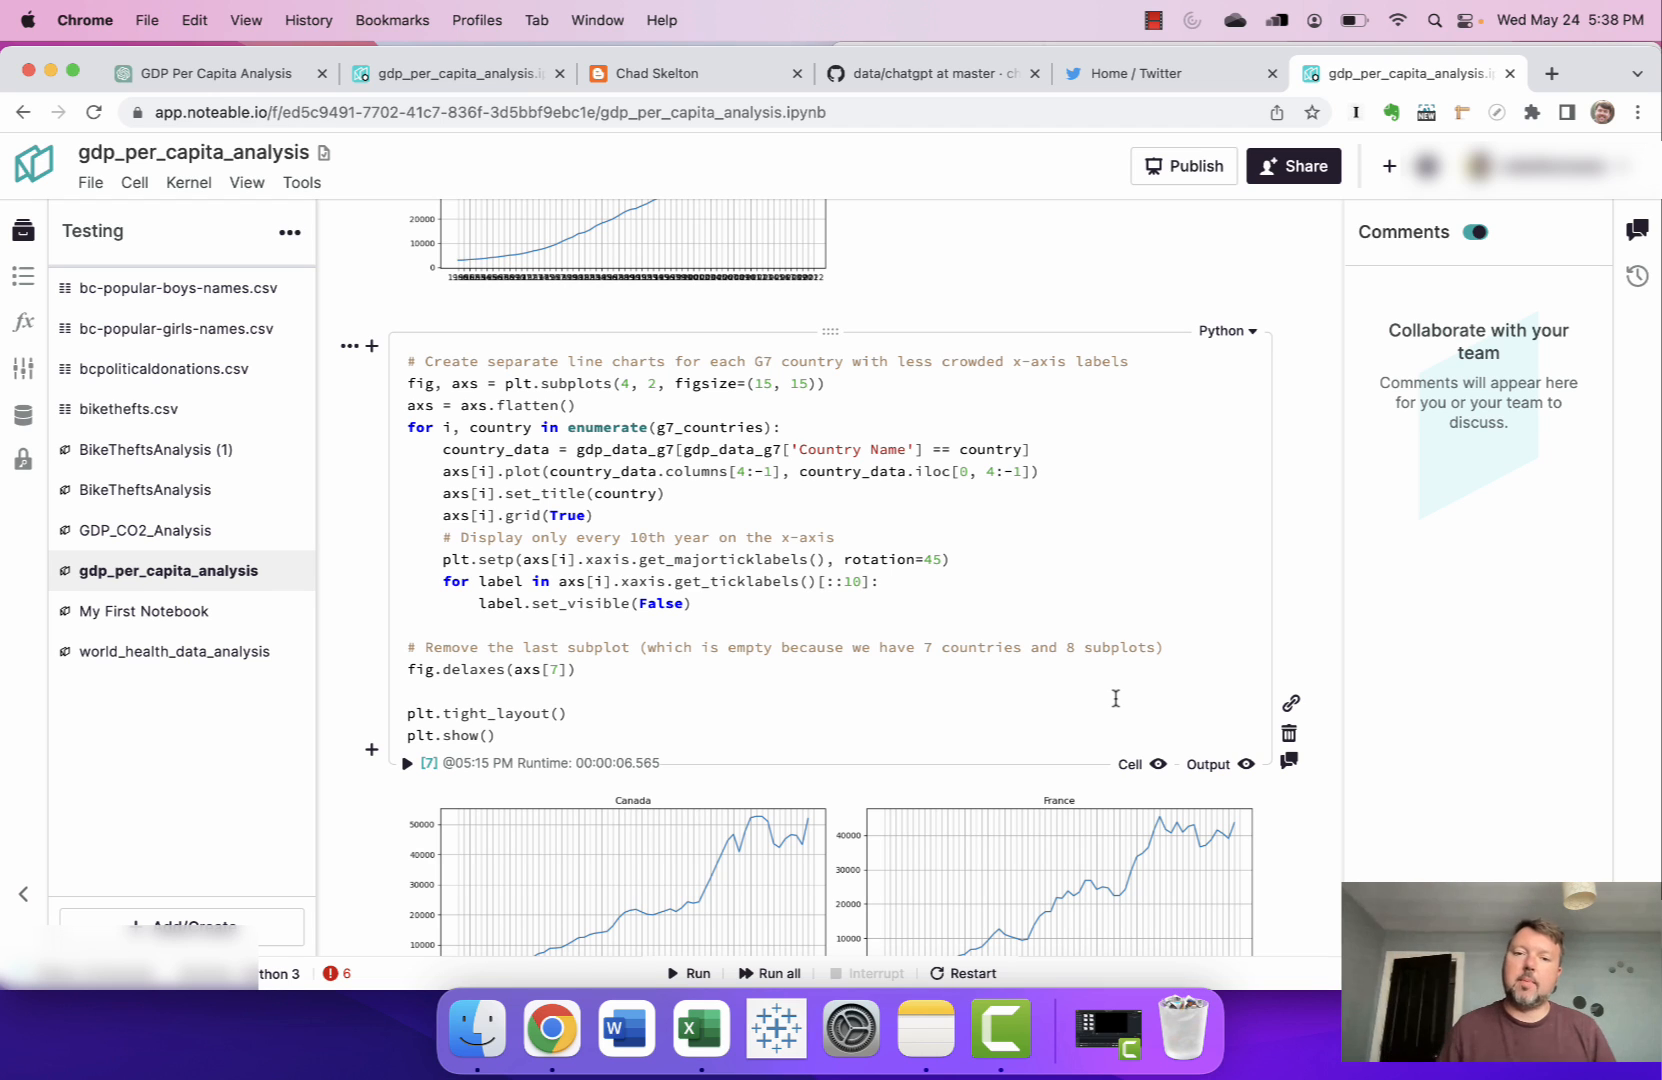
pyautogui.scroll(-3)
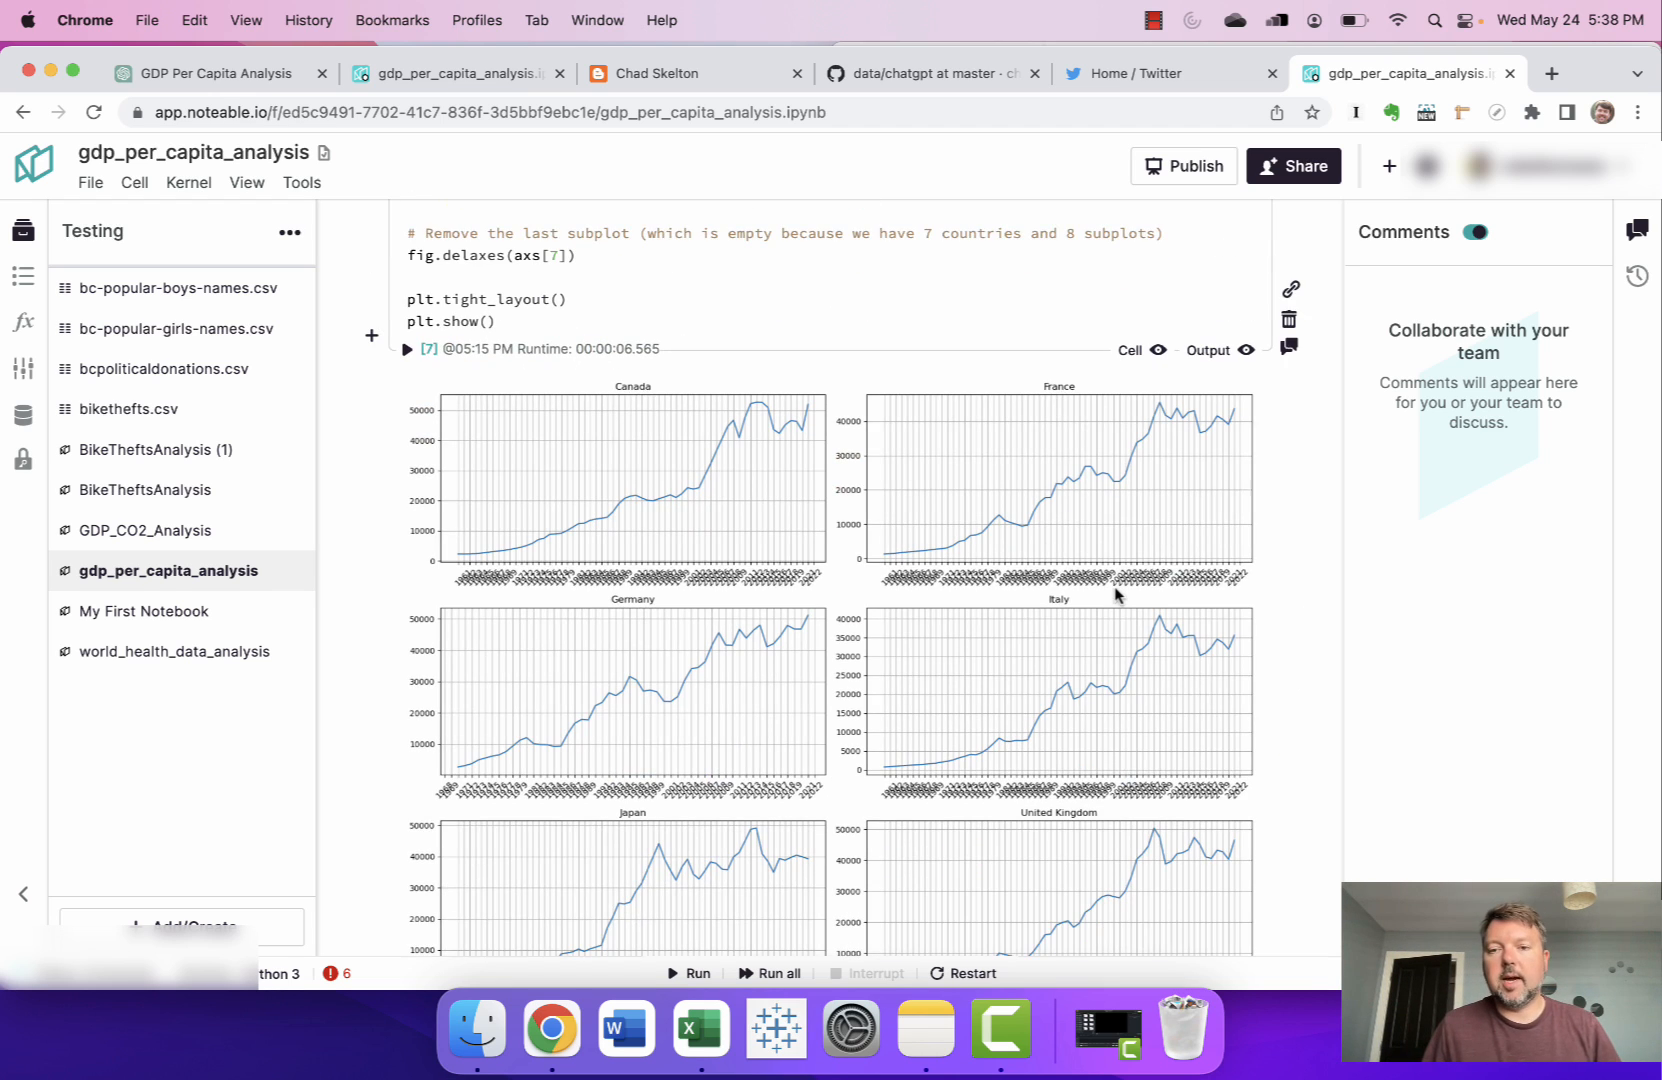
pyautogui.scroll(-3)
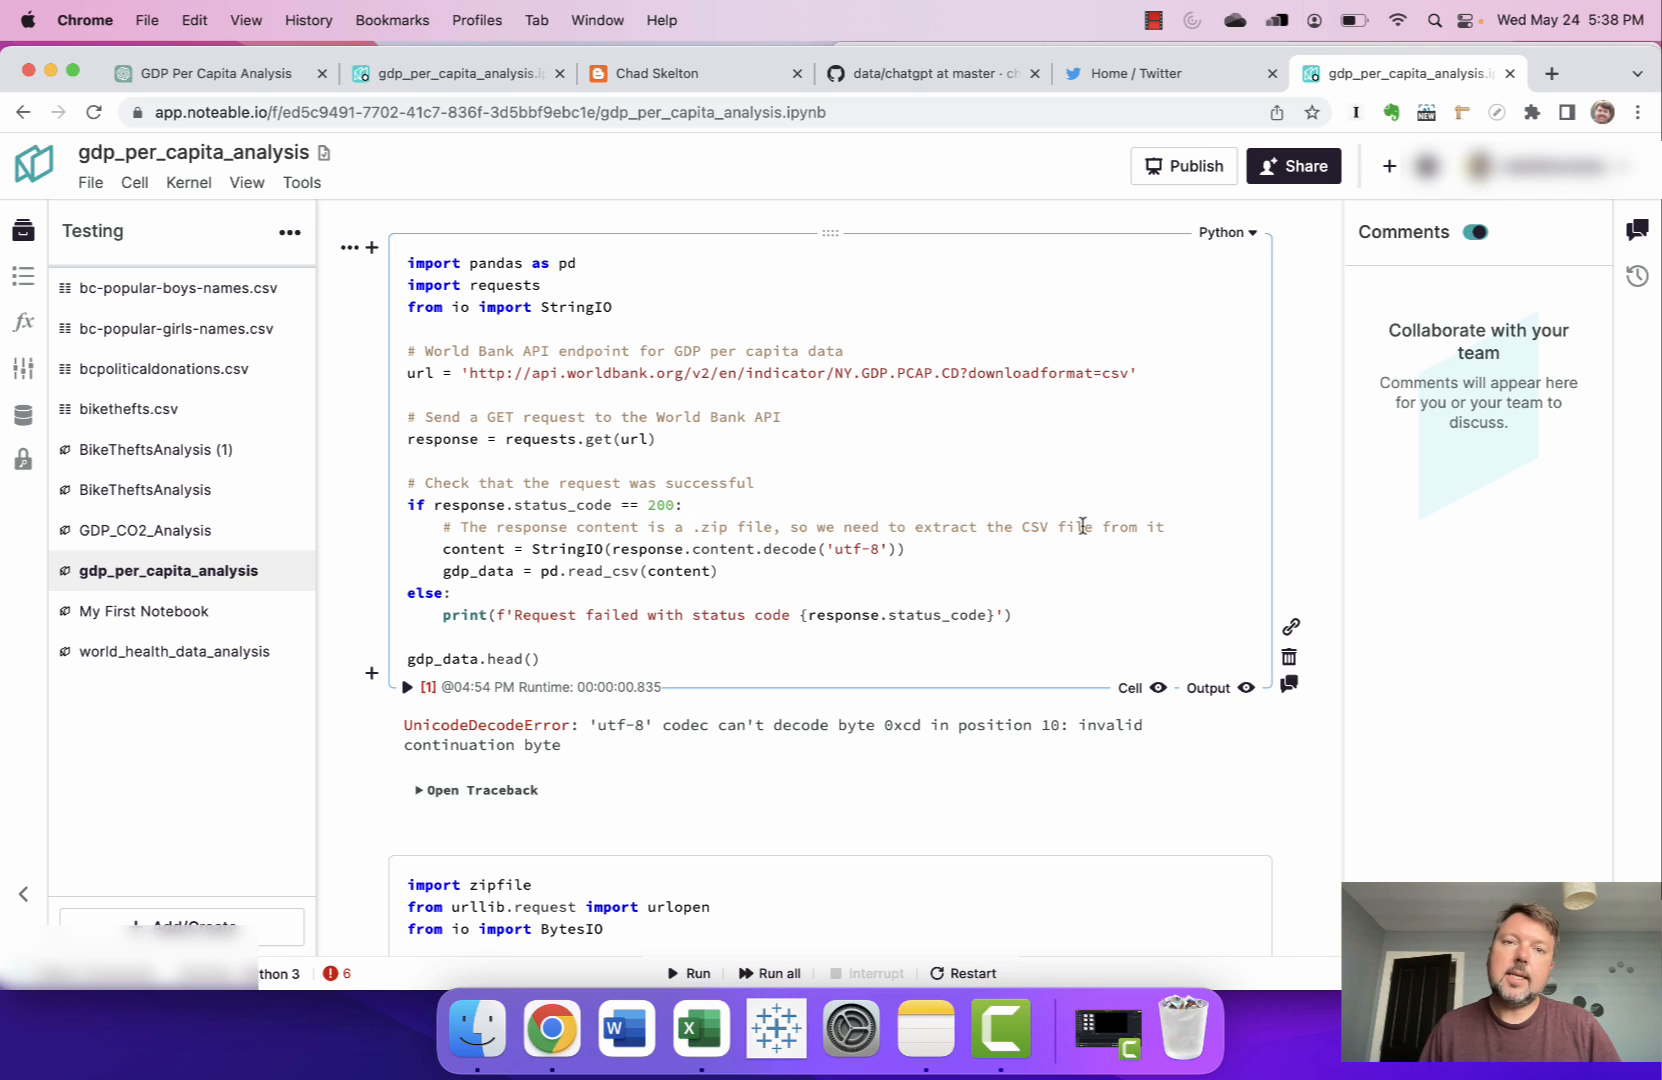
pyautogui.click(651, 73)
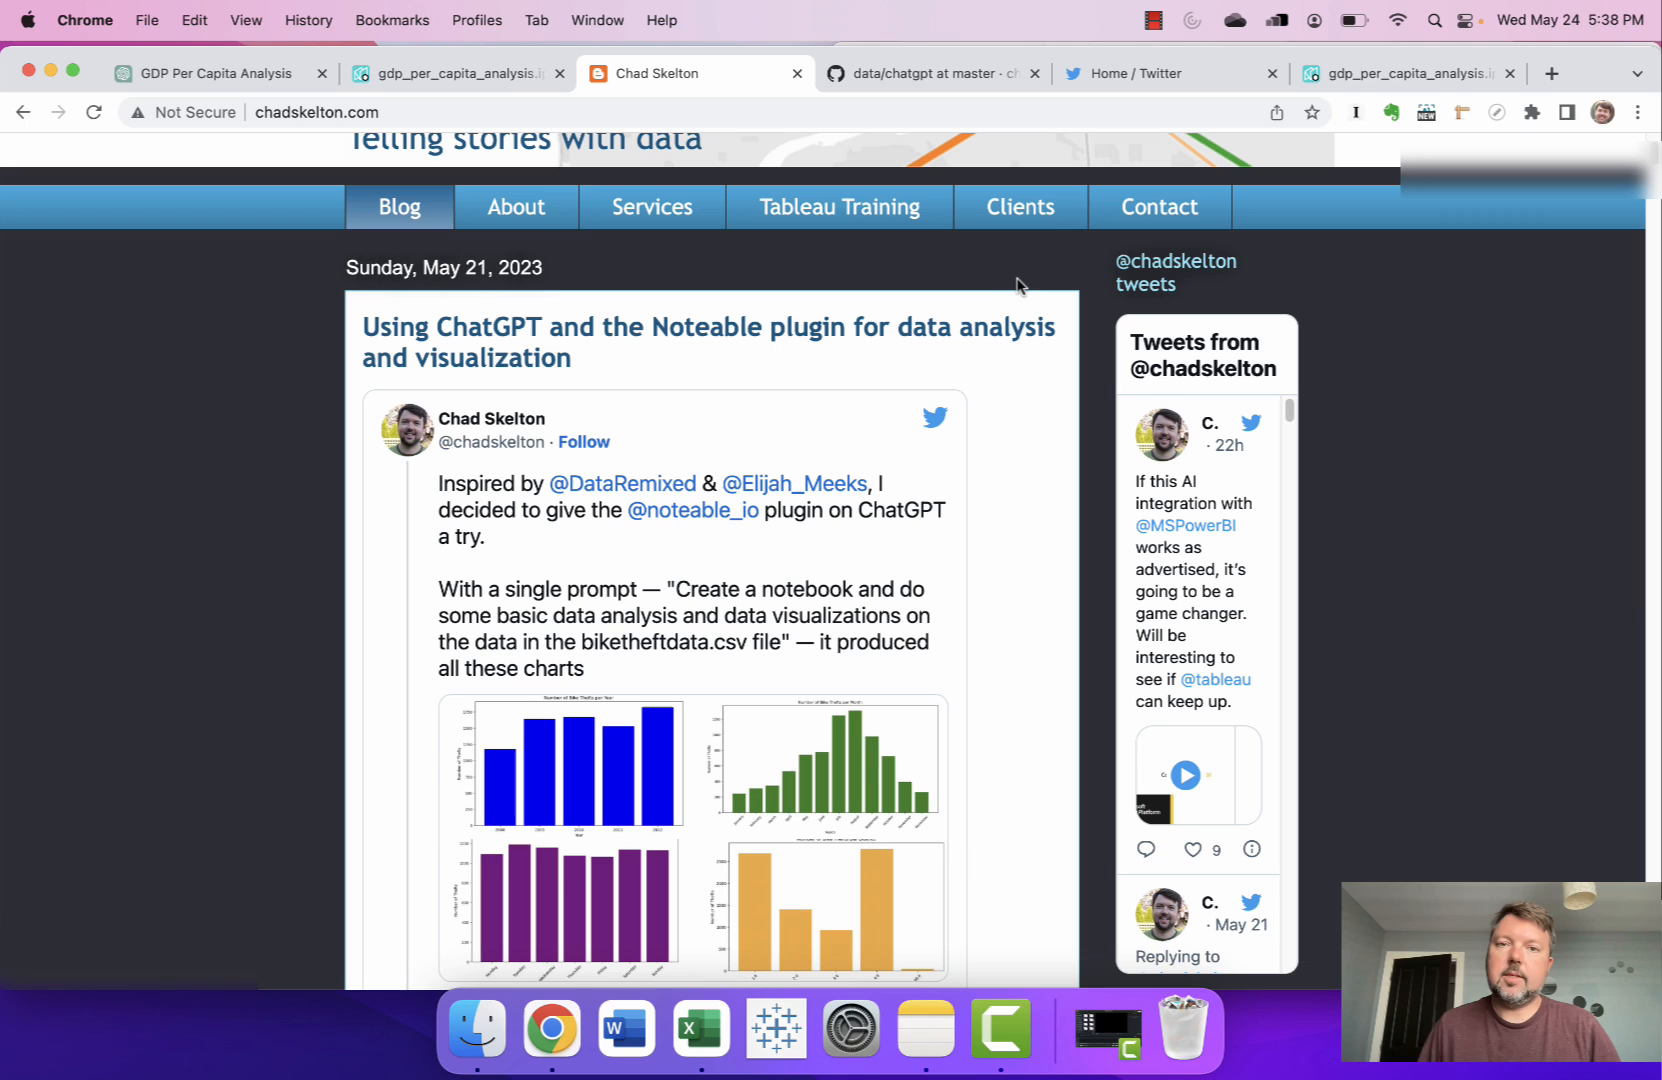
pyautogui.moveTo(1007, 286)
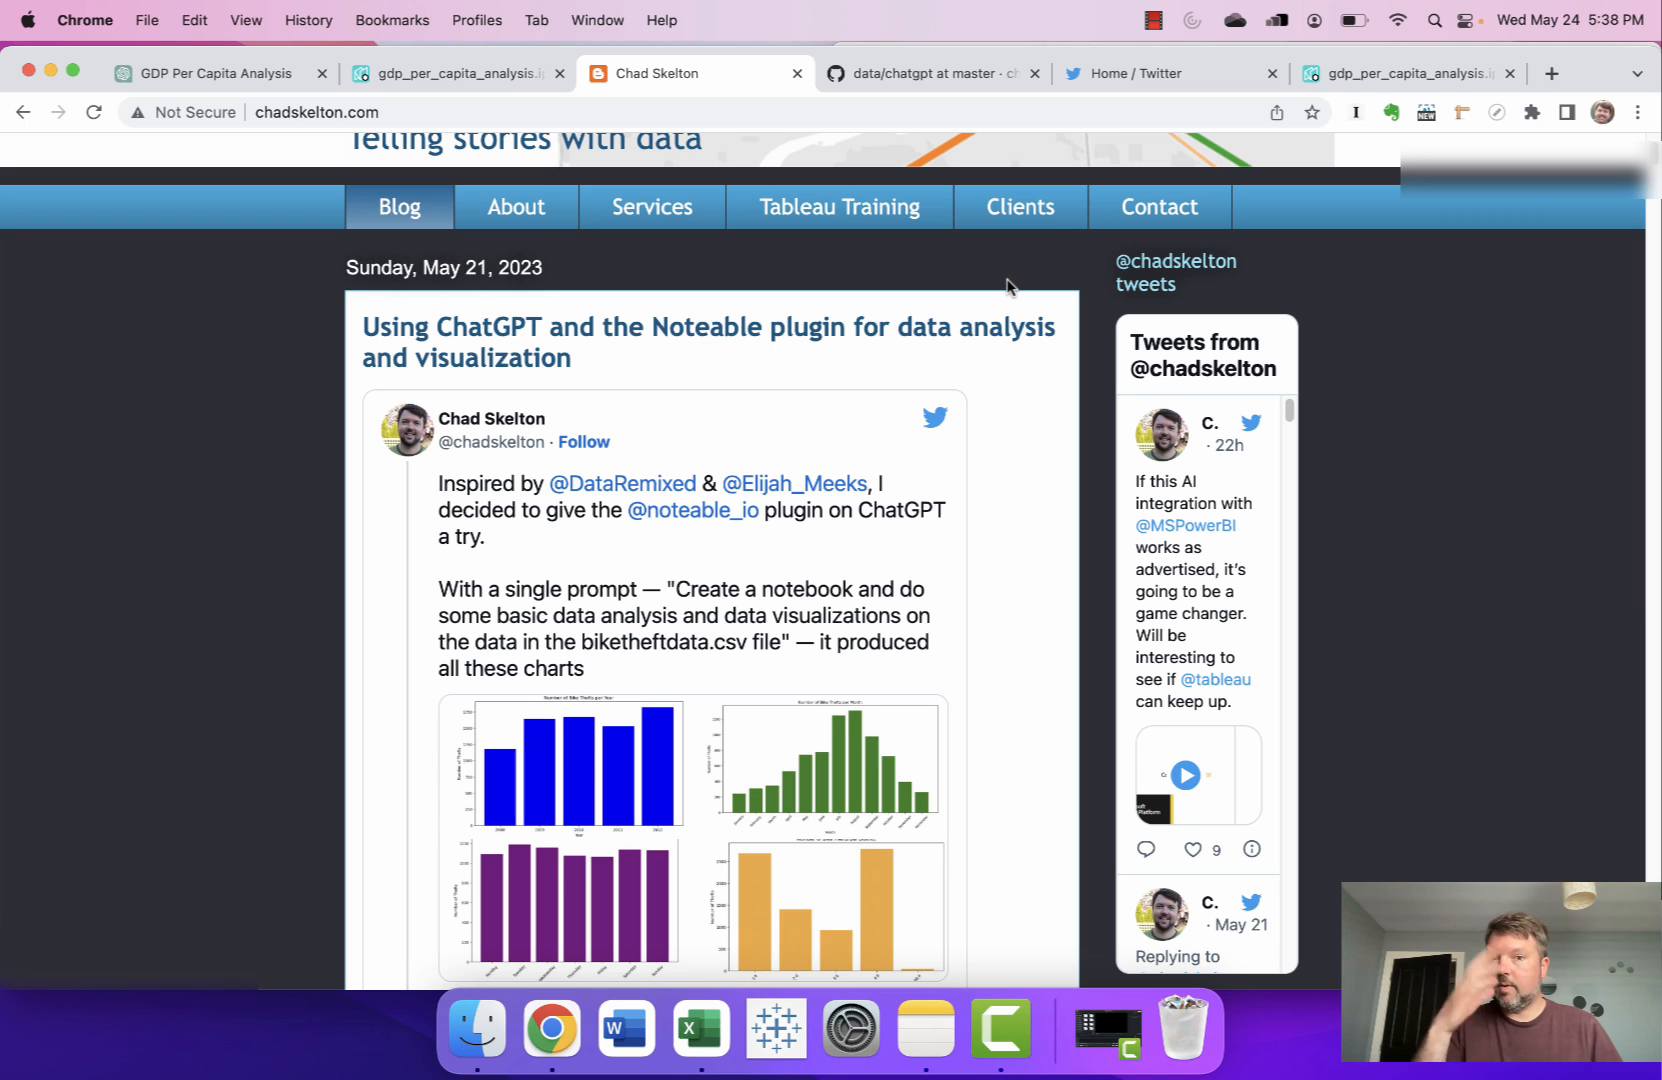
pyautogui.moveTo(959, 300)
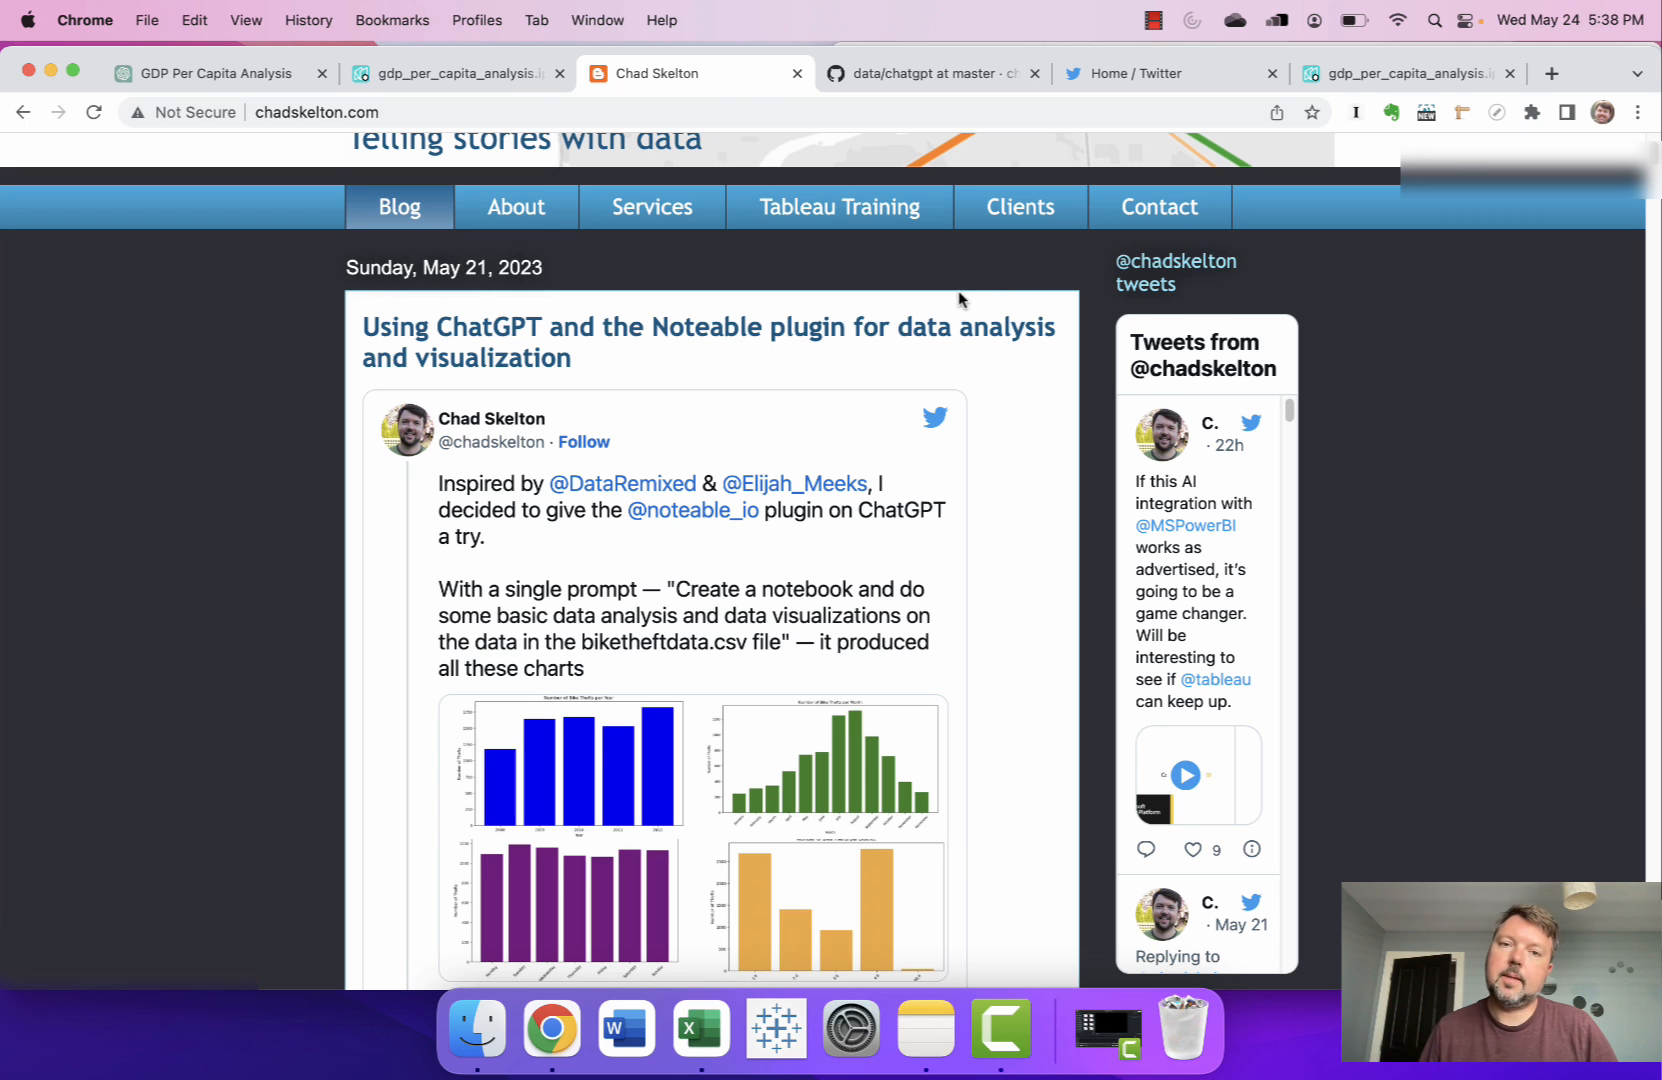
# Load the 'Using ChatGPT and the Noteable plugin' post and scroll to its embedded bike-theft tweet.
pyautogui.click(705, 341)
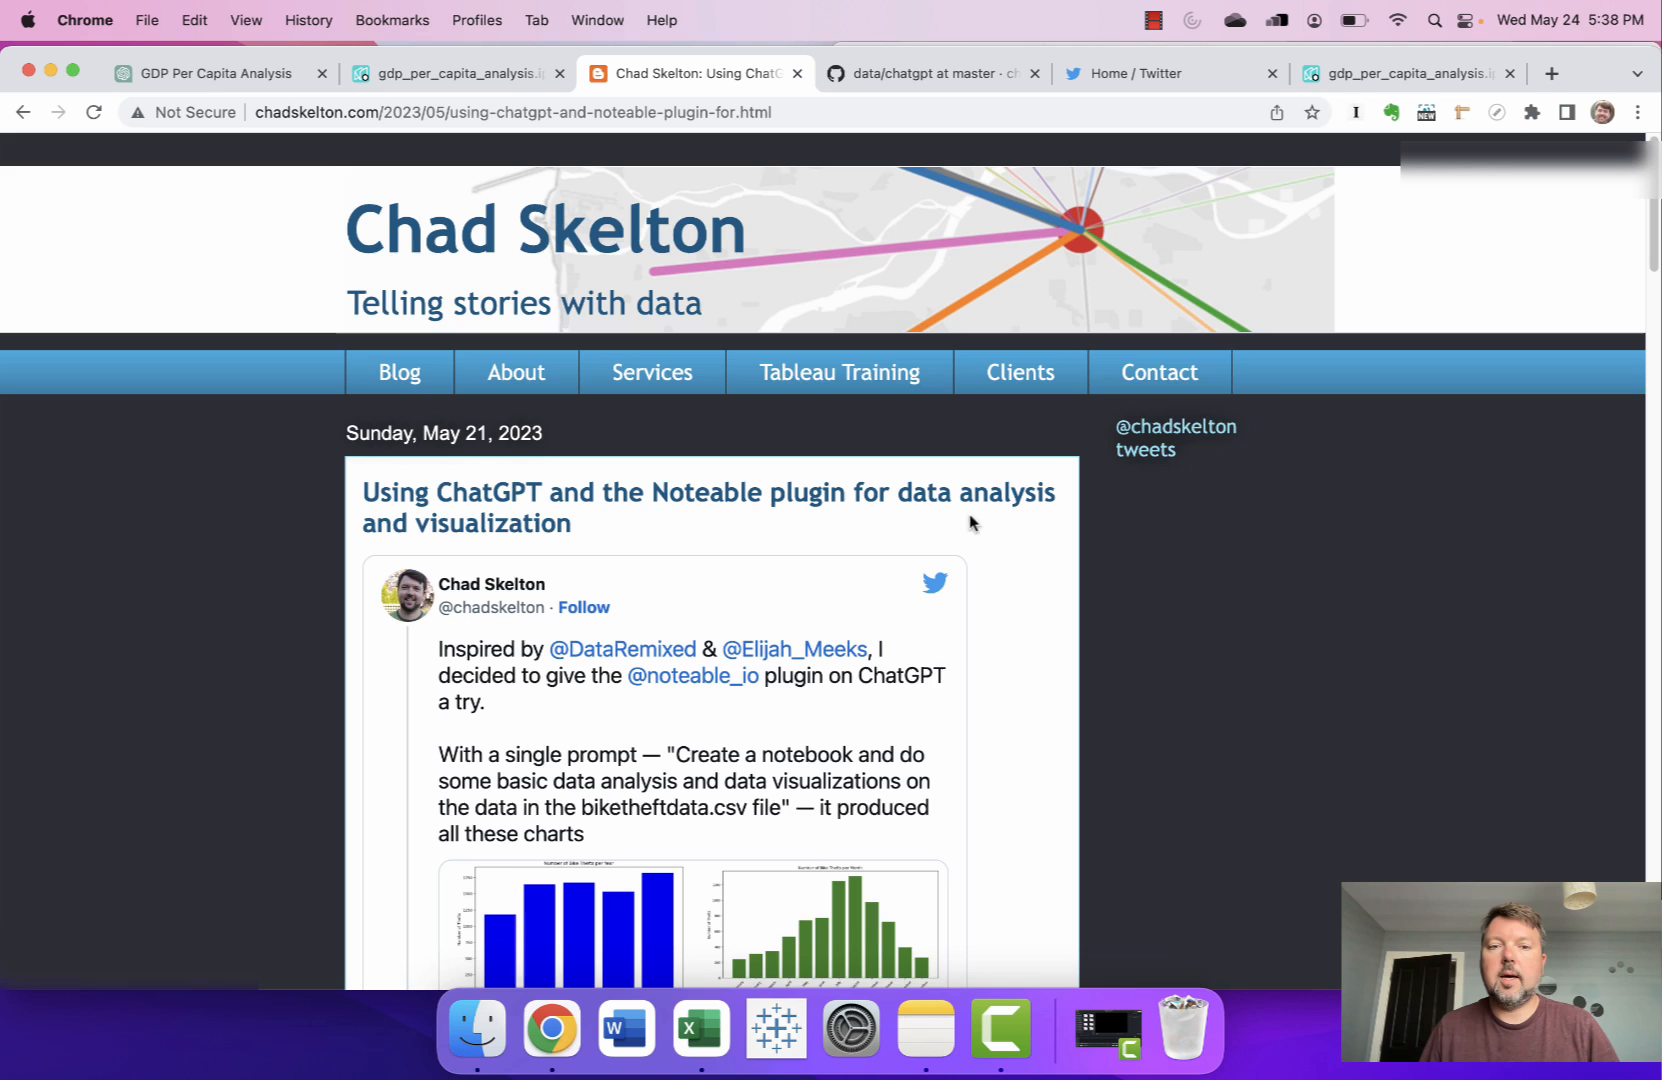
pyautogui.scroll(-3)
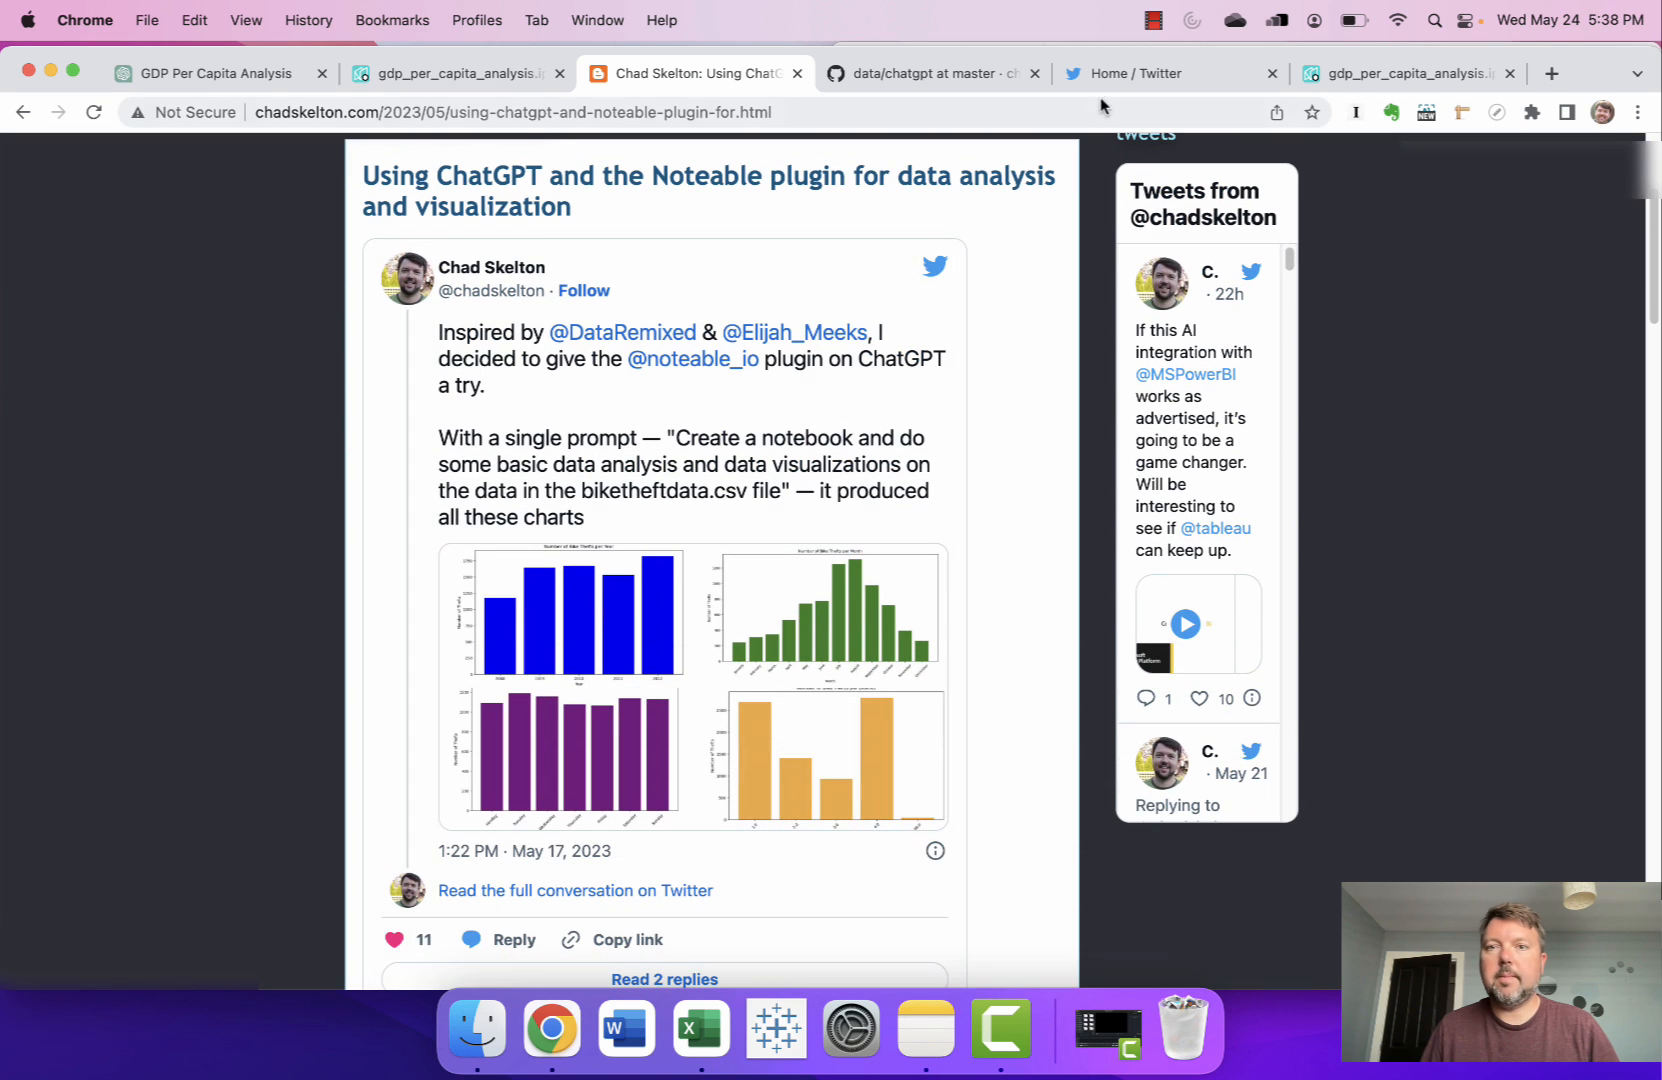
pyautogui.moveTo(491, 278)
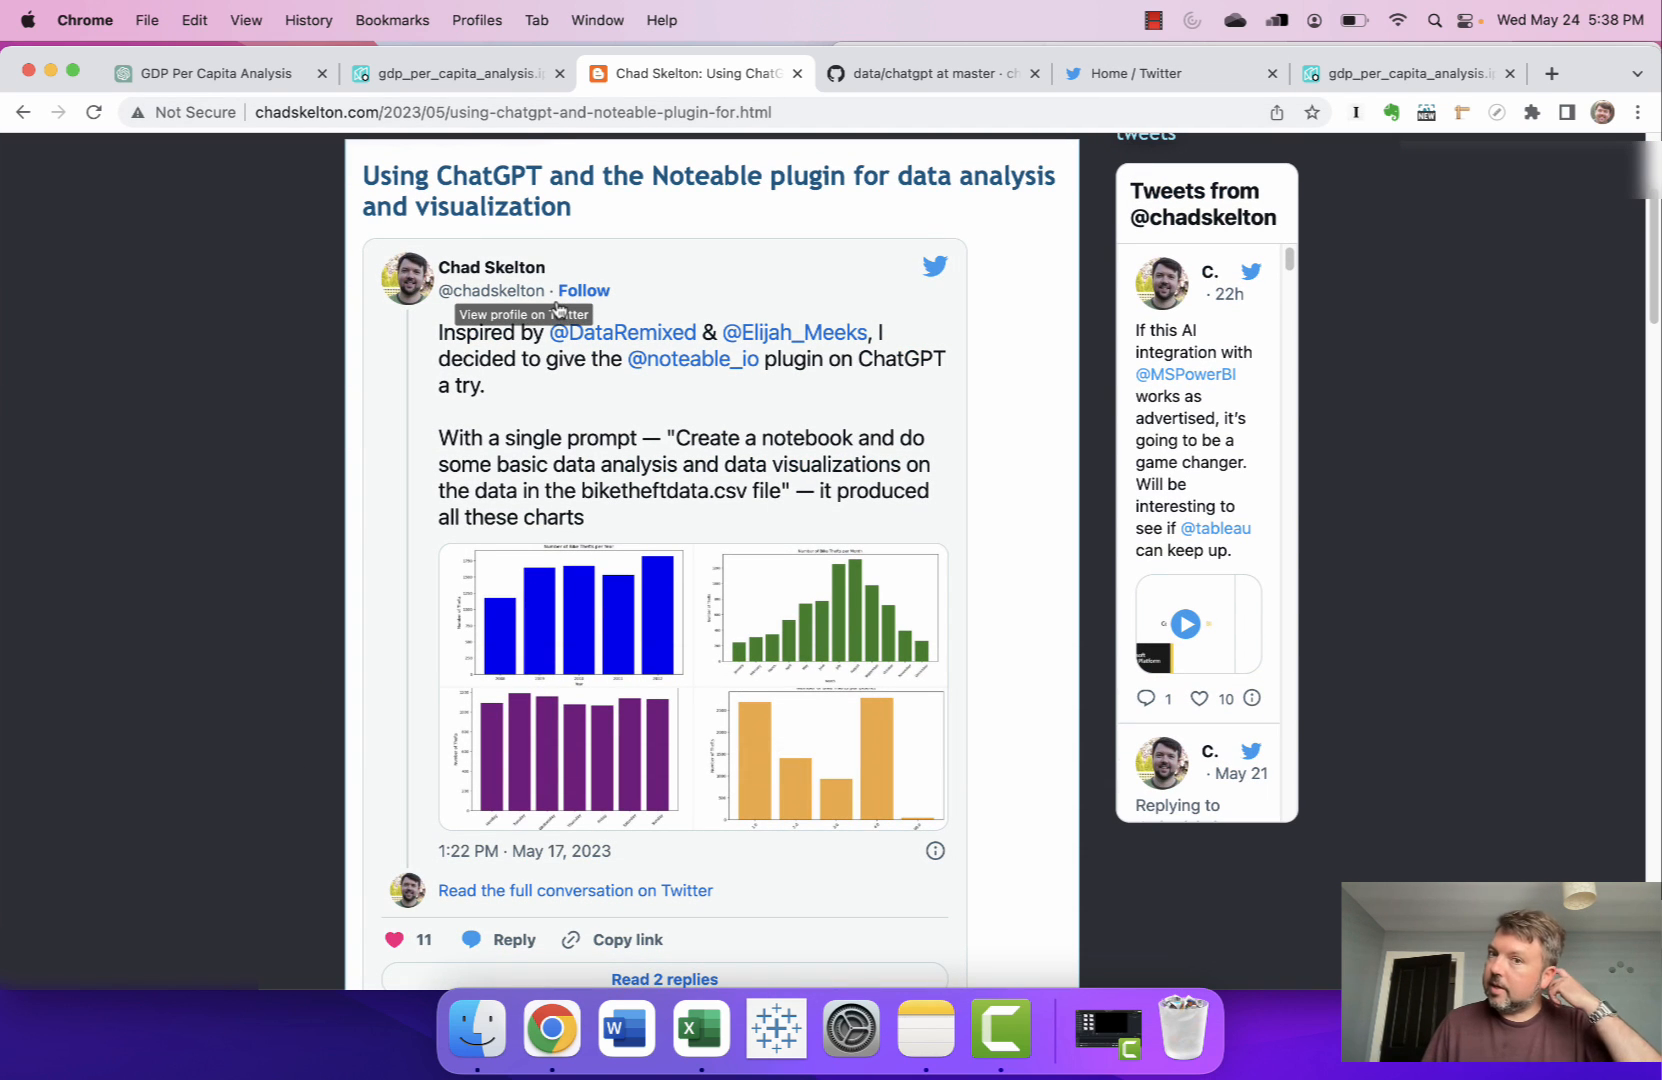